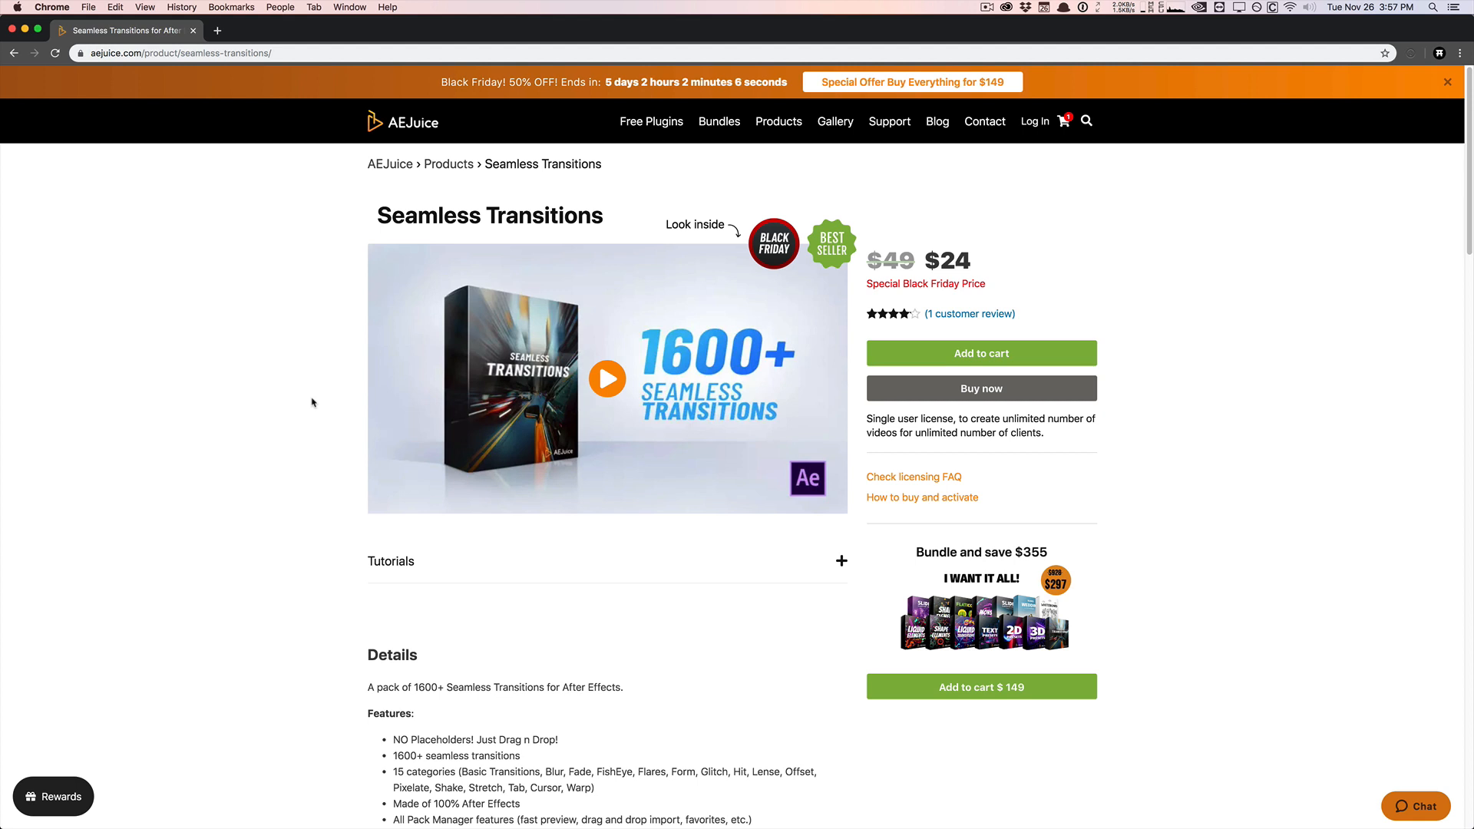
pyautogui.moveTo(646, 202)
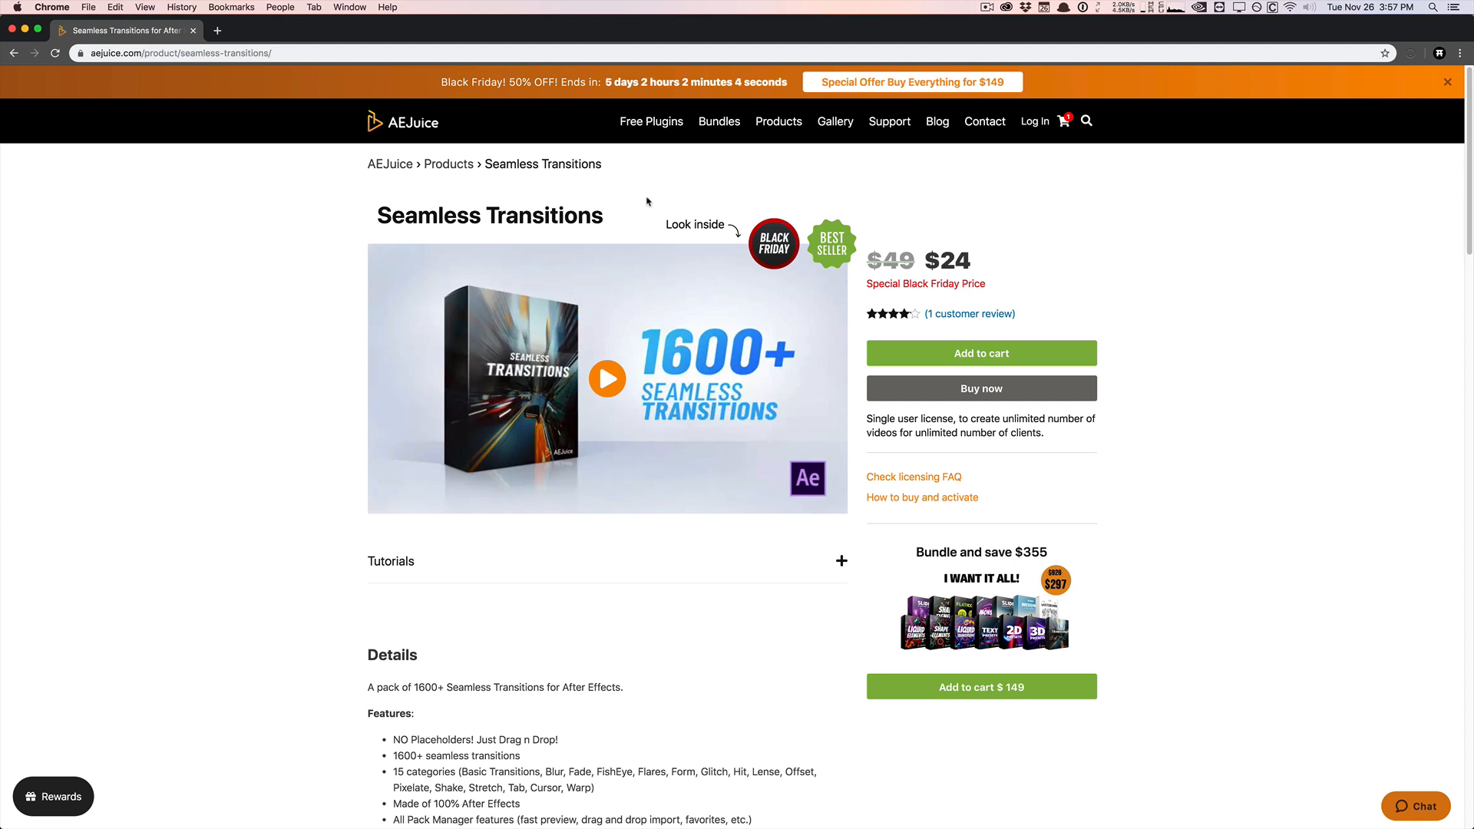
pyautogui.moveTo(656, 172)
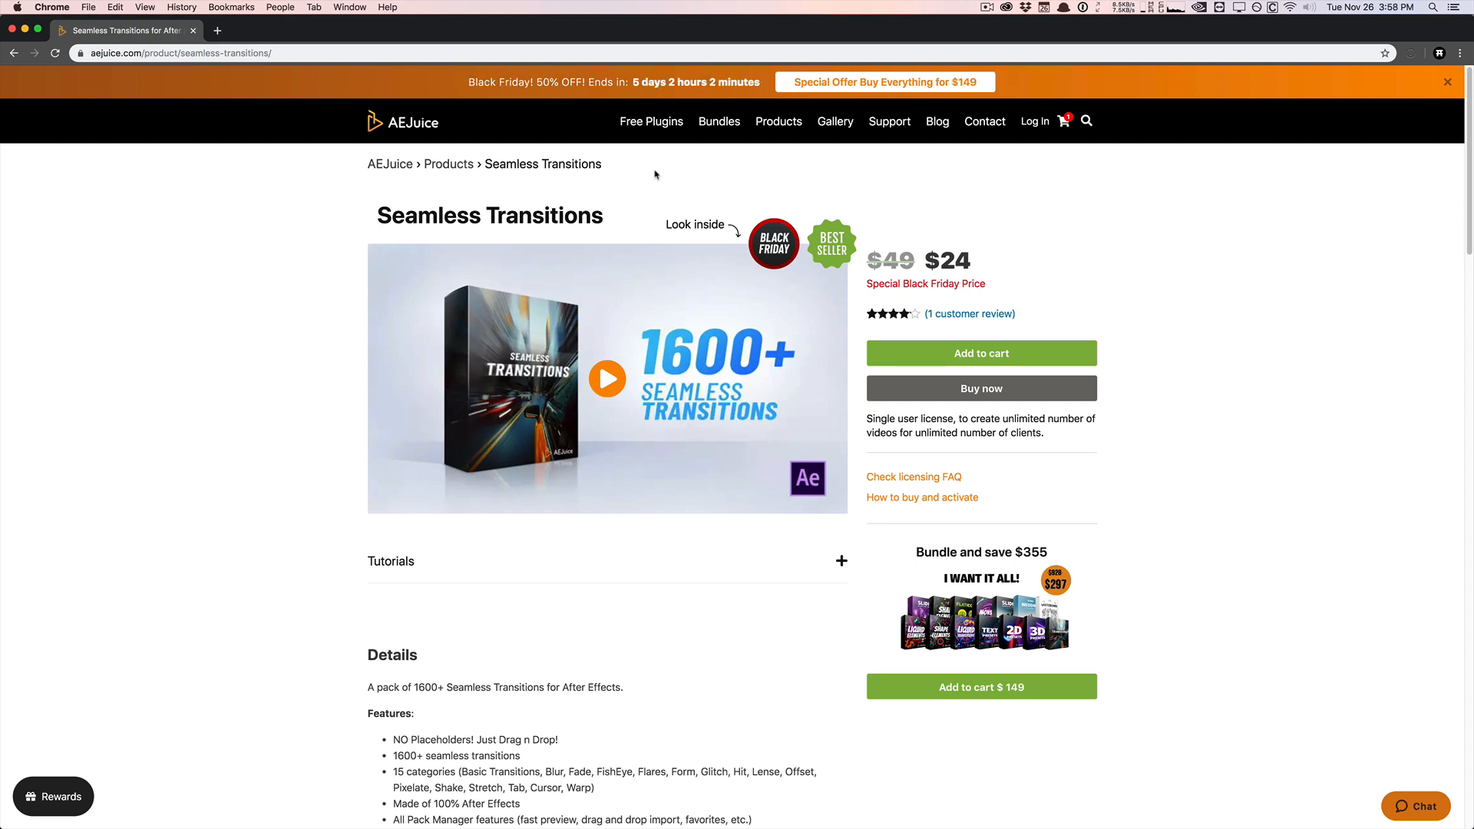
pyautogui.moveTo(651, 223)
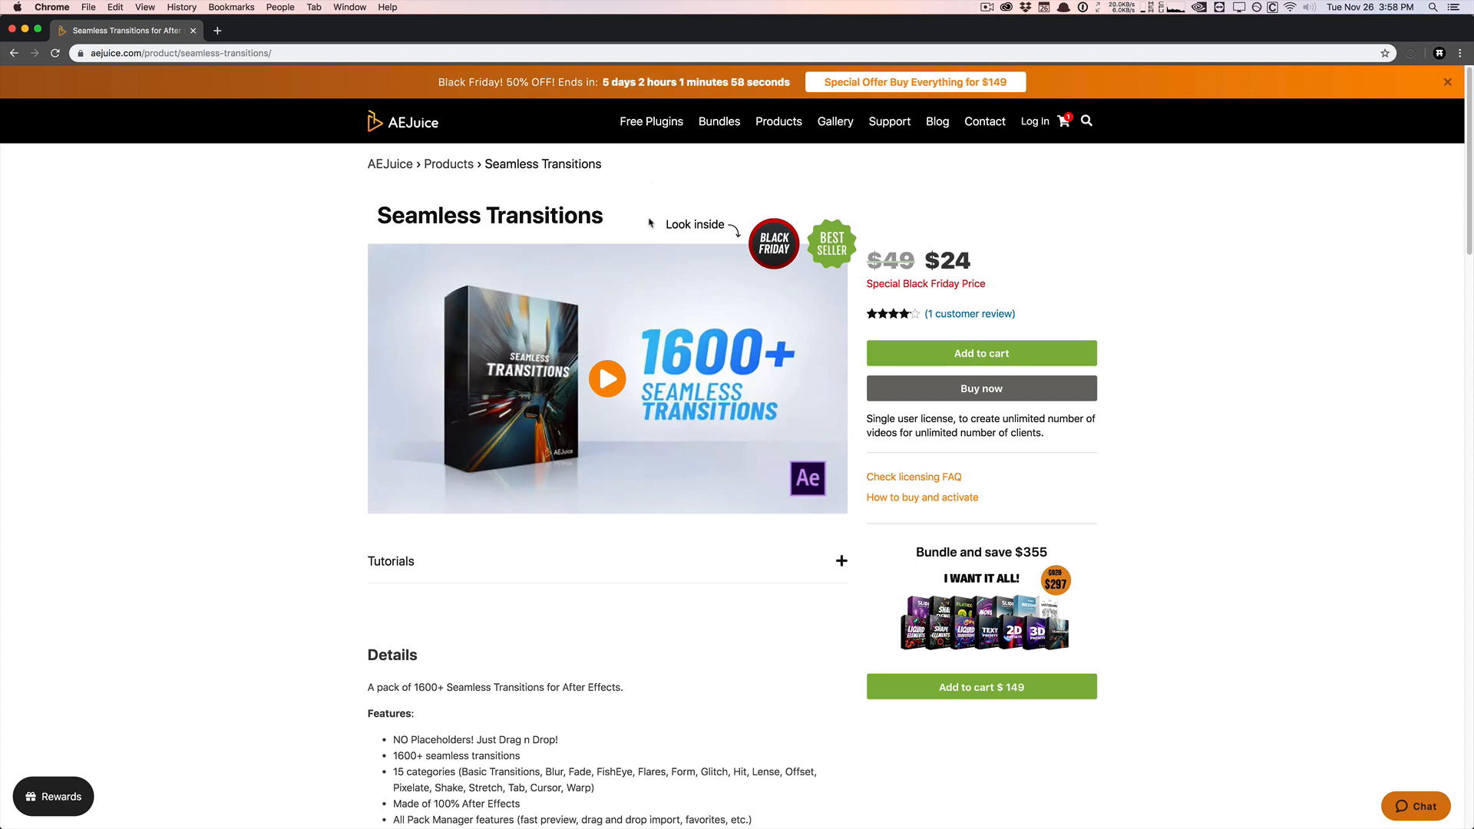
# Step: Scroll through the Details, feature list, October update notes and supported resolutions, then back up to pricing
pyautogui.scroll(-3)
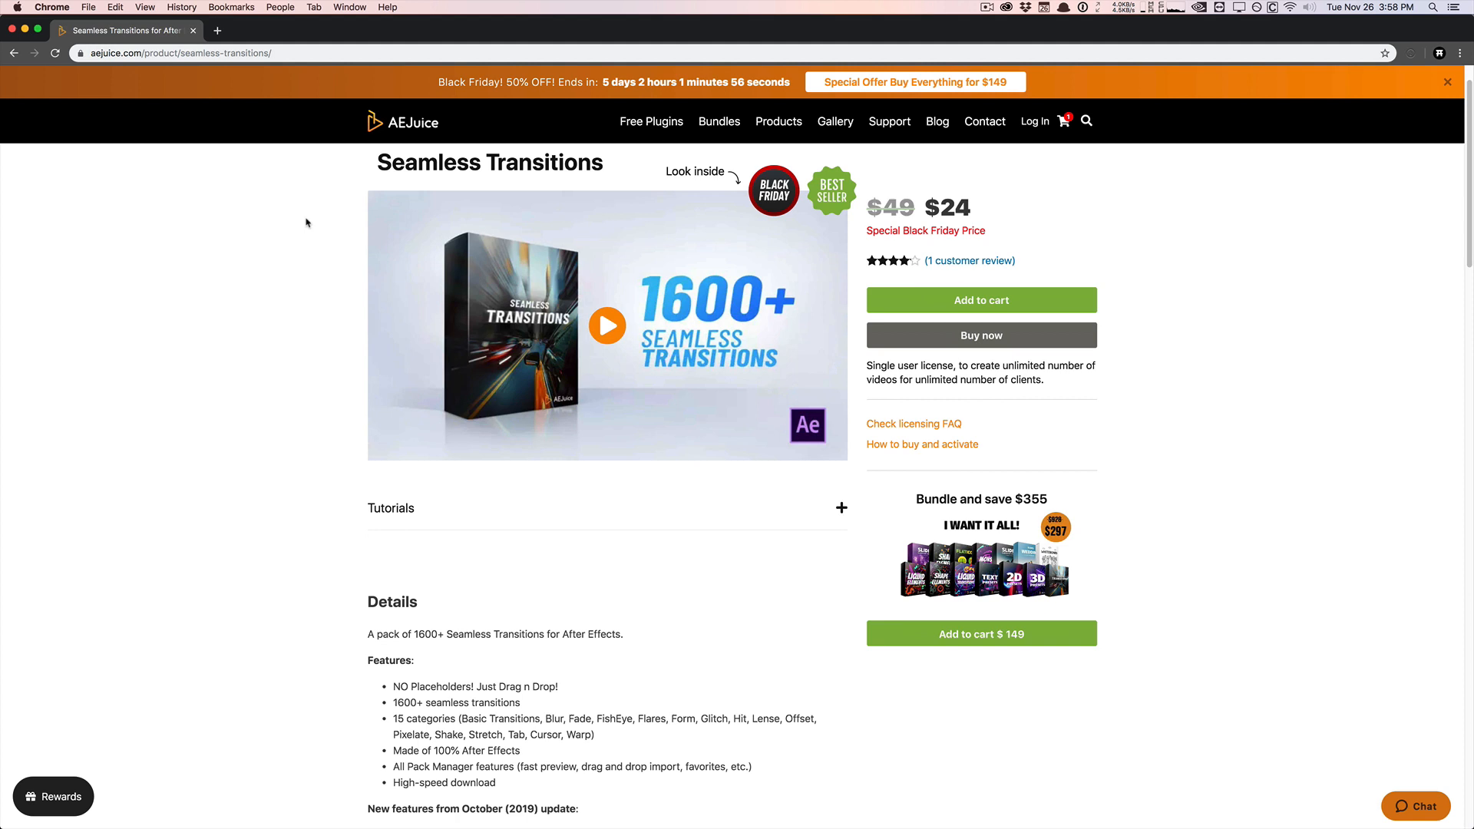
pyautogui.scroll(-3)
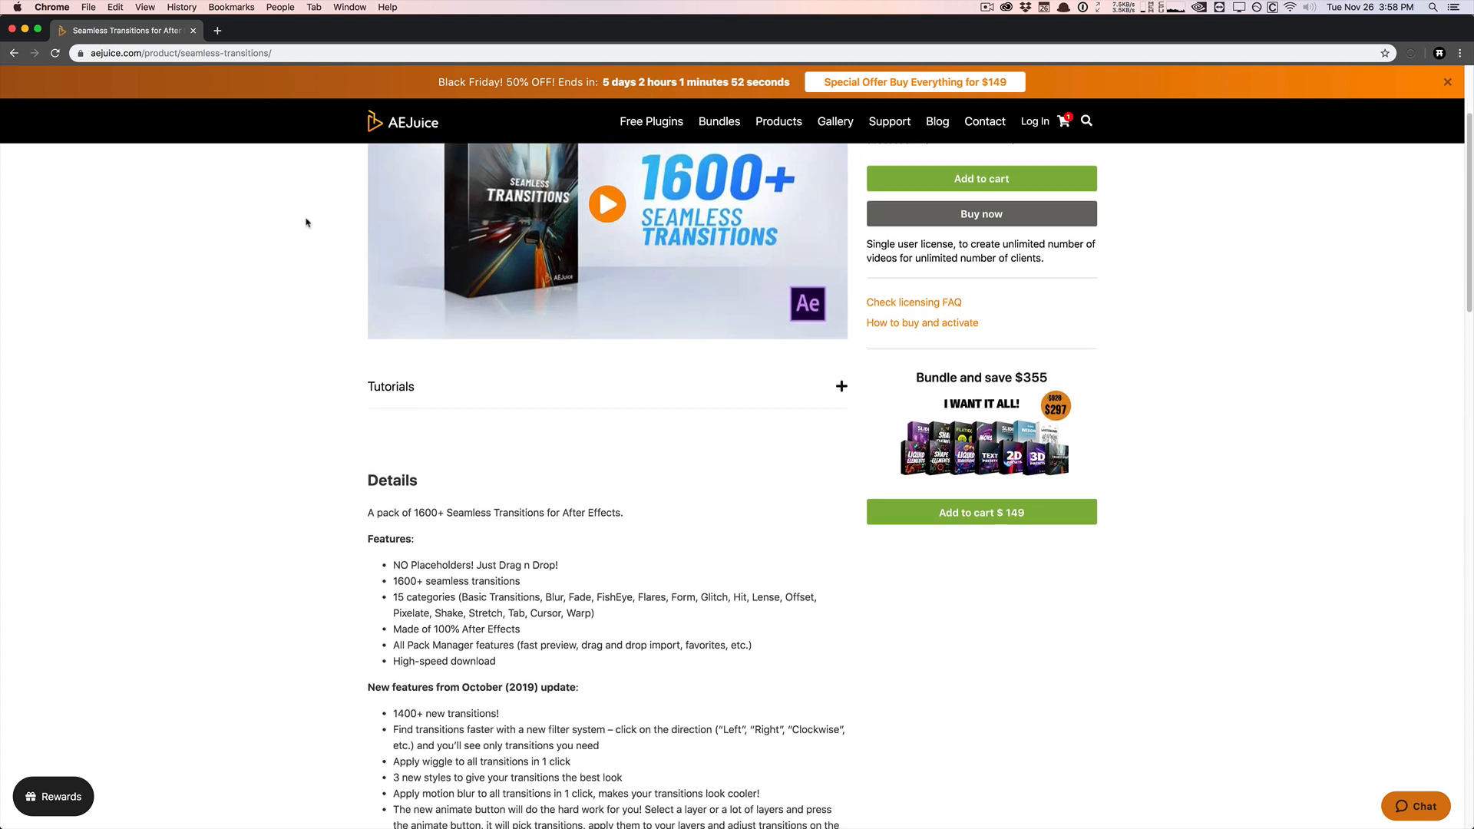
pyautogui.scroll(-3)
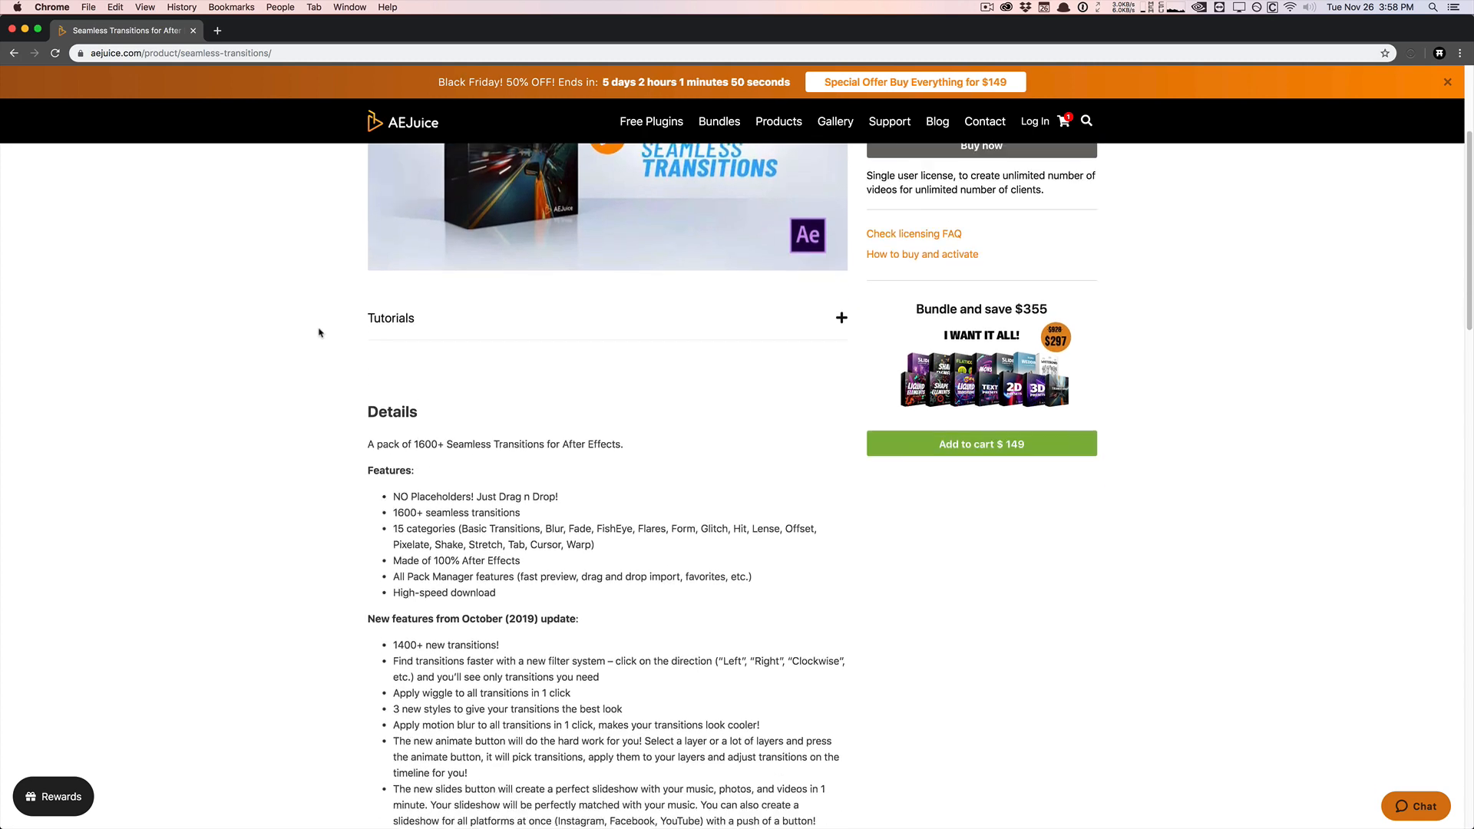
pyautogui.scroll(-3)
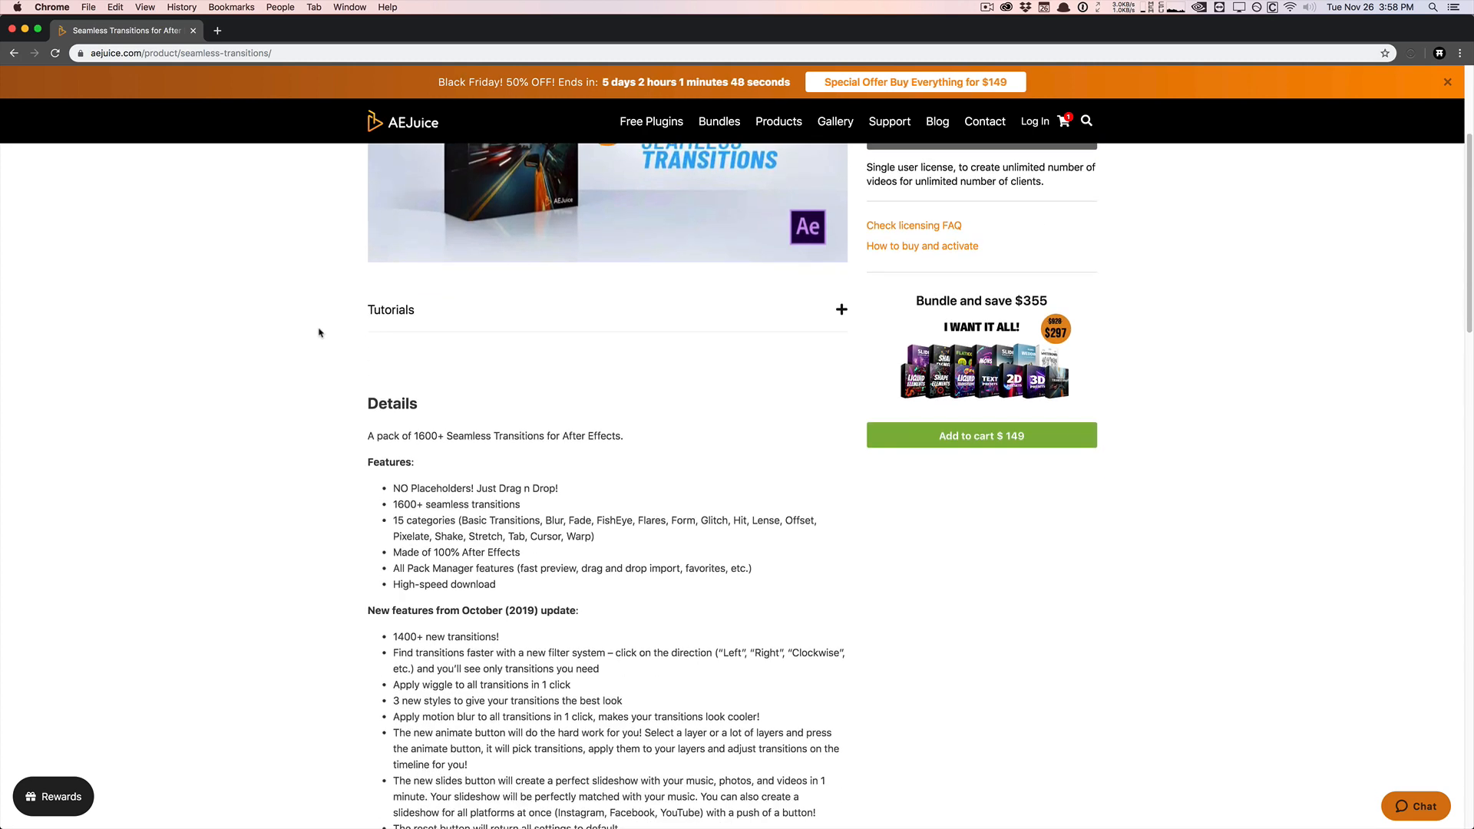
pyautogui.scroll(-3)
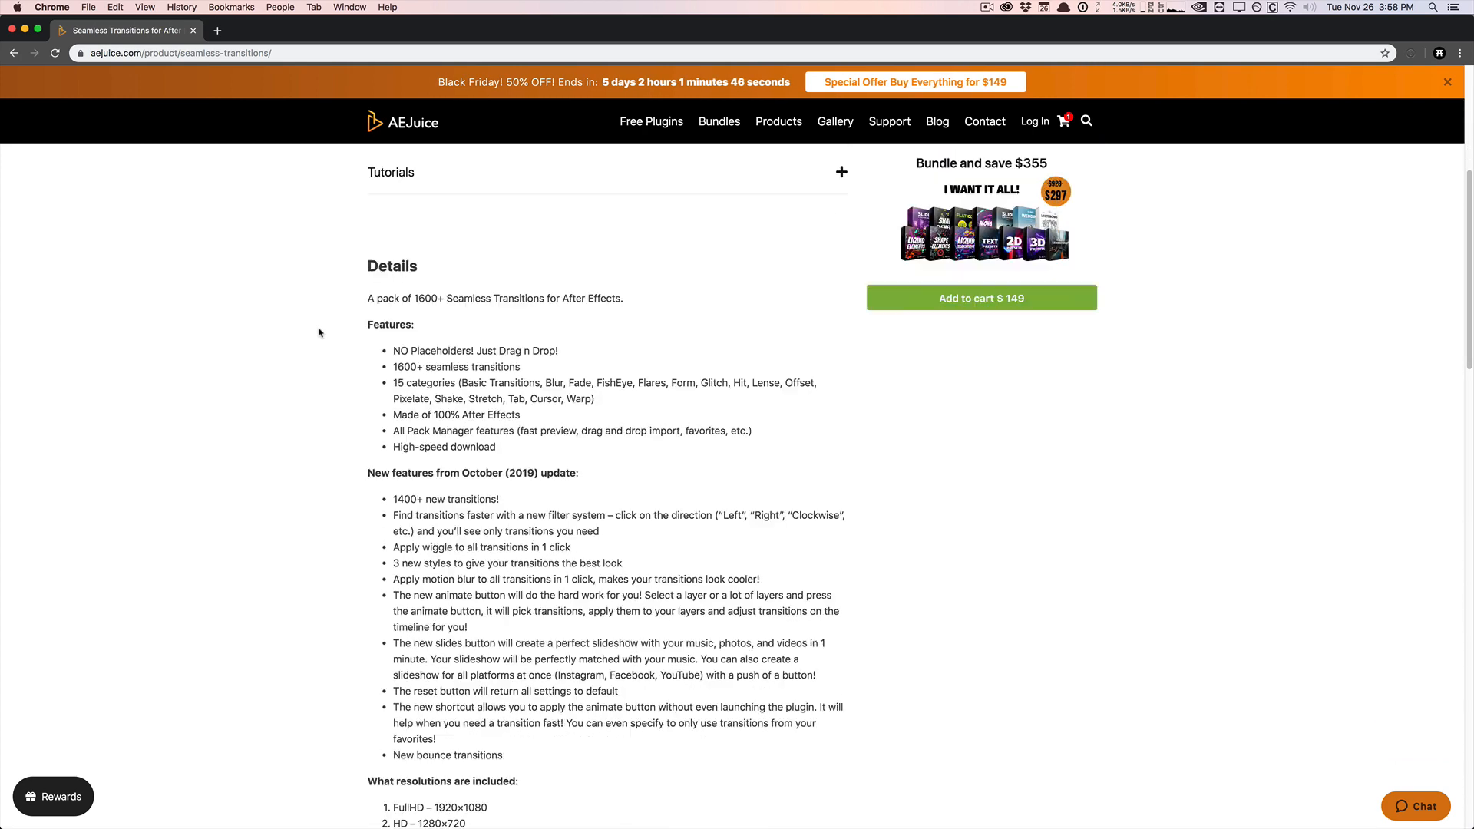
pyautogui.scroll(-3)
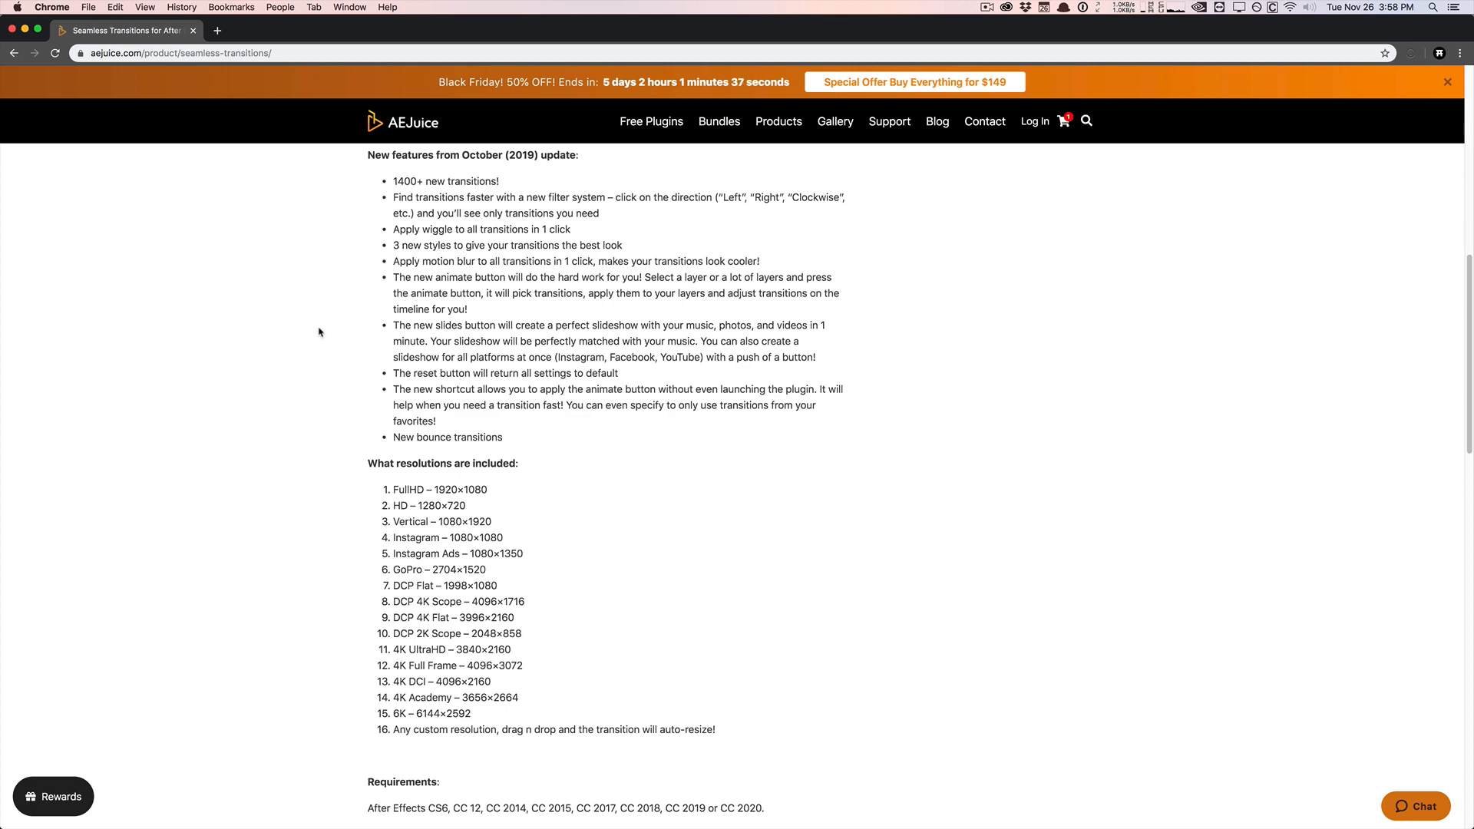
pyautogui.scroll(3)
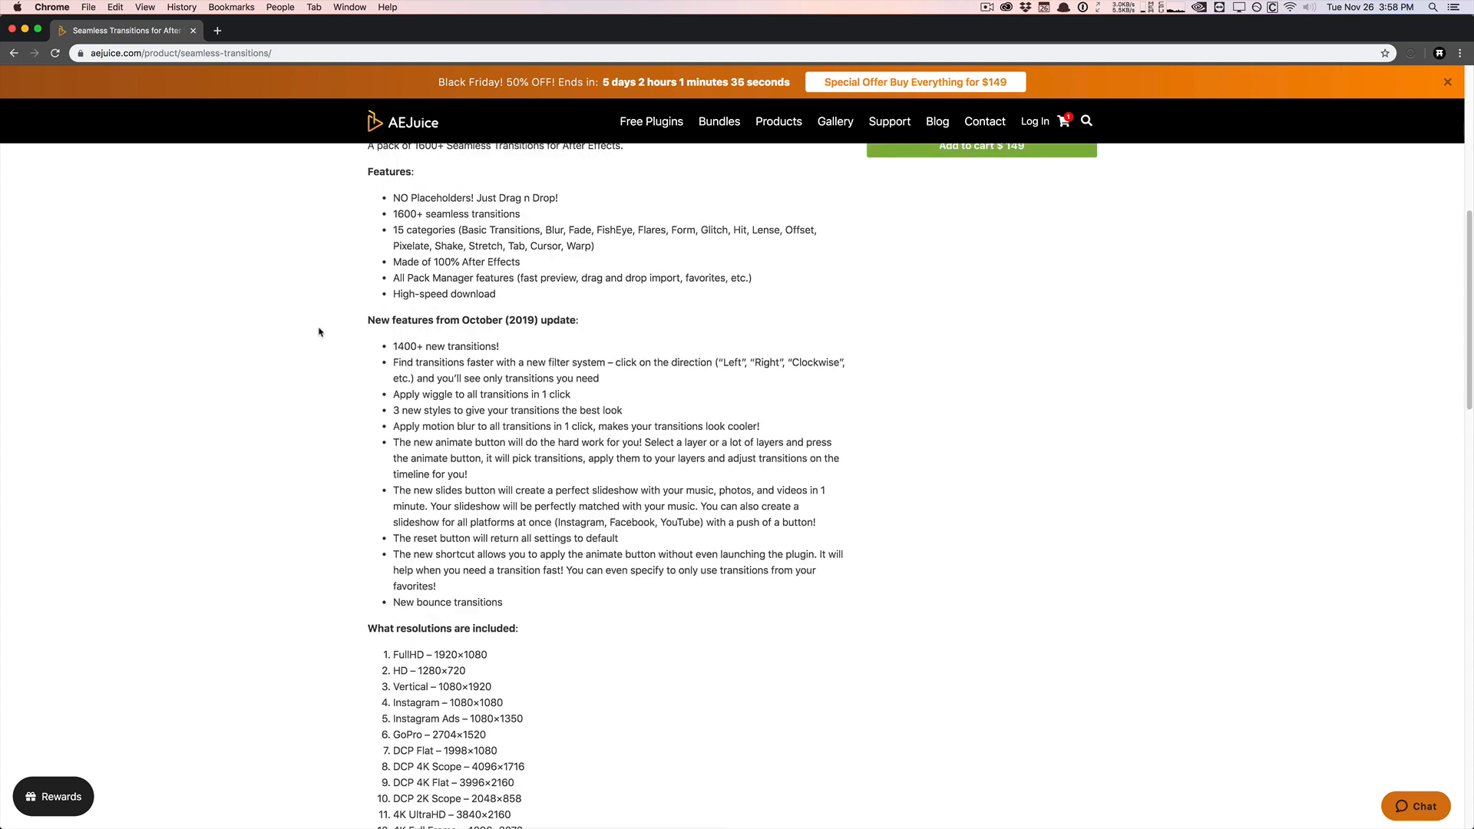
pyautogui.scroll(3)
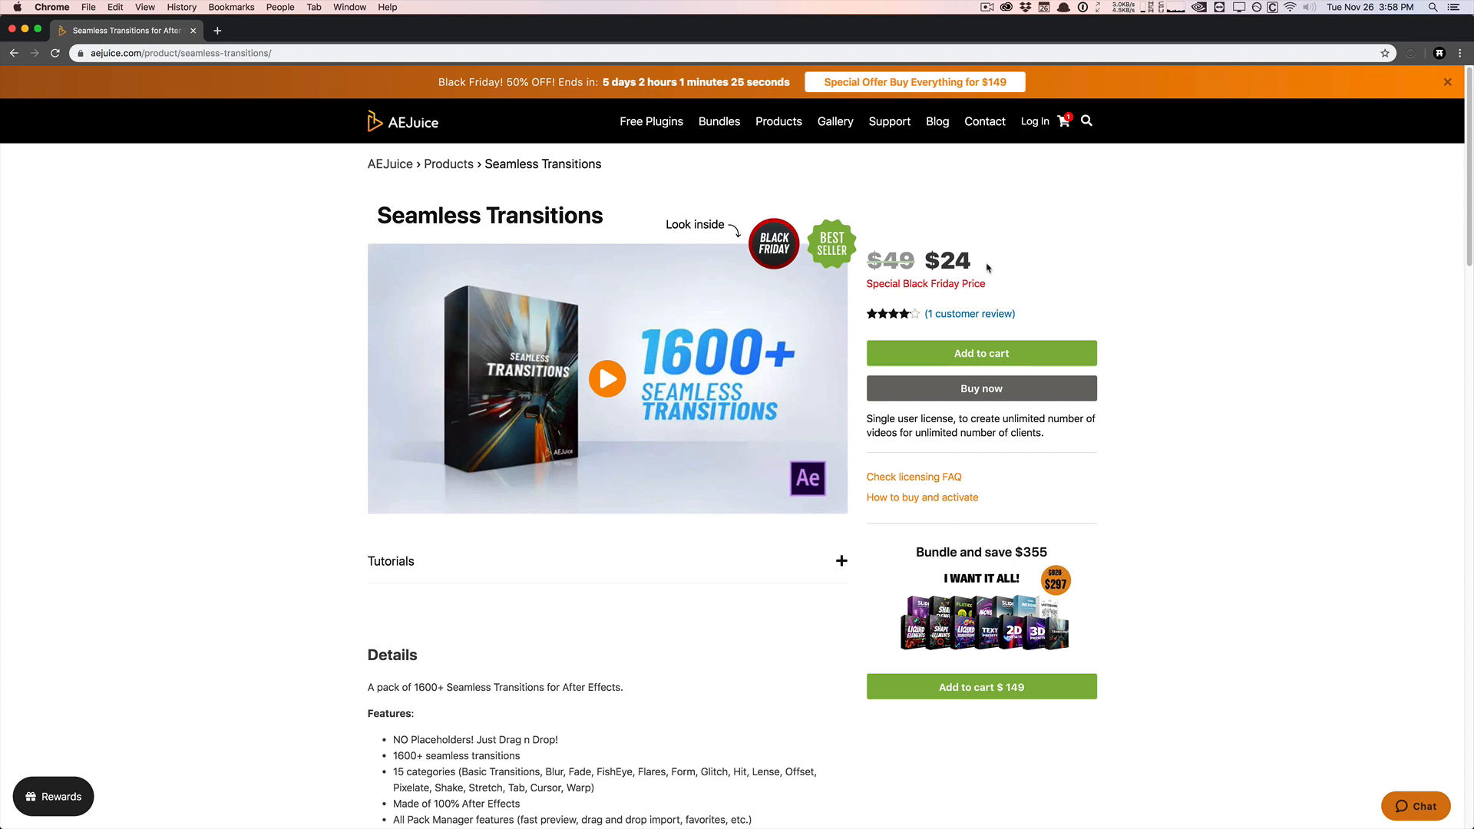
pyautogui.moveTo(453, 207)
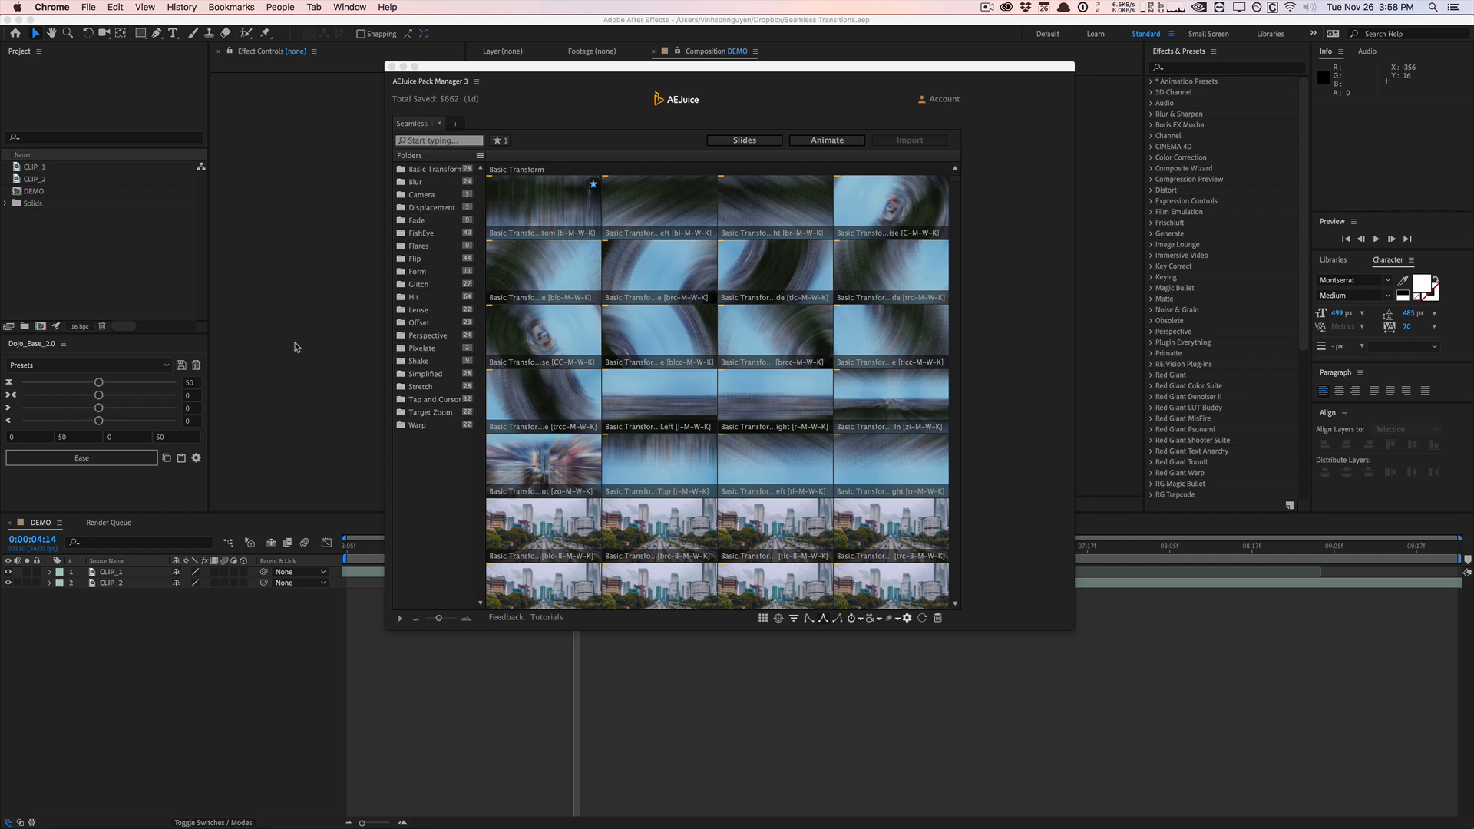
pyautogui.moveTo(564, 147)
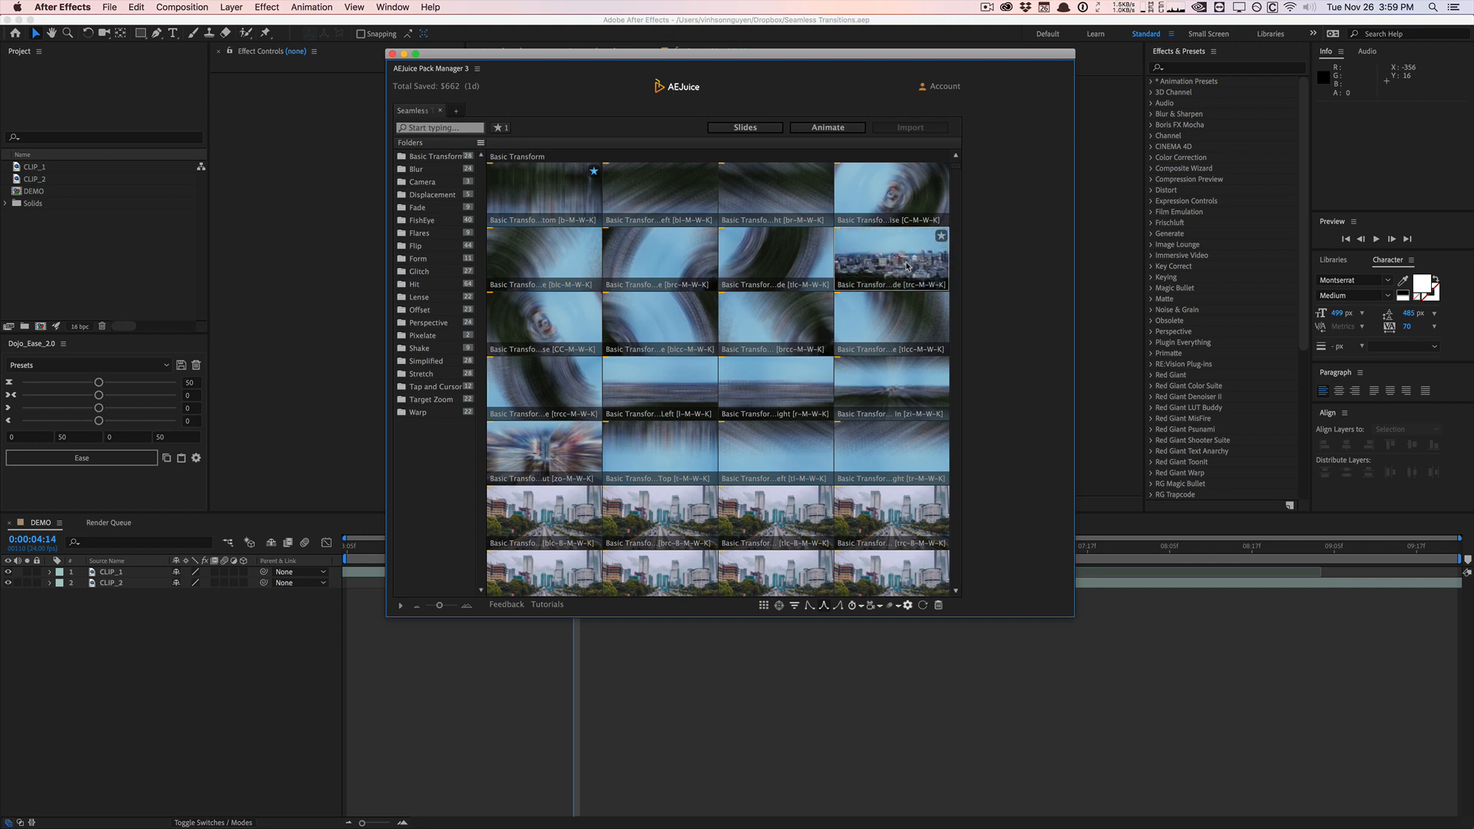
pyautogui.moveTo(898, 315)
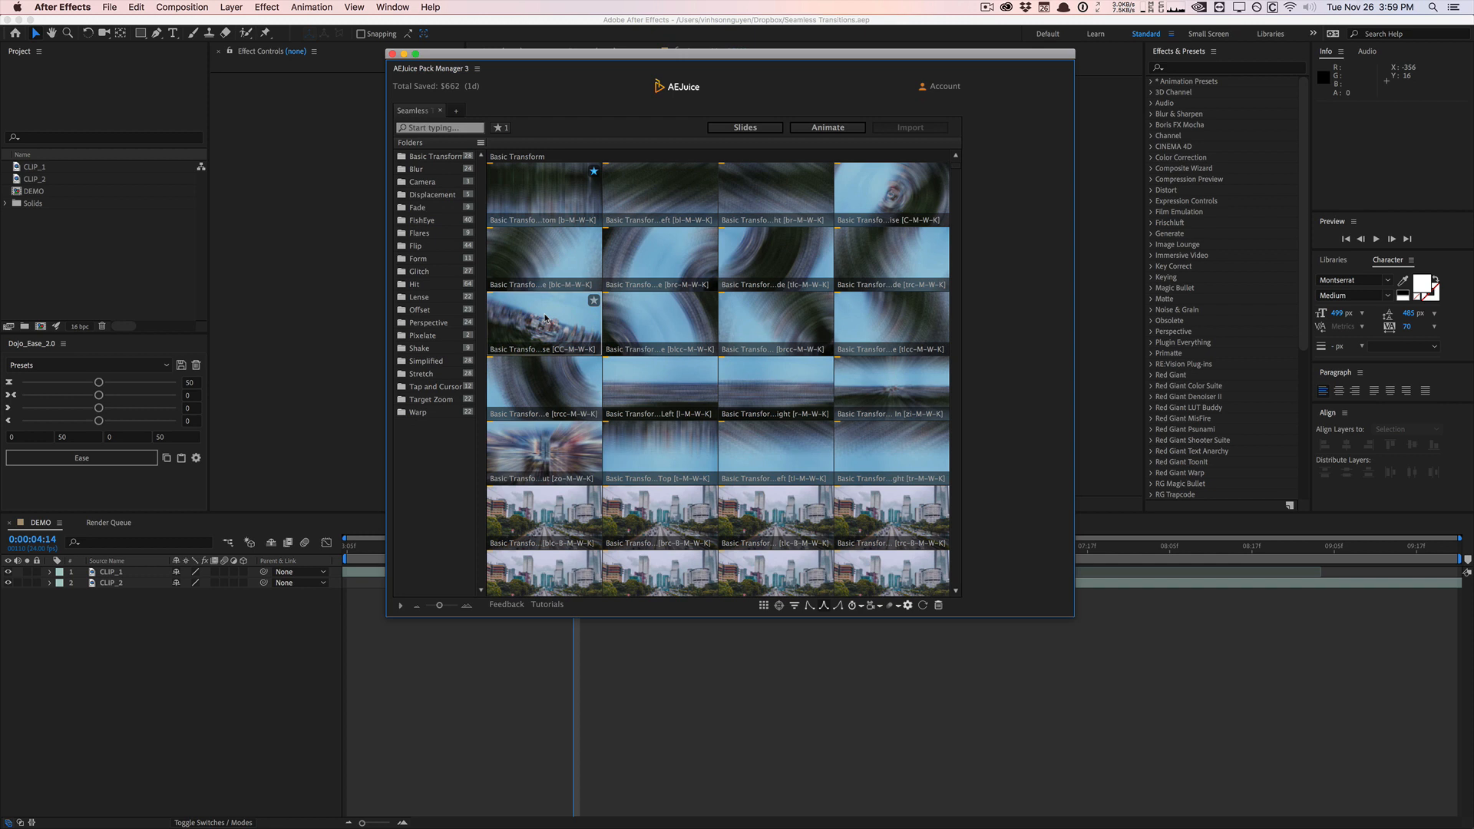
pyautogui.moveTo(541, 261)
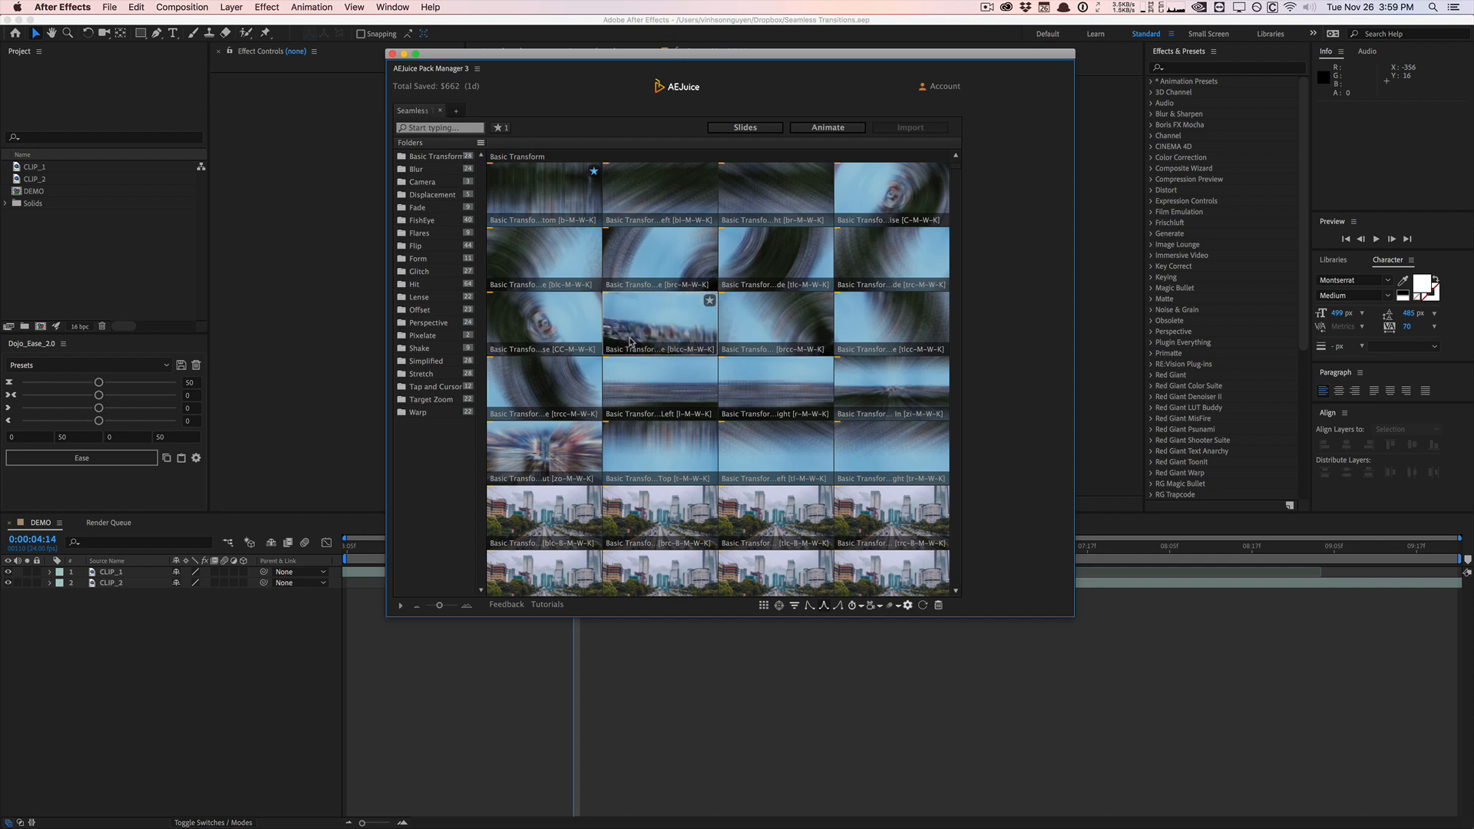
pyautogui.moveTo(774, 324)
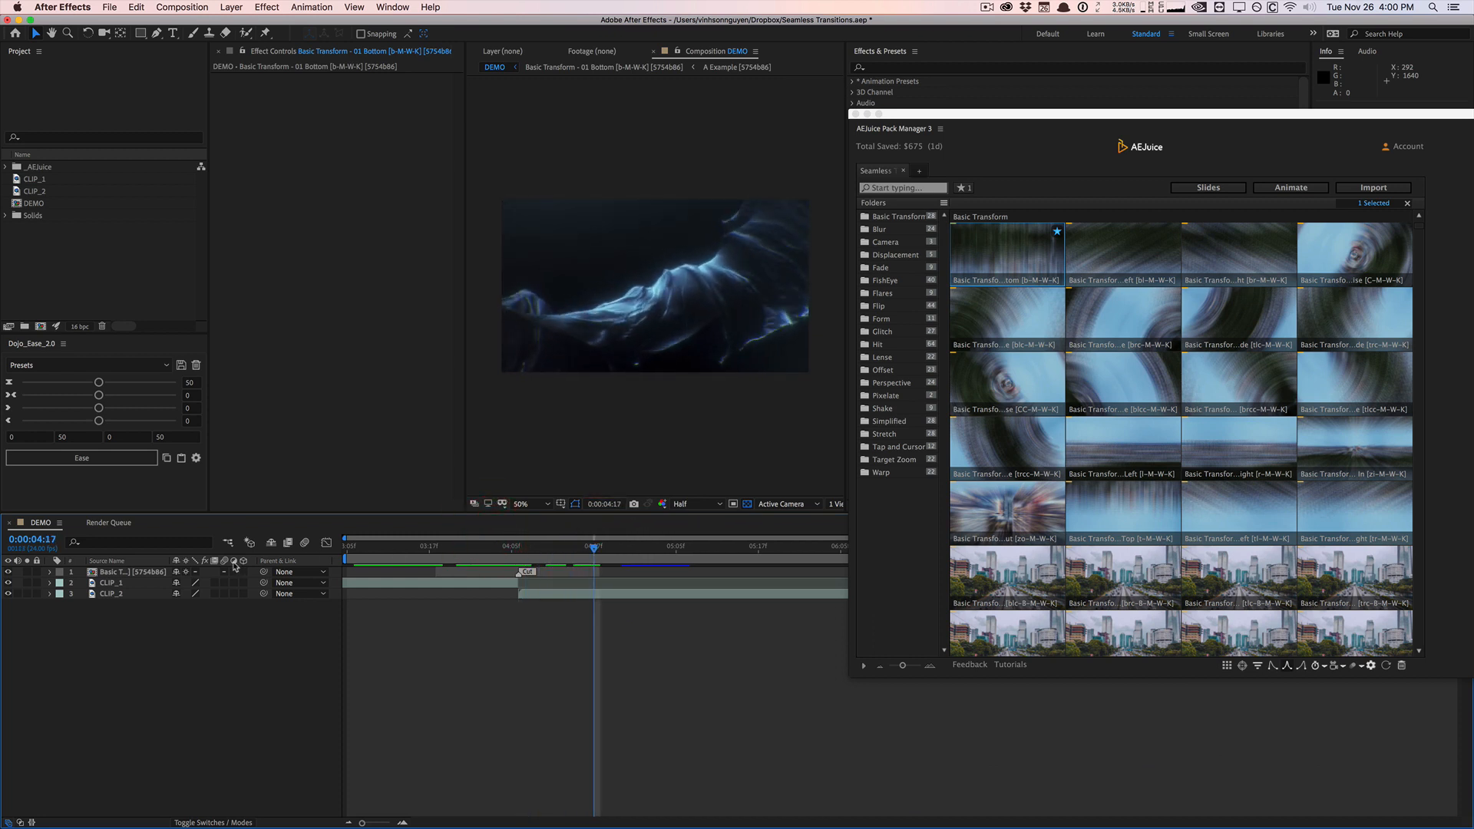
# Step: Select the added Basic Transform transition layer in DEMO so it can be deleted
pyautogui.click(123, 571)
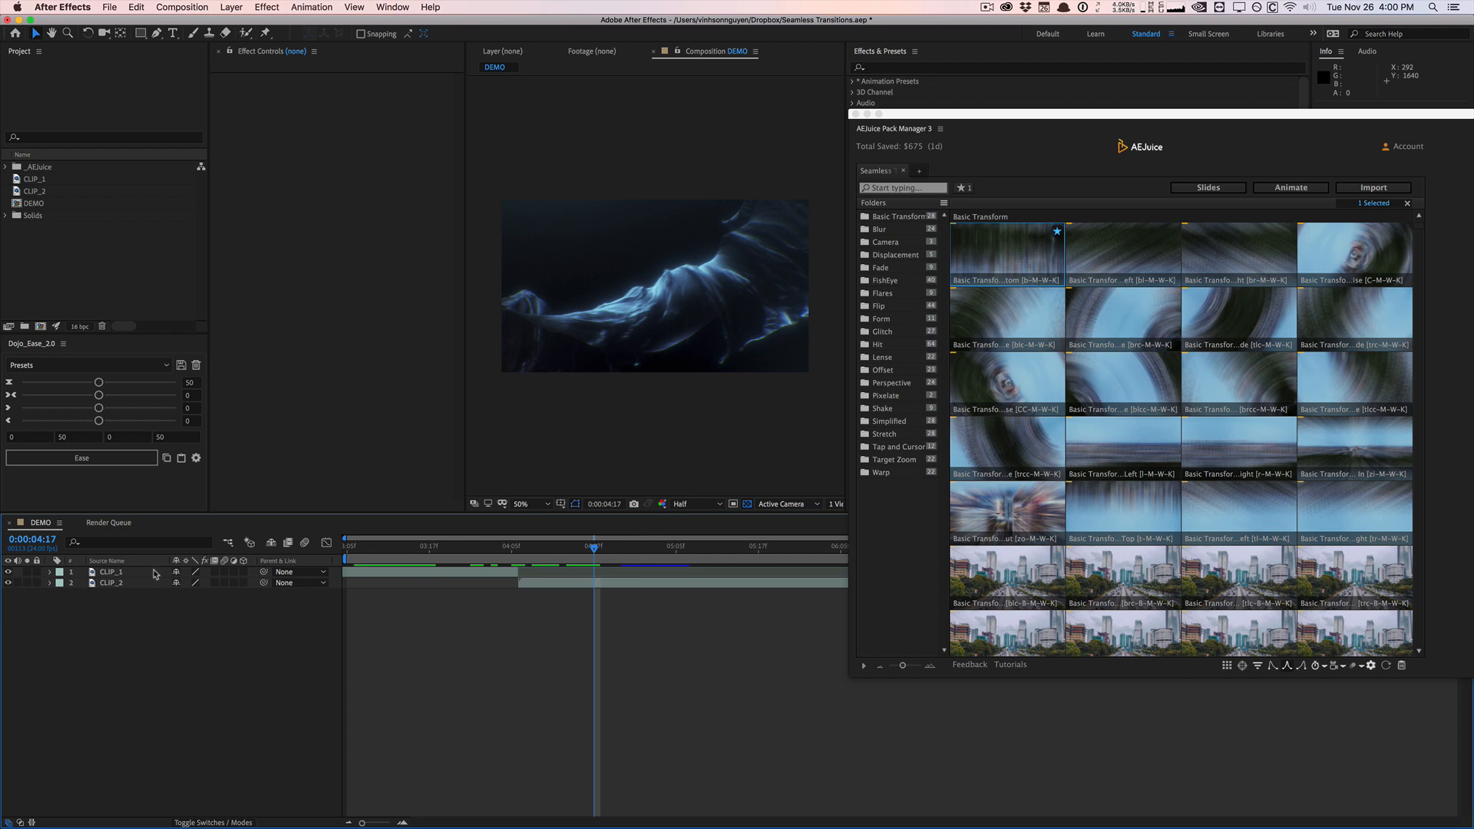
pyautogui.moveTo(981, 116)
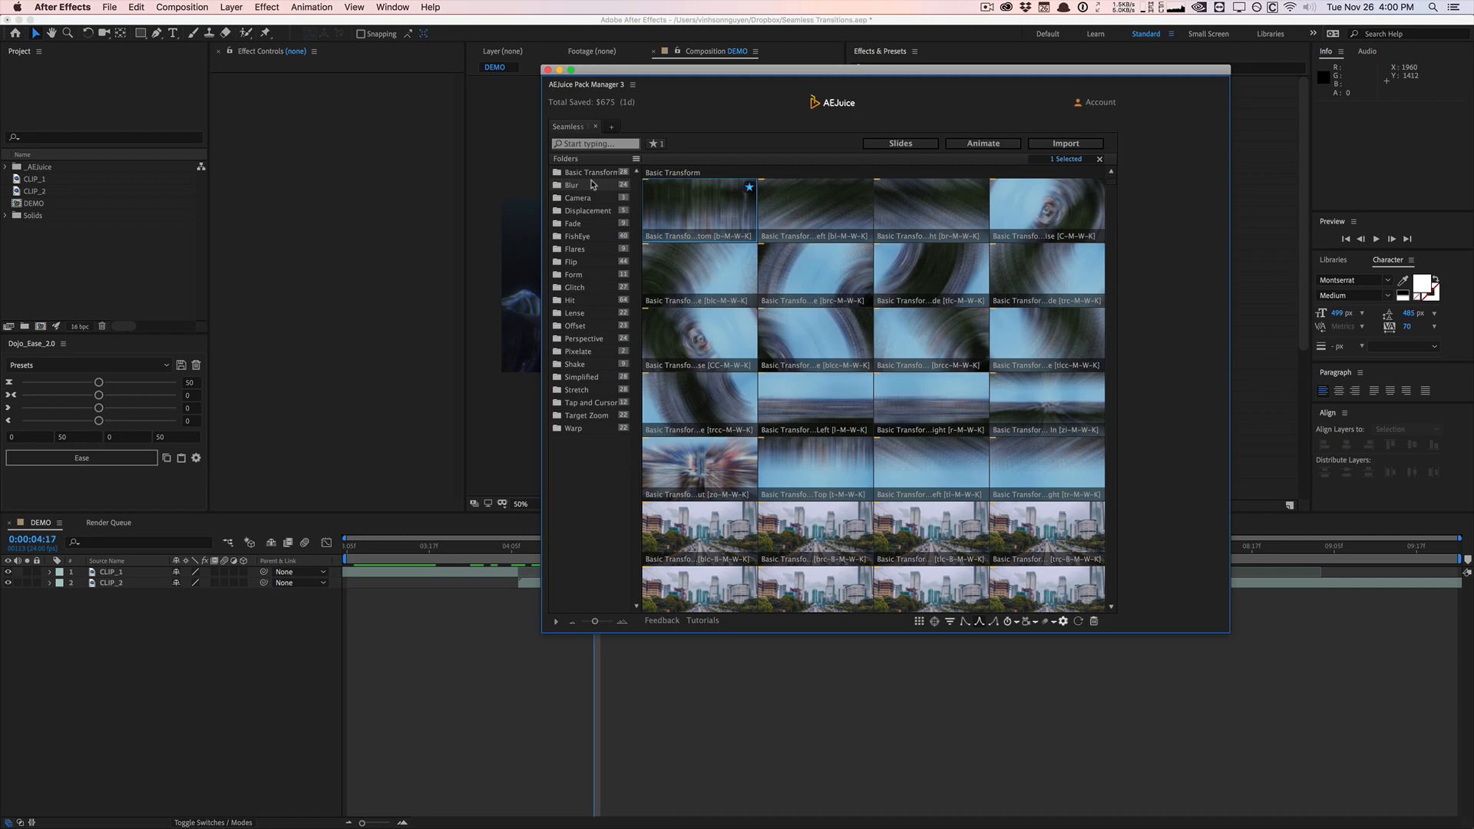
# Step: Browse the Blur, Camera, Flip and Glitch folders, then choose a Glitch transition for DEMO
pyautogui.click(573, 186)
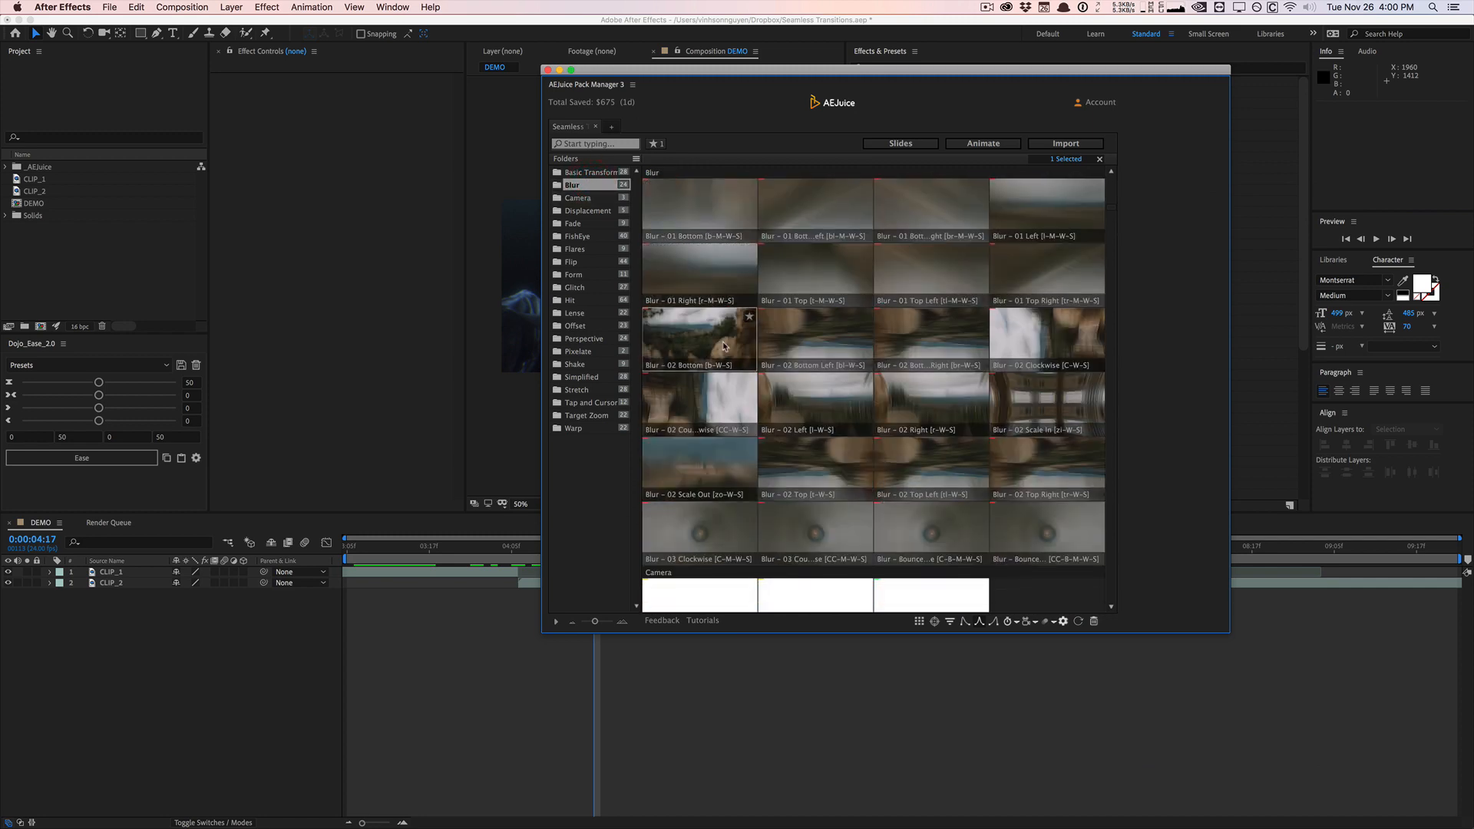
pyautogui.click(579, 198)
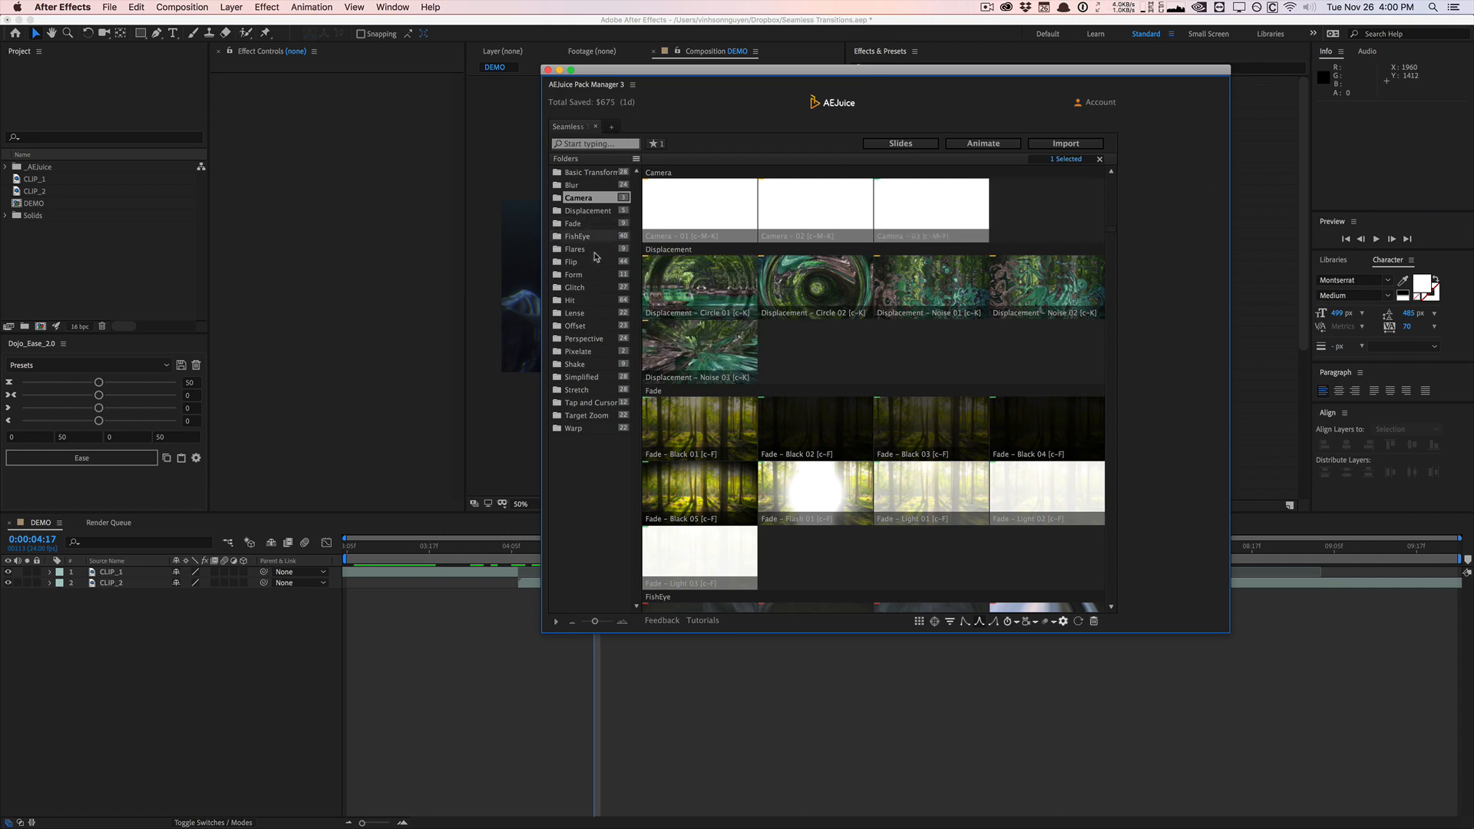
pyautogui.click(571, 262)
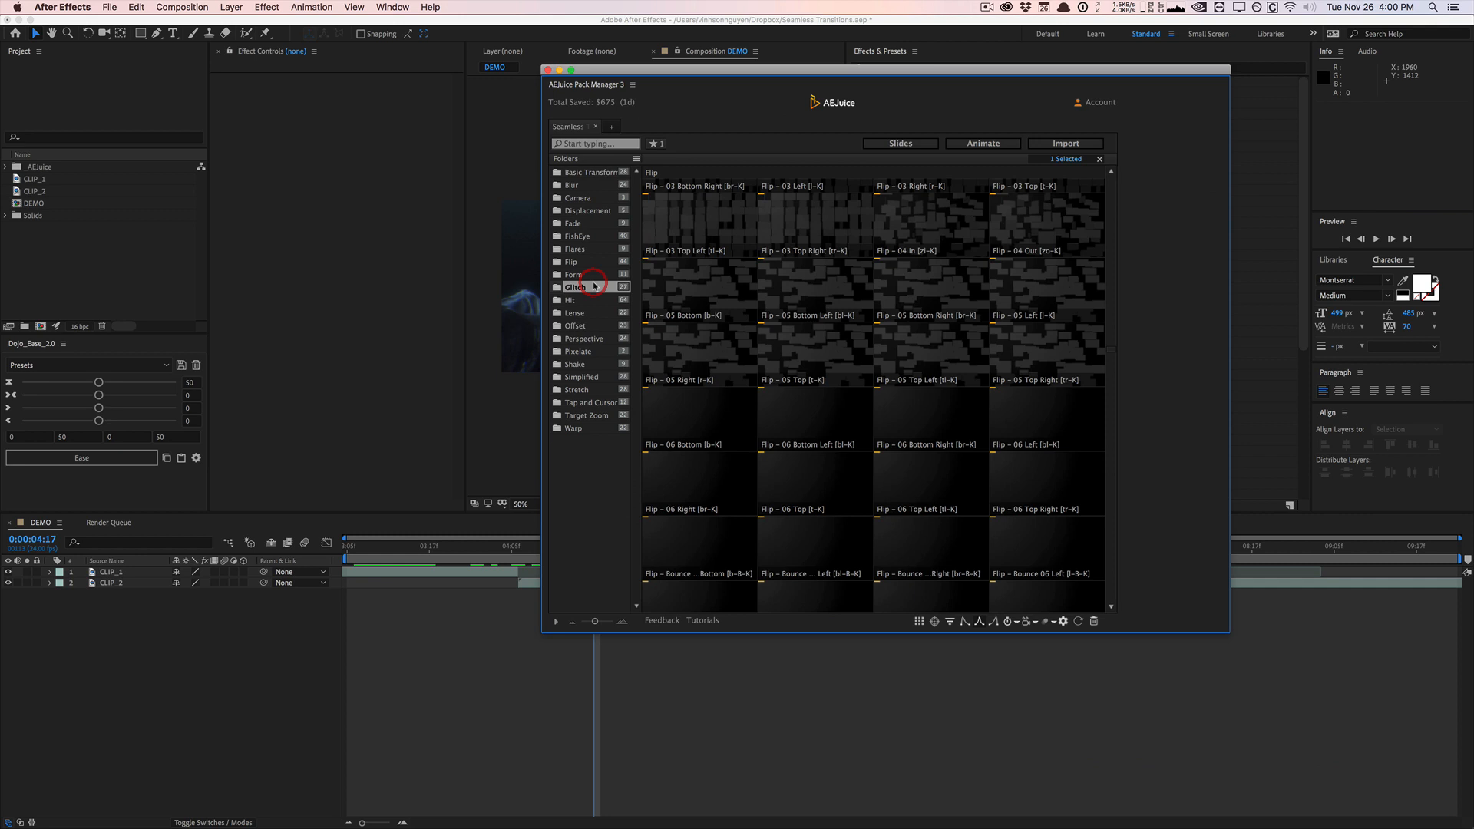
pyautogui.click(574, 287)
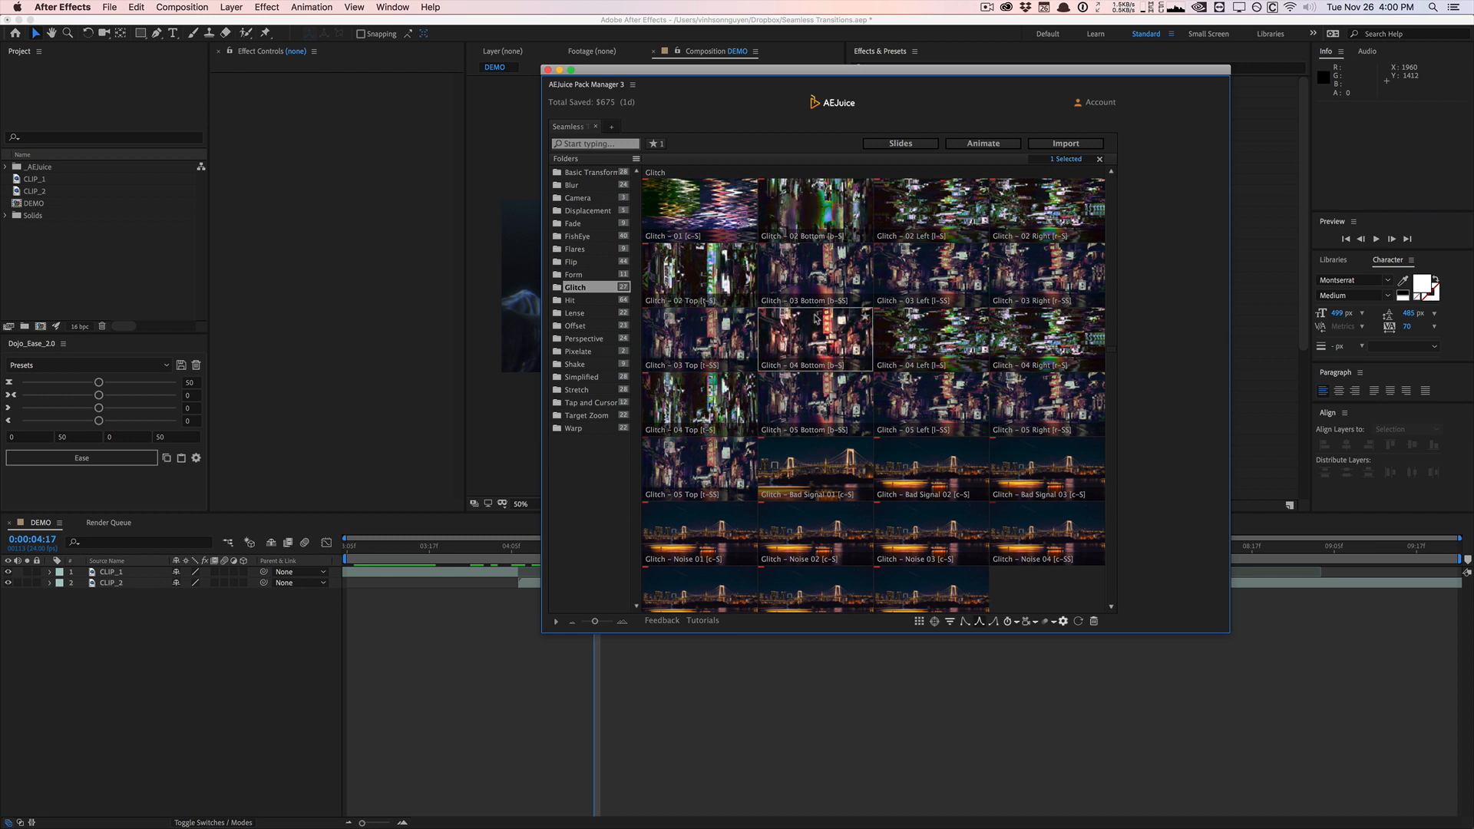
pyautogui.click(1066, 143)
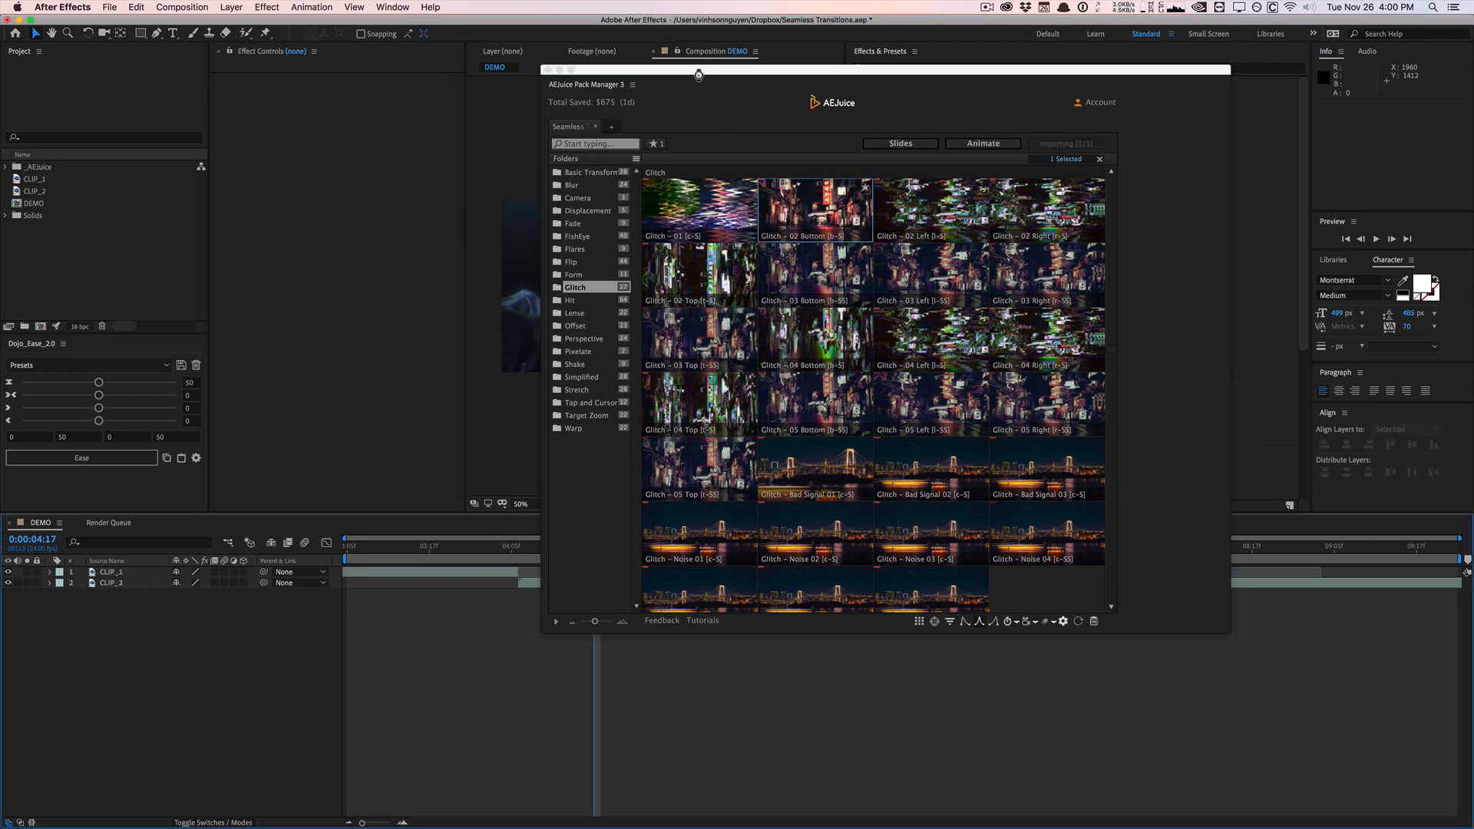
# Step: Apply Glitch – 02 Bottom over the CLIP_1/CLIP_2 cut and scrub the timeline around 0:00:04:06 to preview it
pyautogui.doubleClick(814, 209)
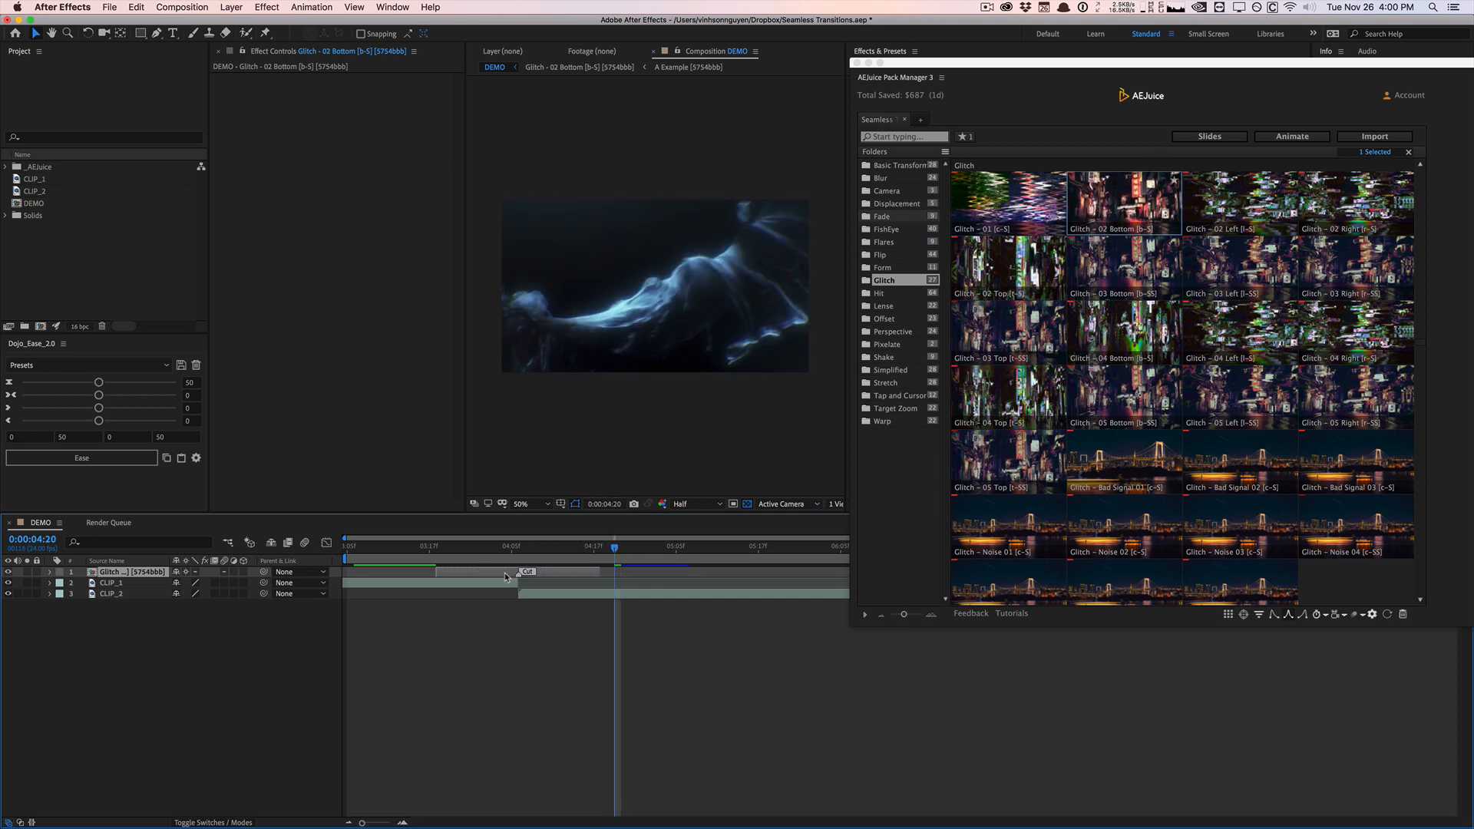
pyautogui.click(112, 583)
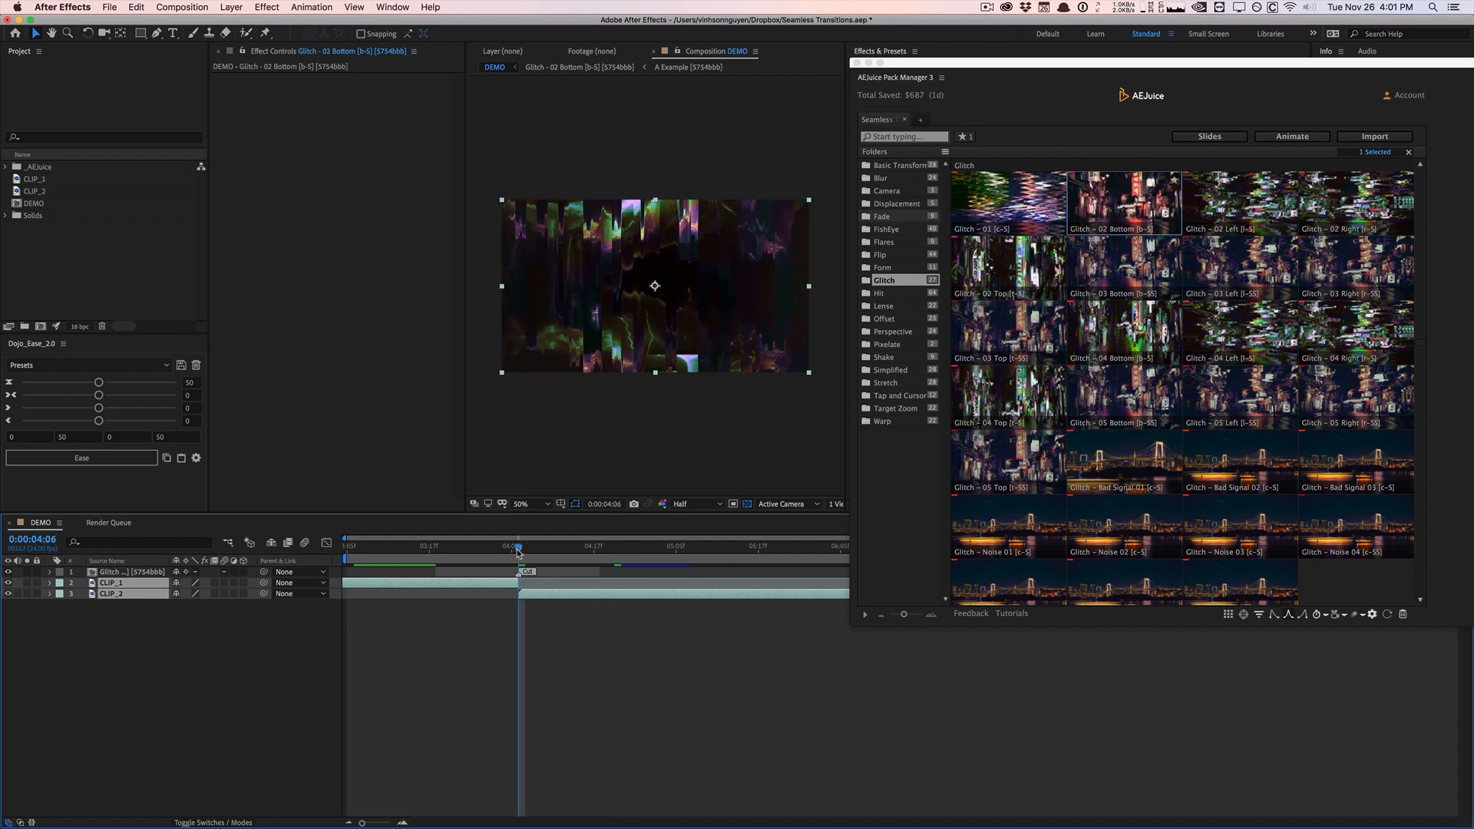
pyautogui.moveTo(517, 547)
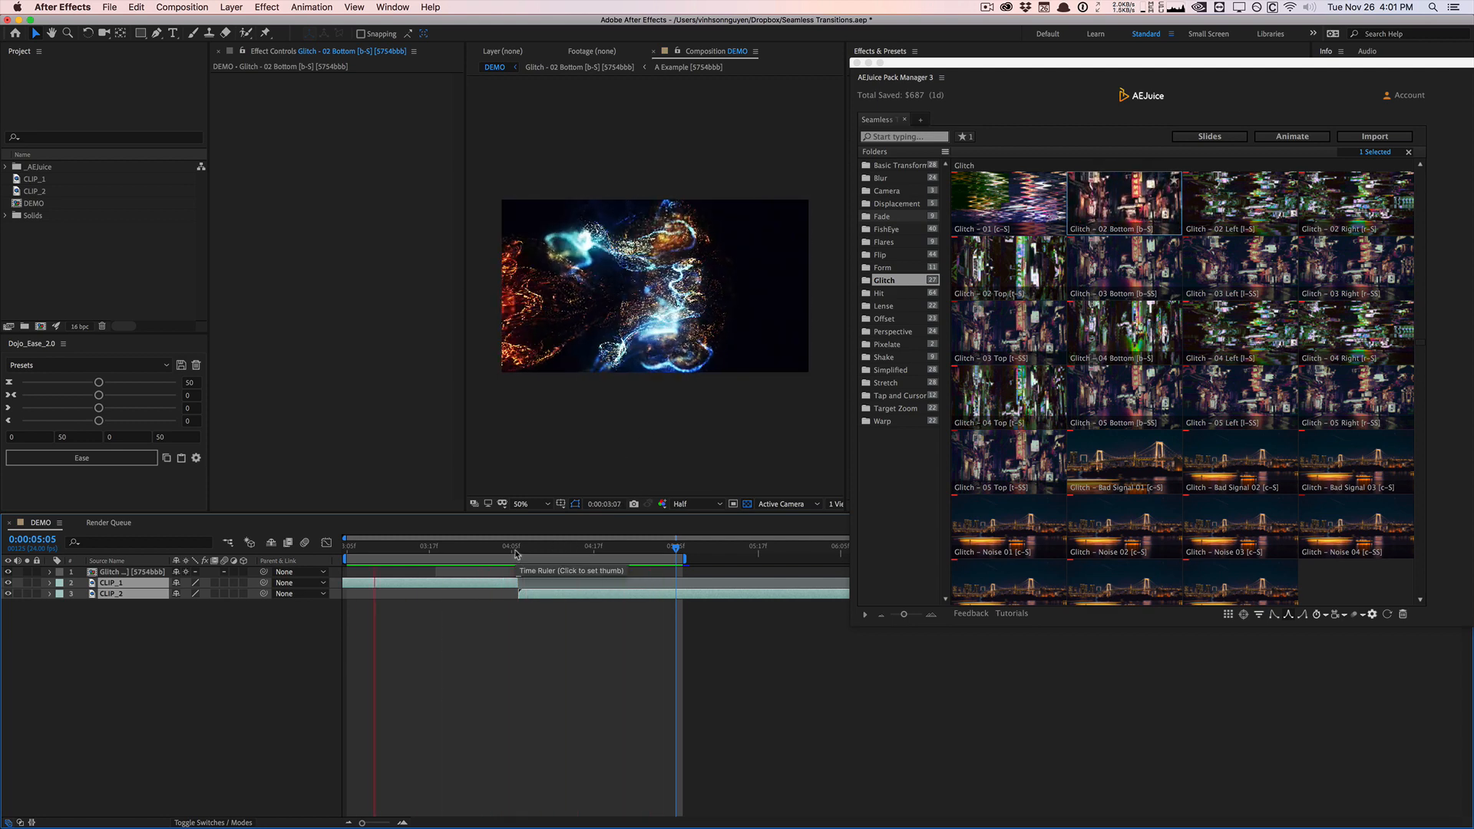
pyautogui.click(512, 547)
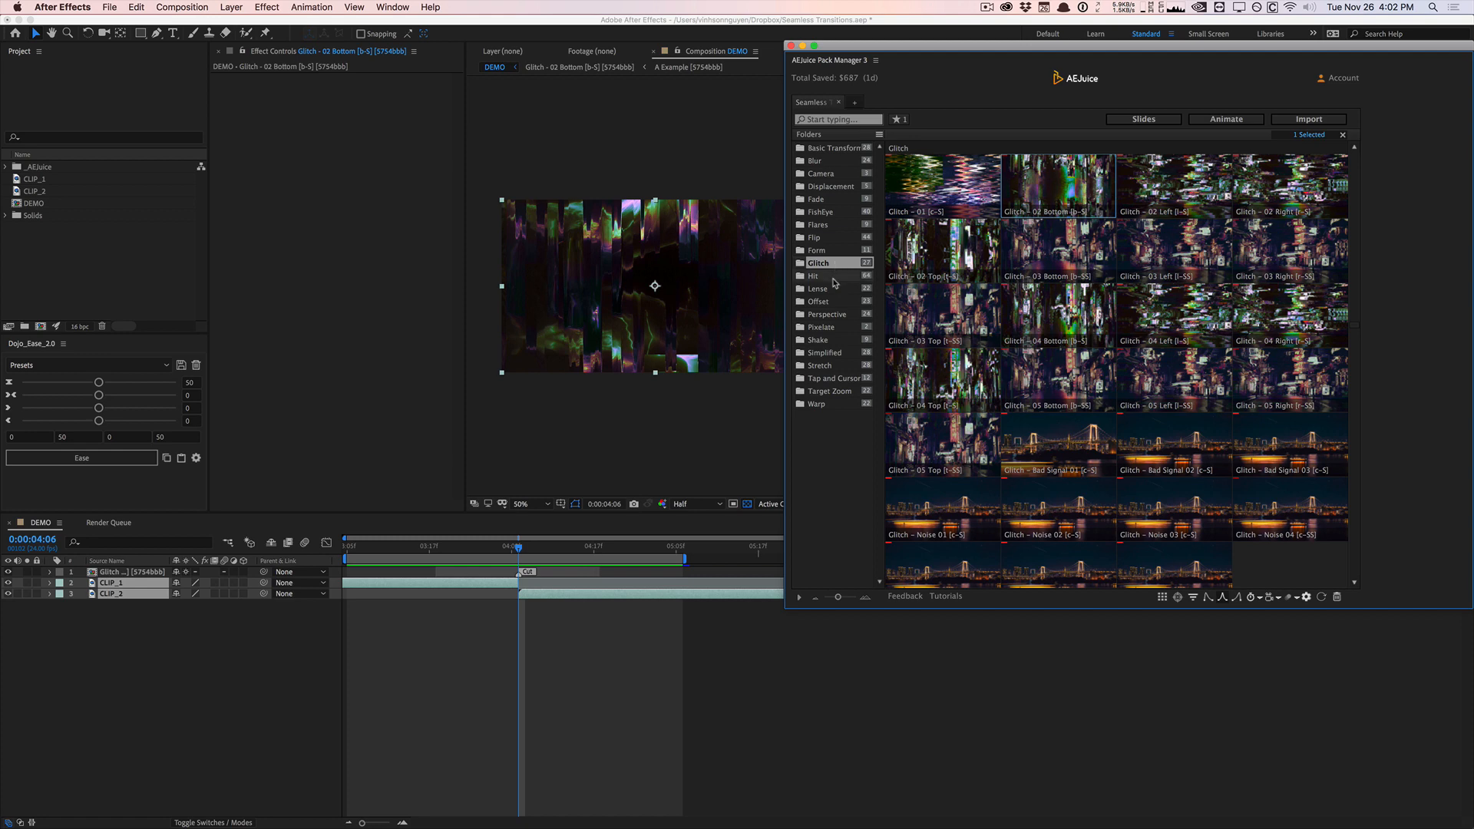
# Step: Browse the Hit, Lense, Shake and Stretch folders, then show the Target Zoom transitions for Twirl 01 Clockwise Scale In
pyautogui.click(814, 275)
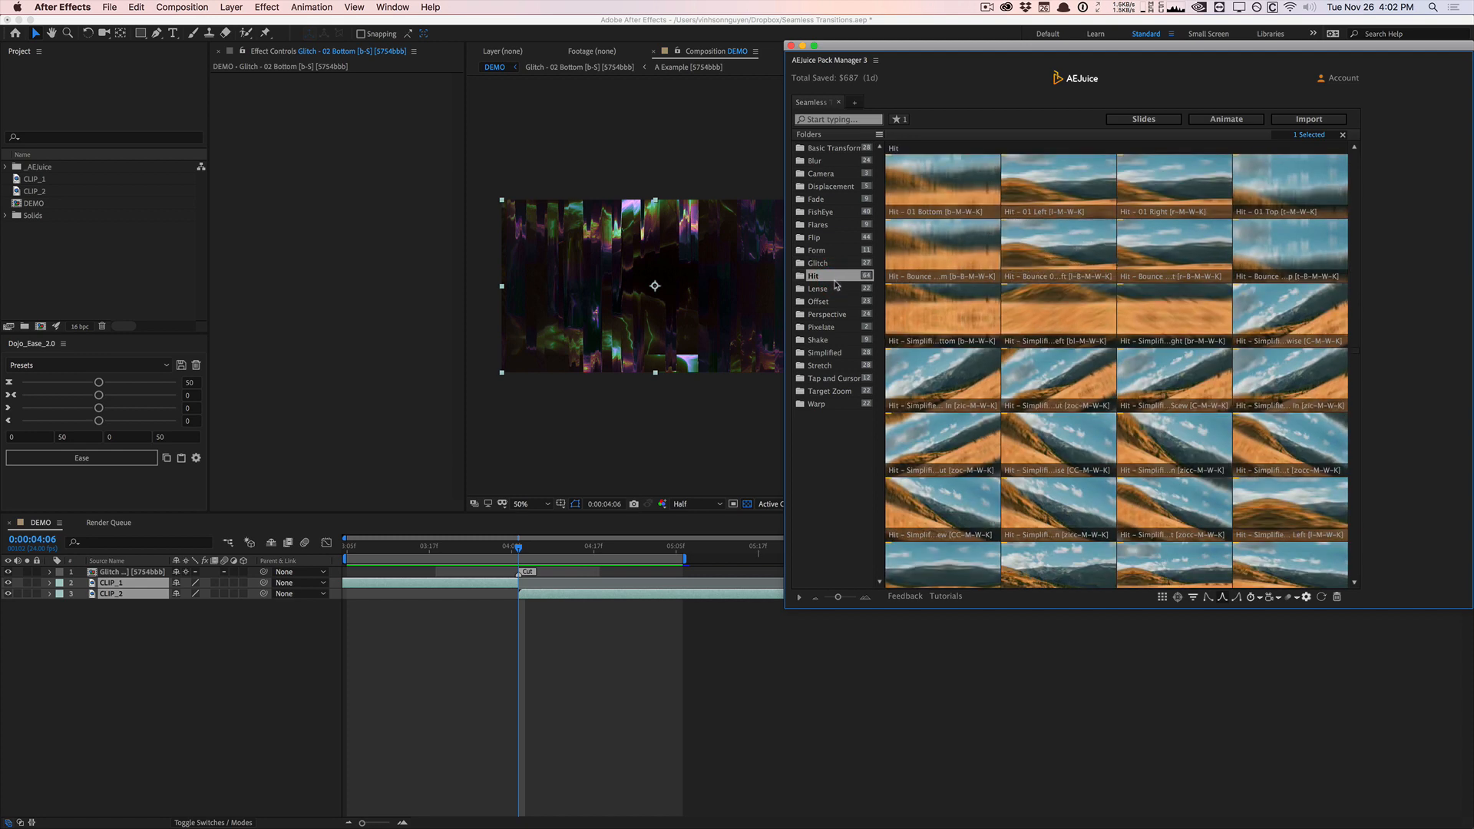
pyautogui.click(817, 287)
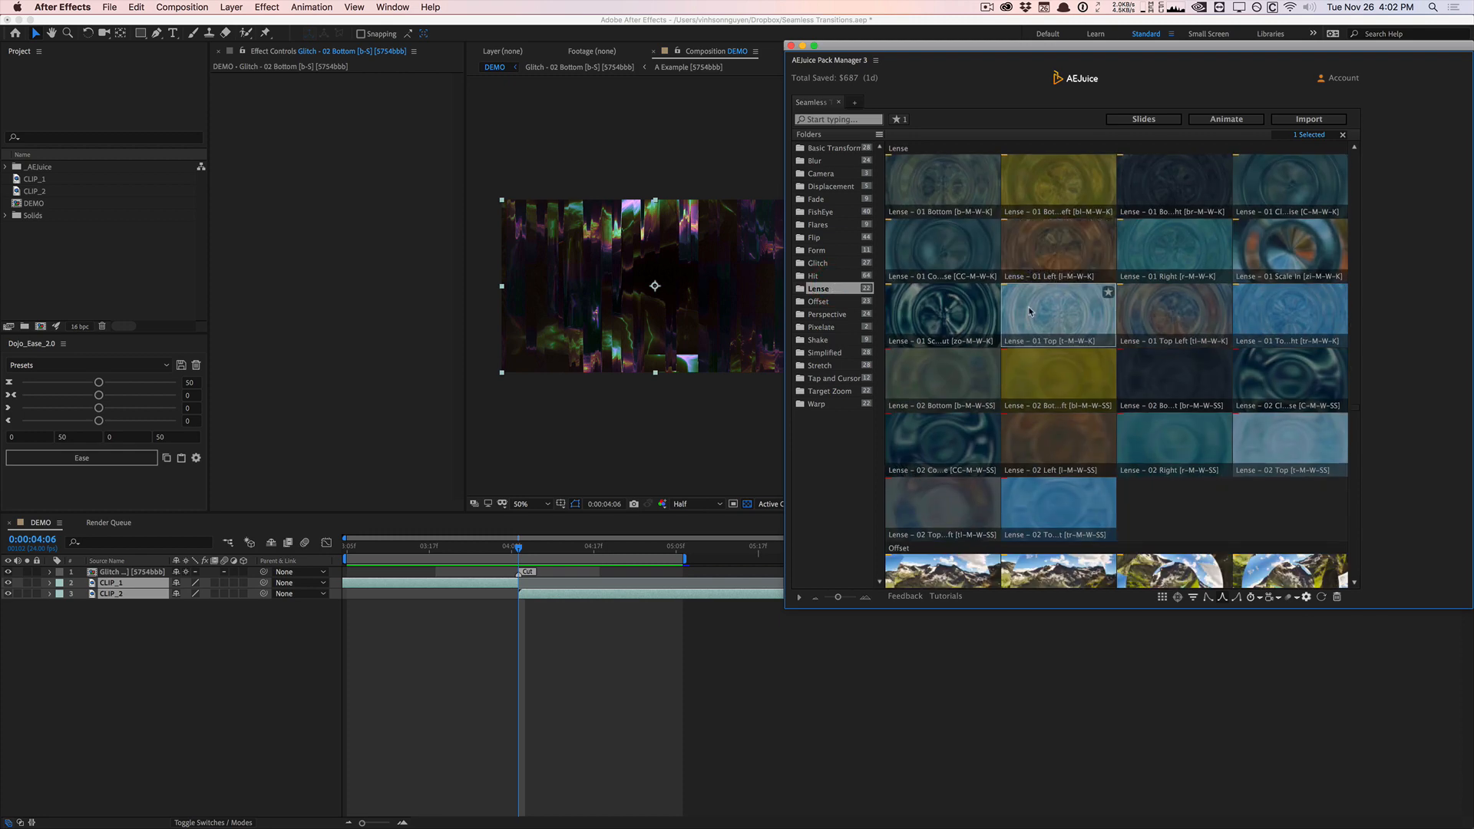
pyautogui.moveTo(942, 379)
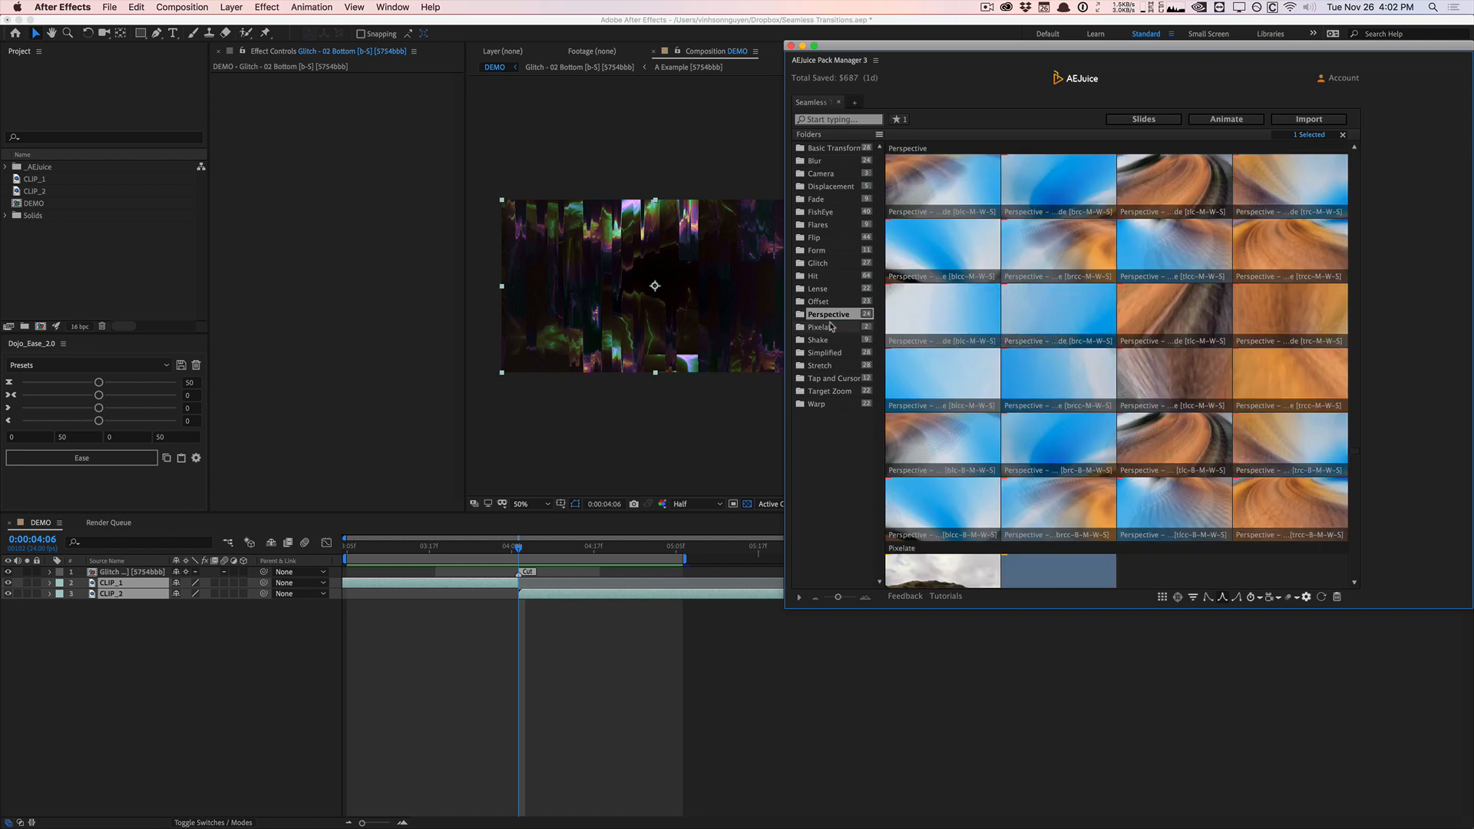
pyautogui.click(820, 325)
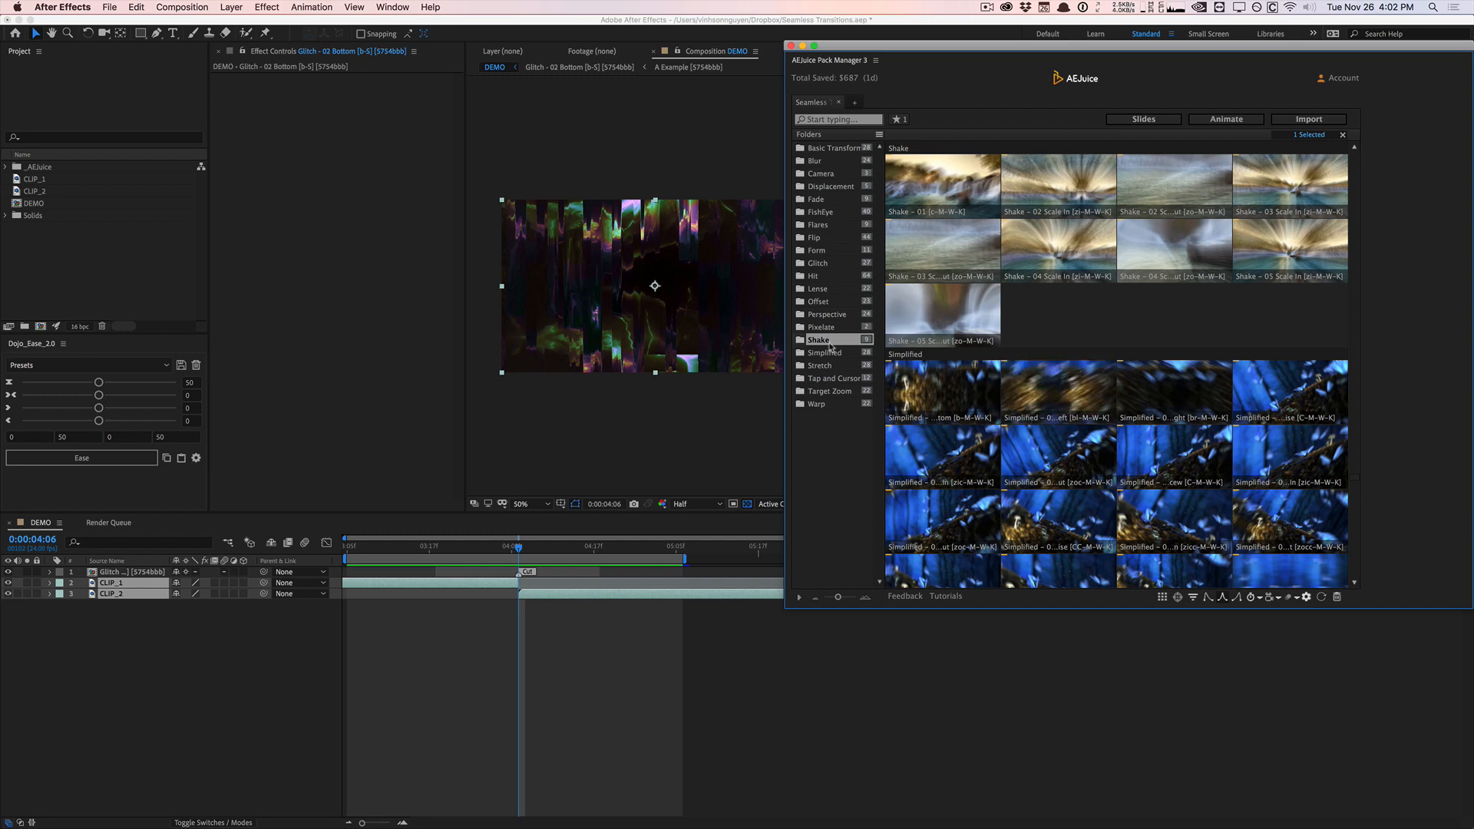
pyautogui.click(818, 365)
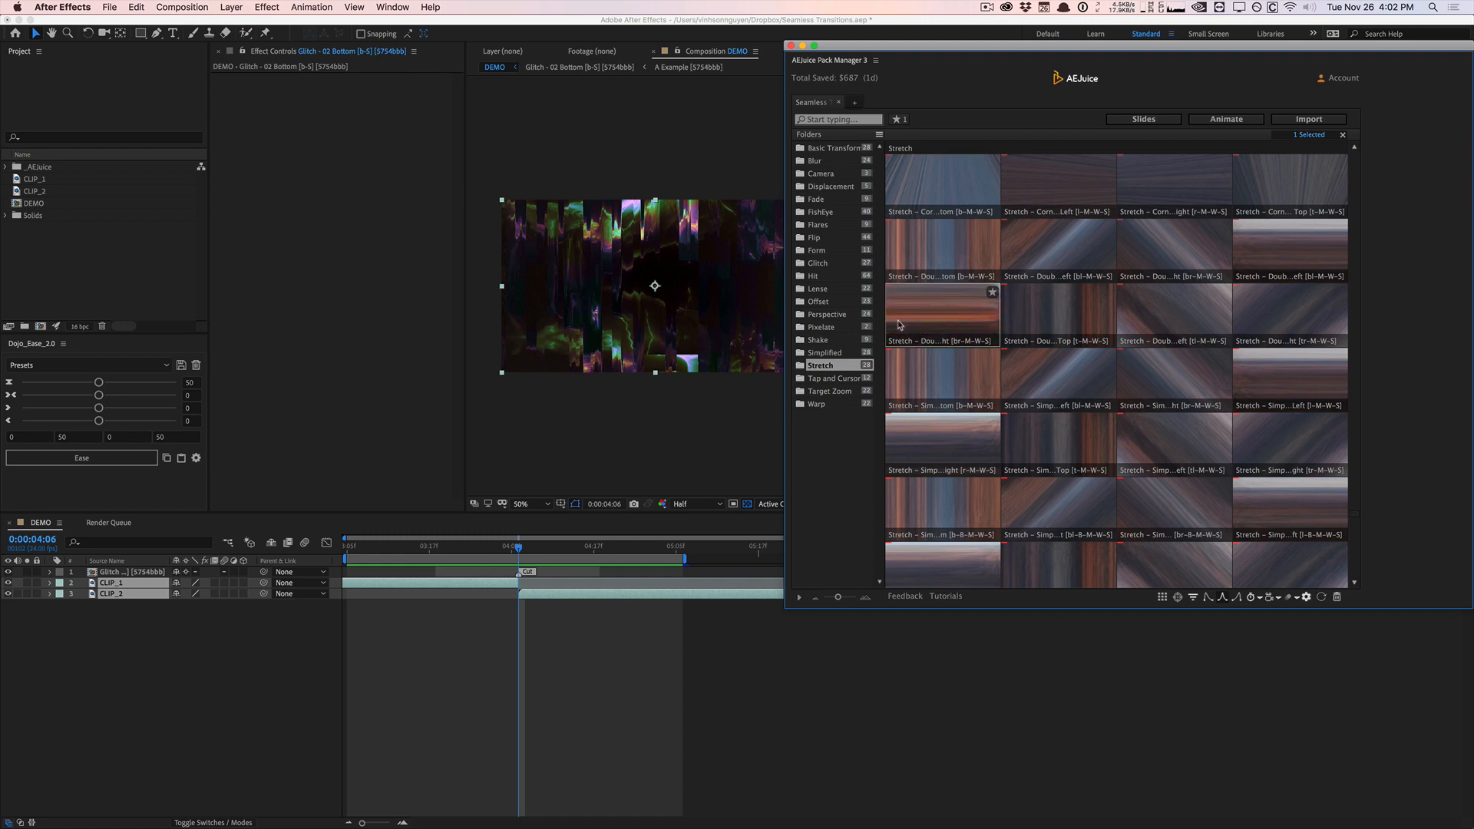
pyautogui.click(831, 390)
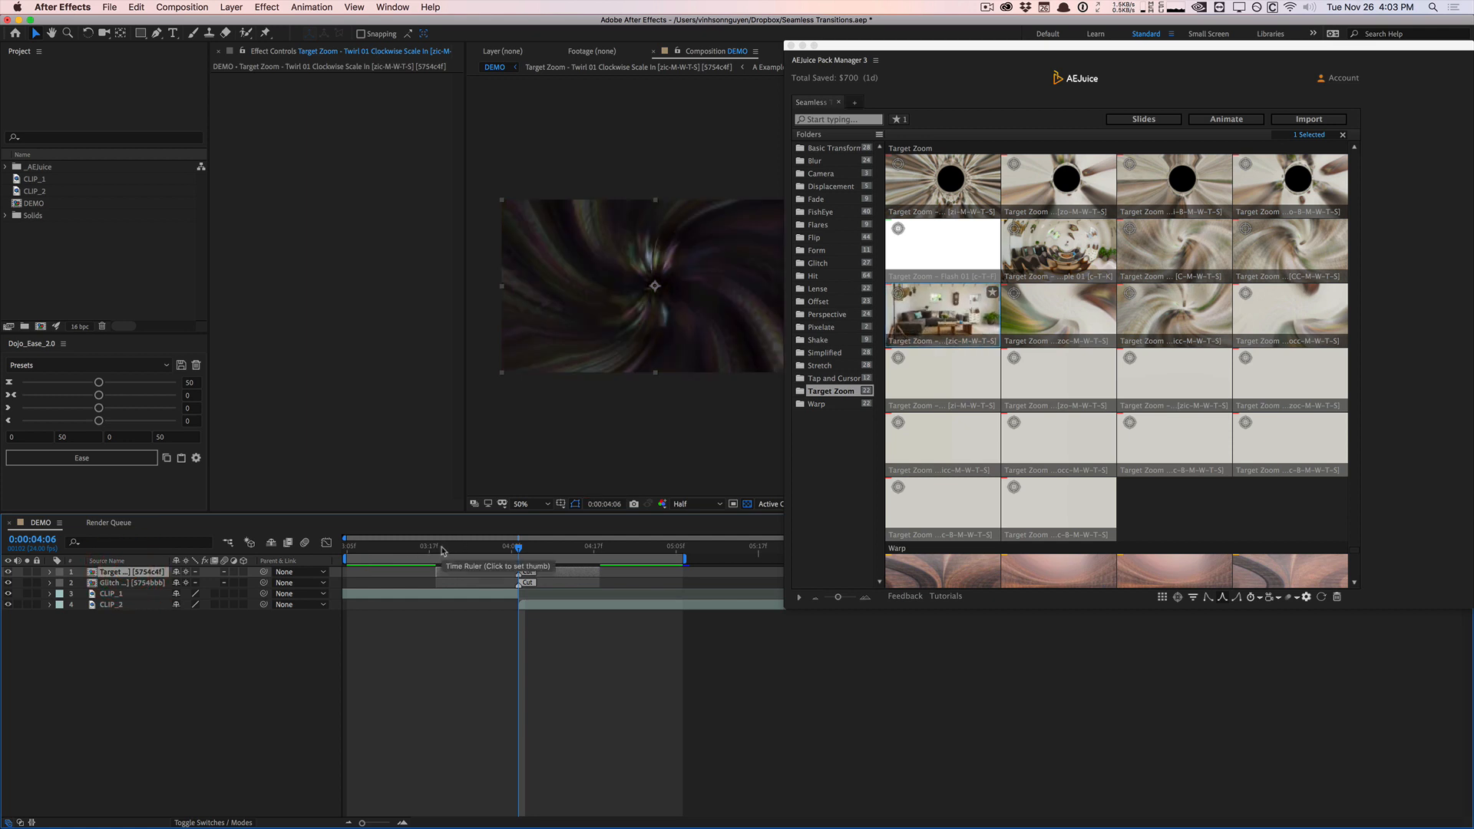
pyautogui.click(479, 547)
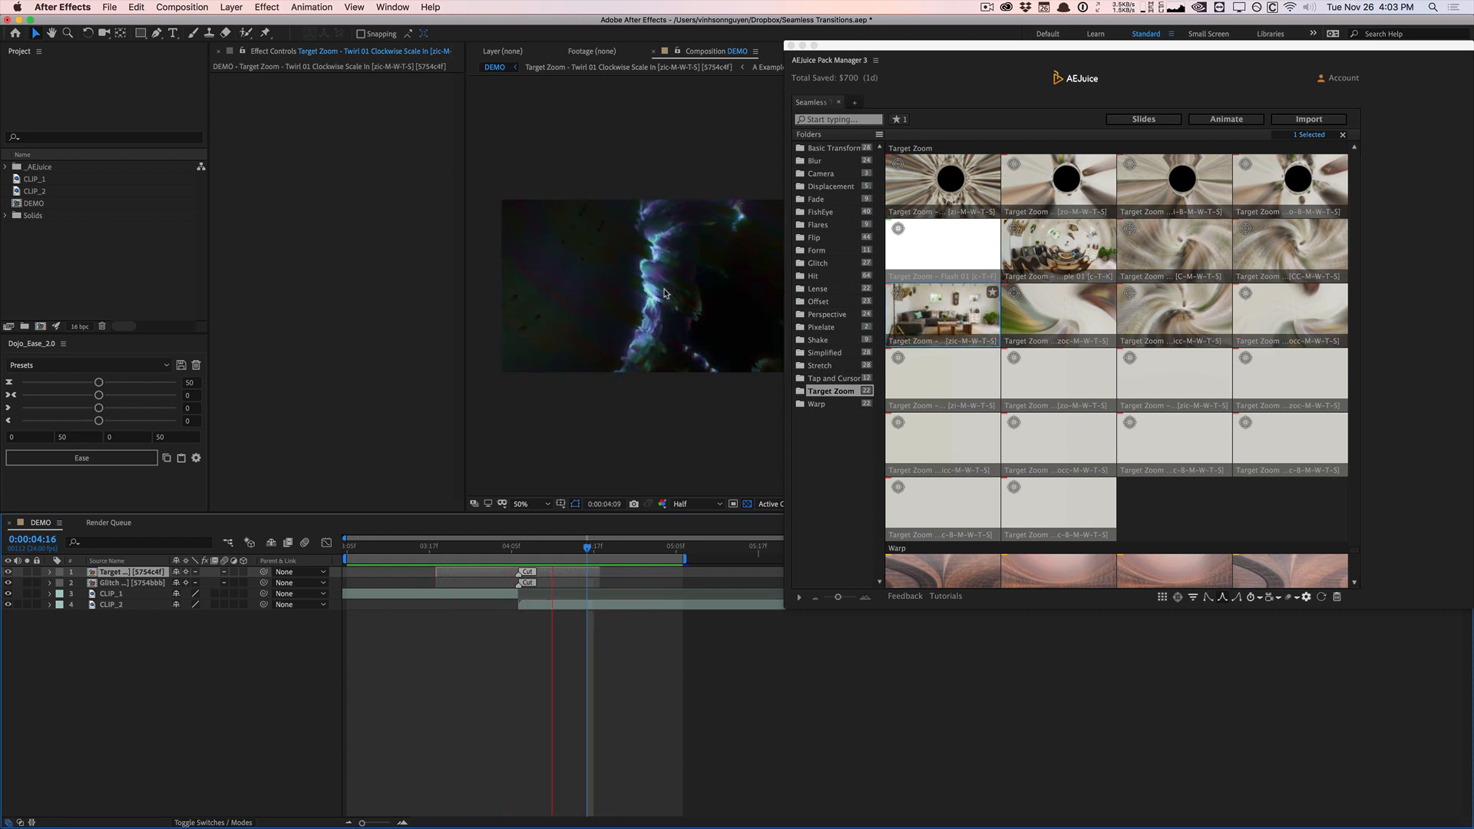
pyautogui.click(524, 547)
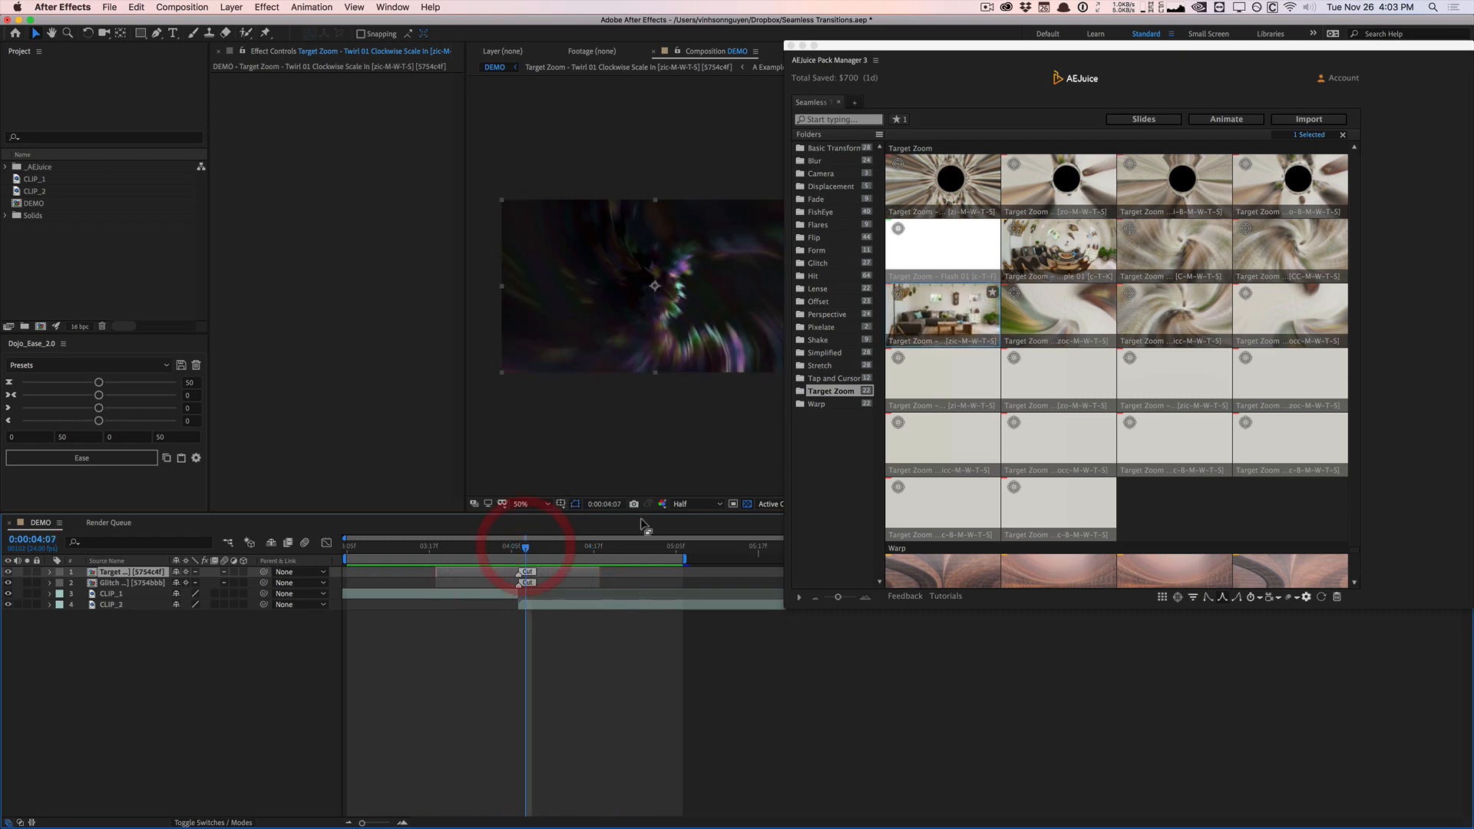
# Step: Browse the Simplified, Hit and FishEye folders, then return to the Basic Transform transitions
pyautogui.scroll(-3)
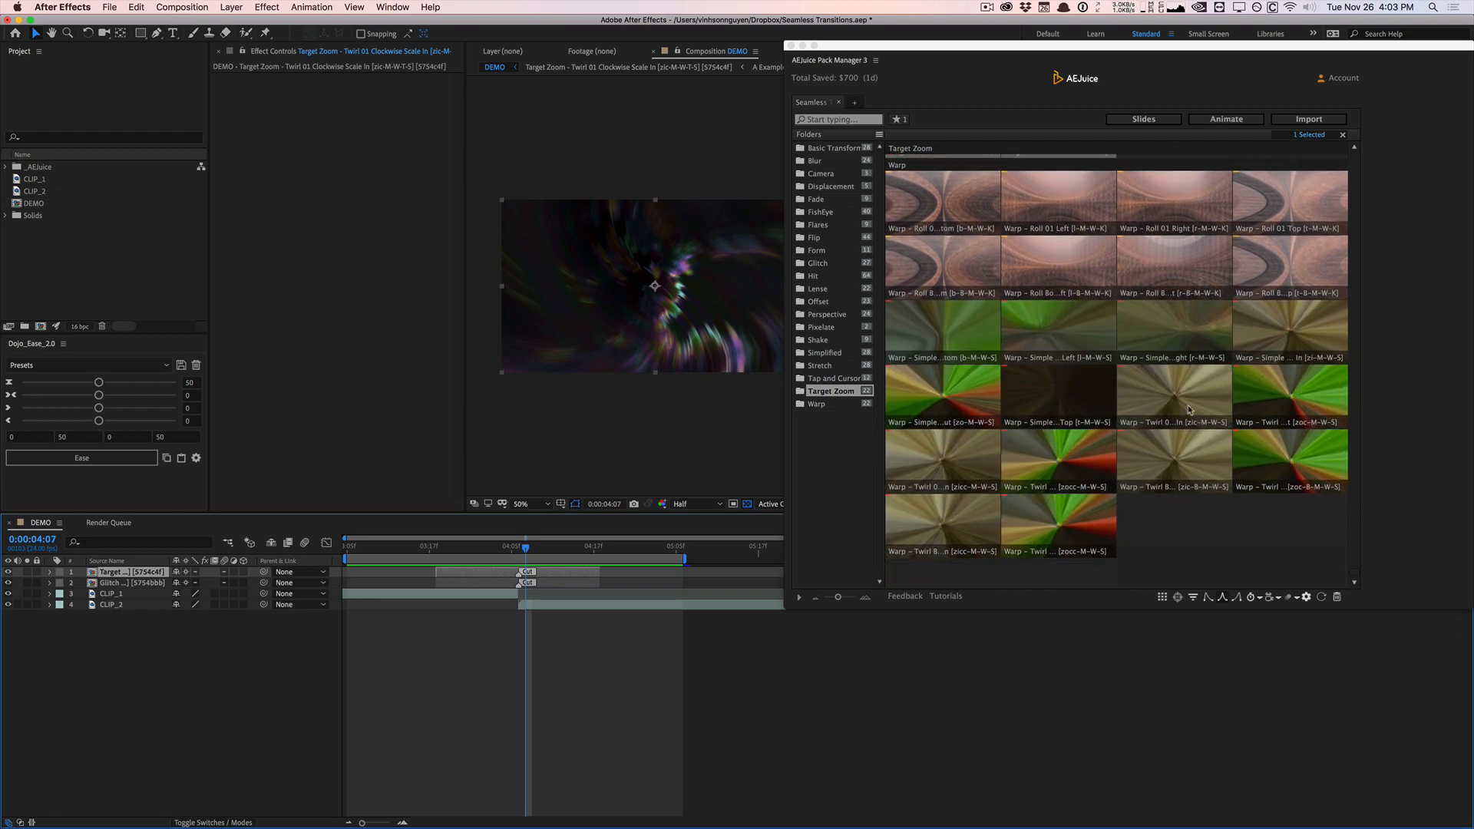
pyautogui.click(823, 352)
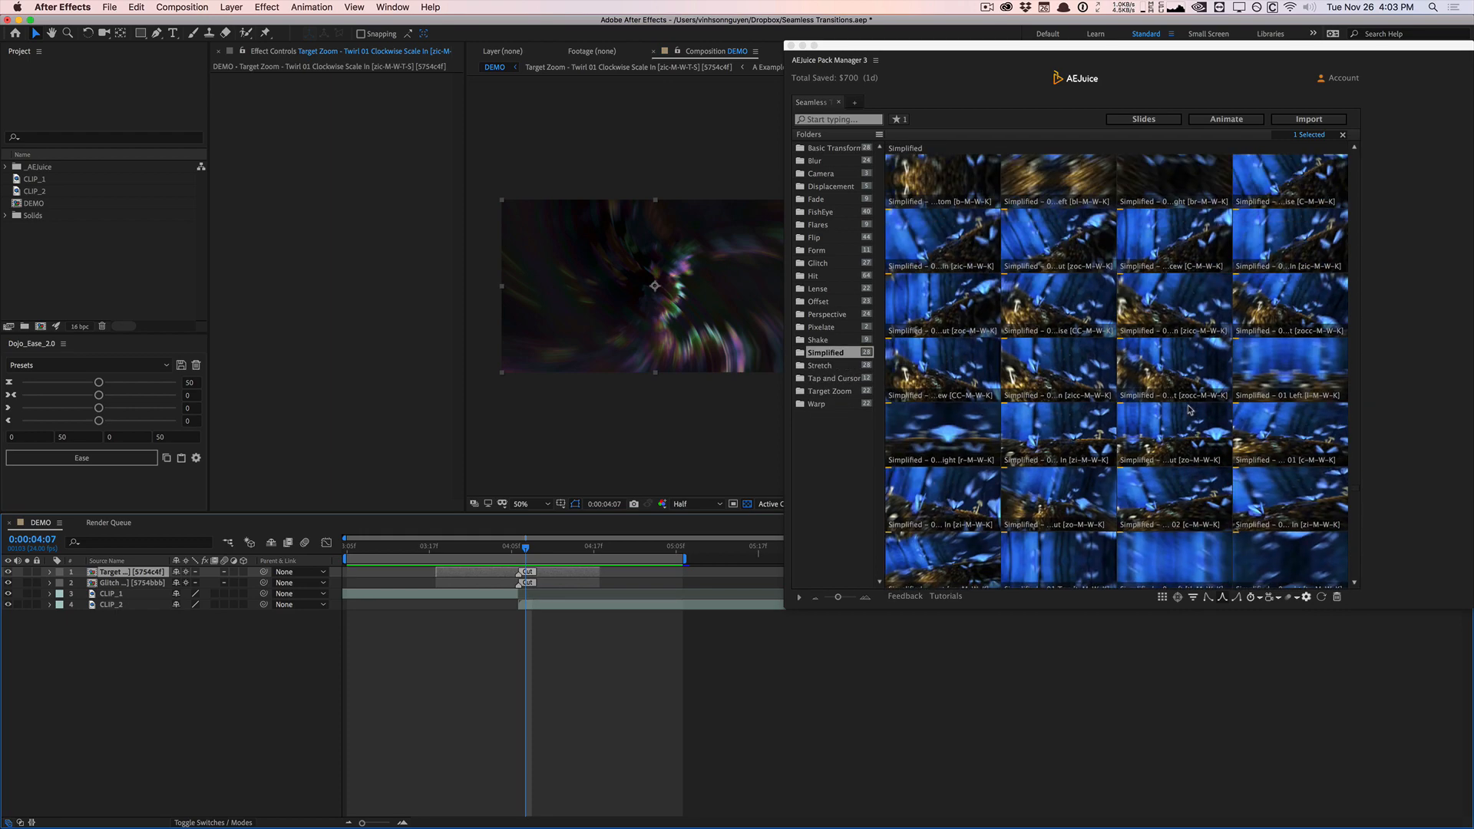
pyautogui.click(814, 275)
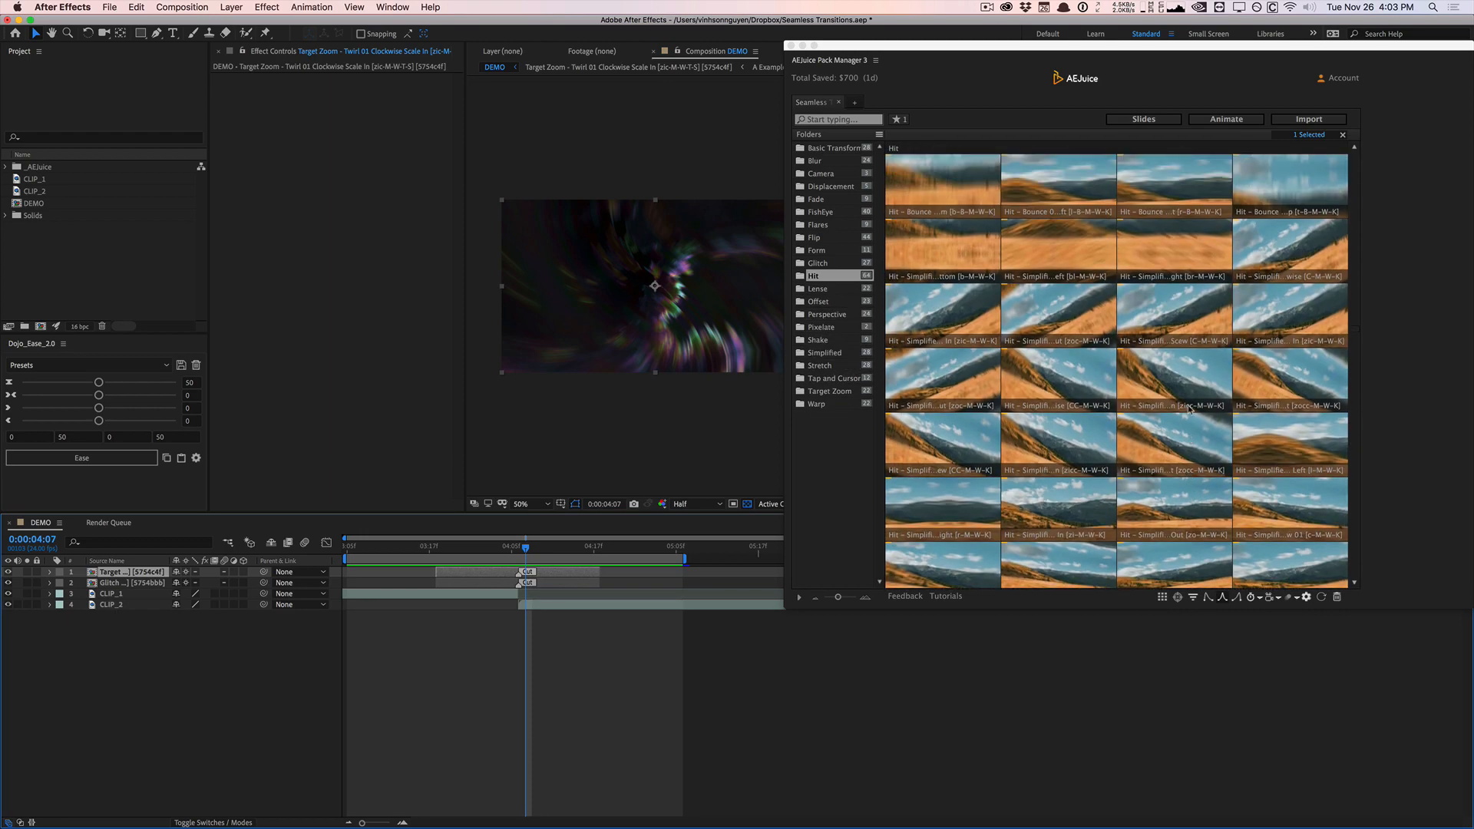
pyautogui.click(820, 212)
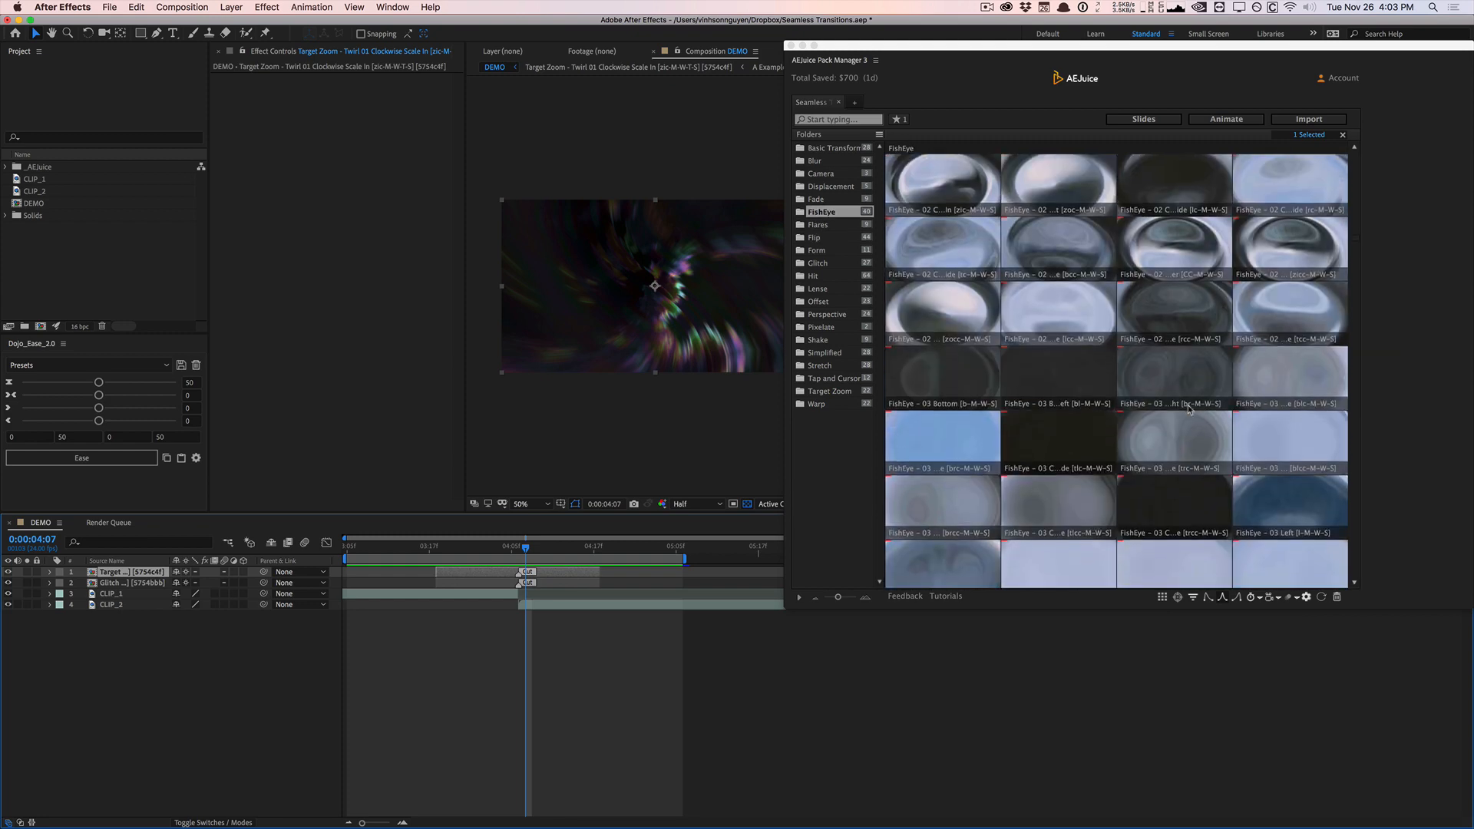
pyautogui.click(836, 147)
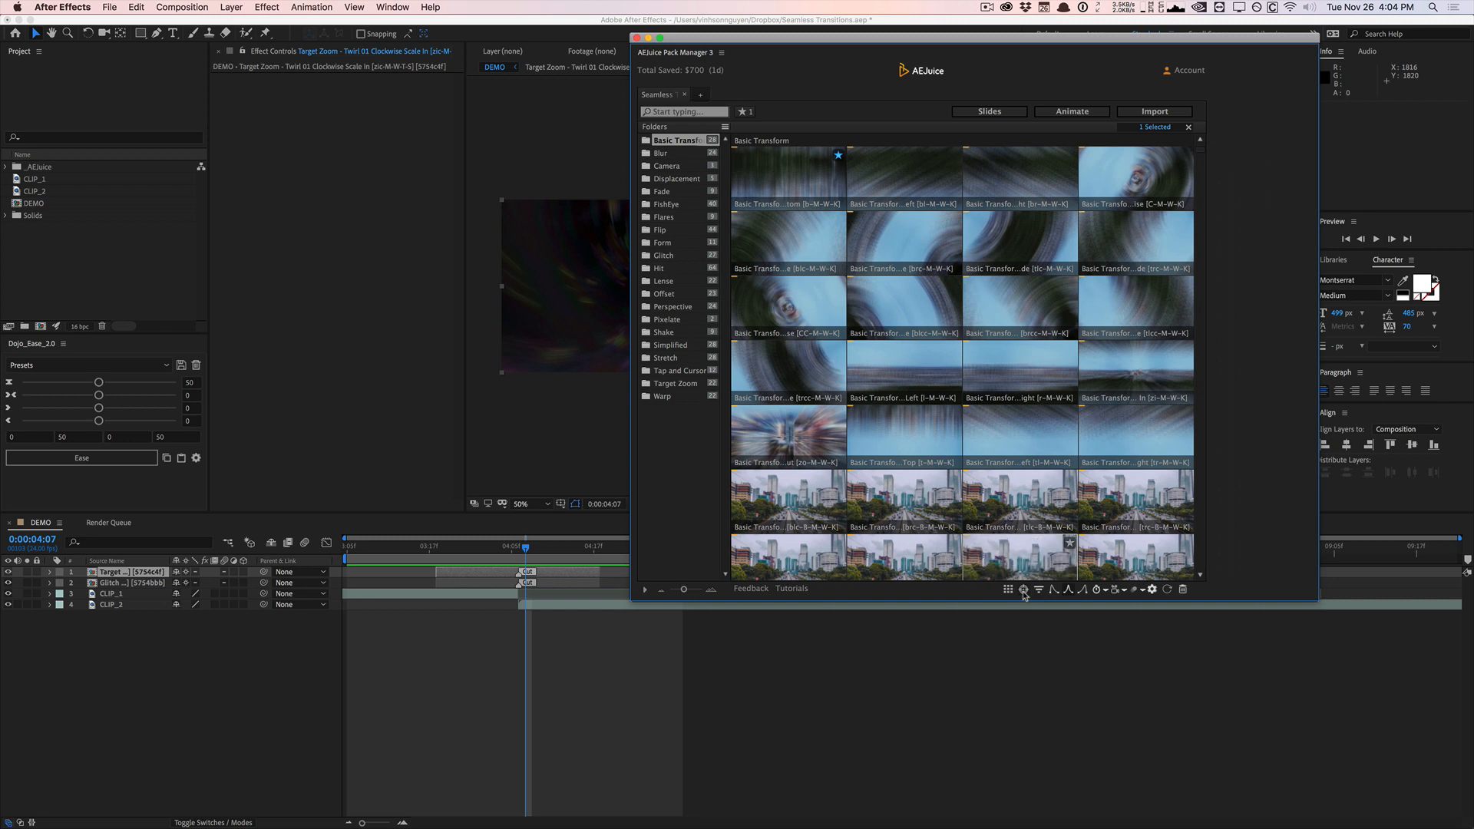
pyautogui.click(1038, 590)
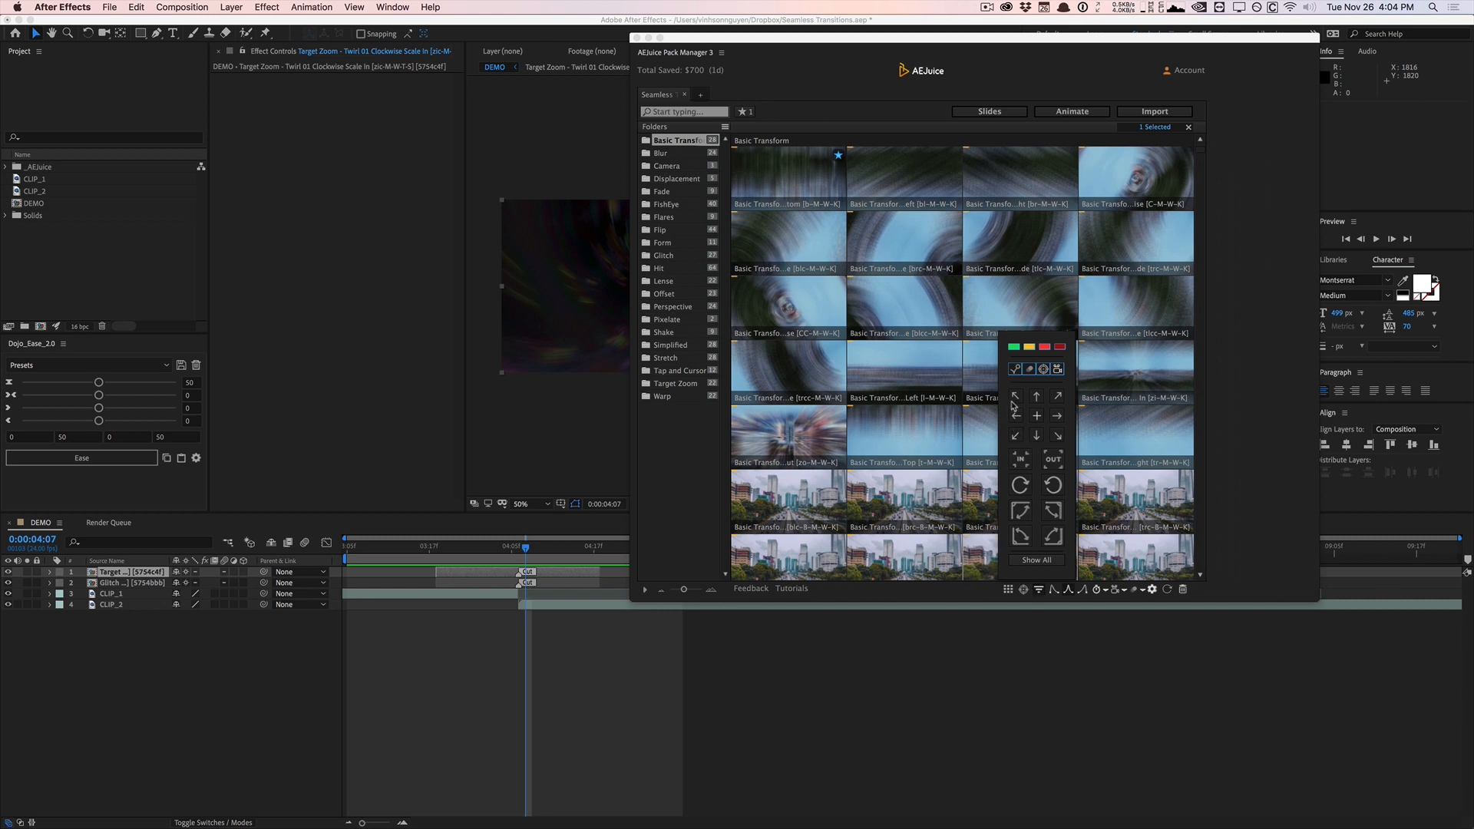
pyautogui.click(1015, 394)
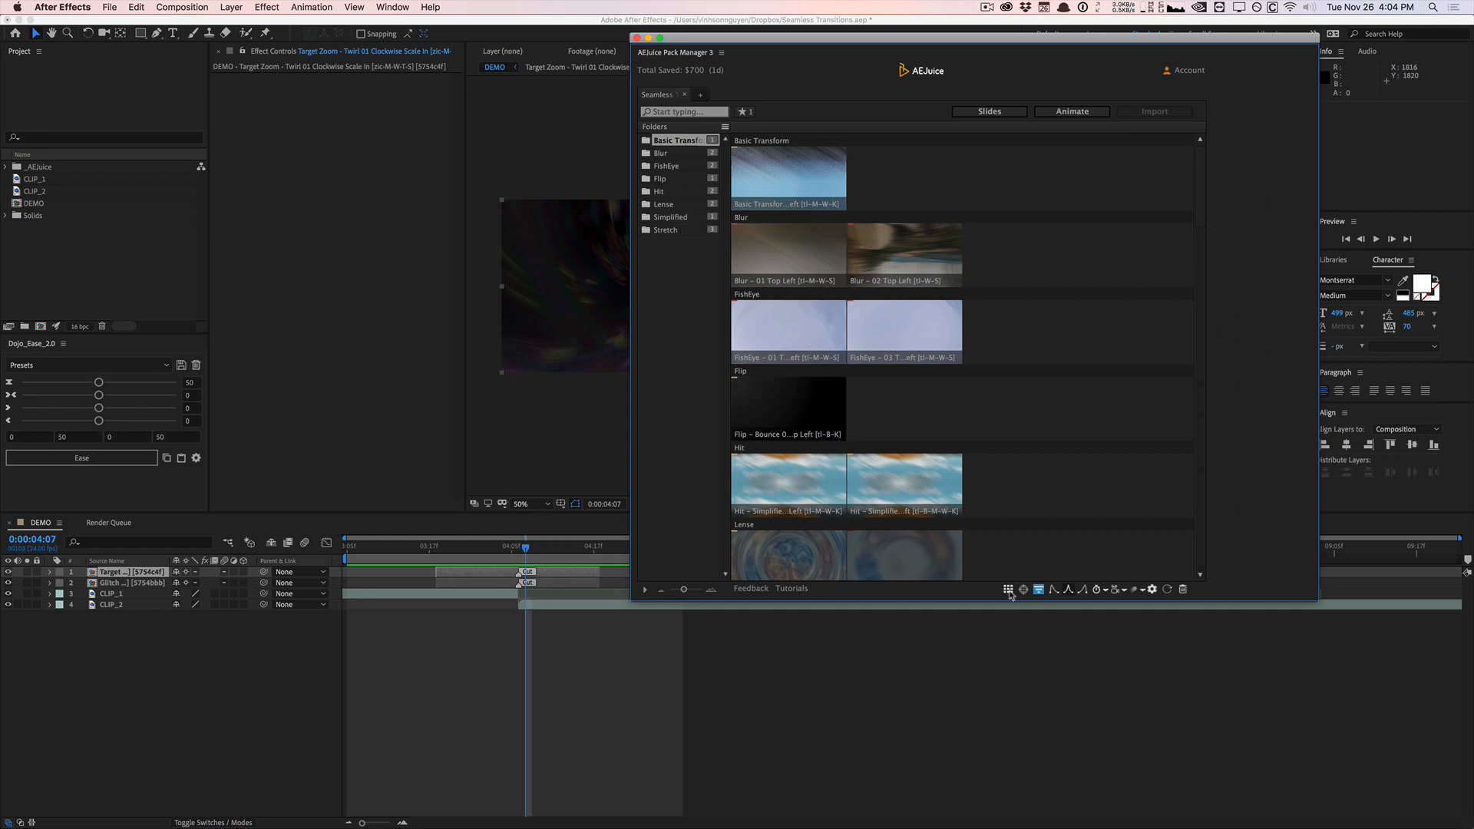
pyautogui.click(1038, 590)
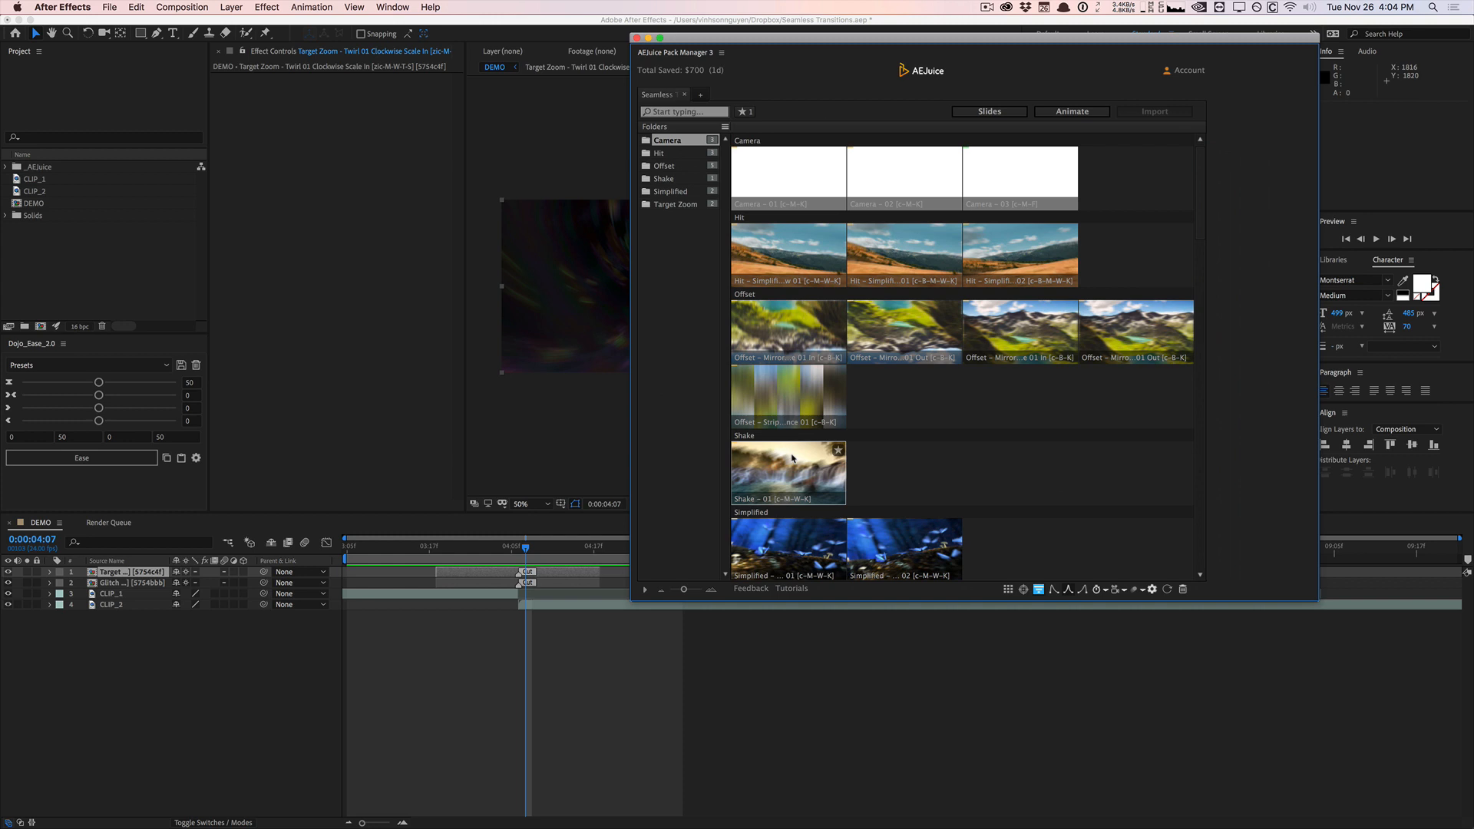
pyautogui.click(1019, 332)
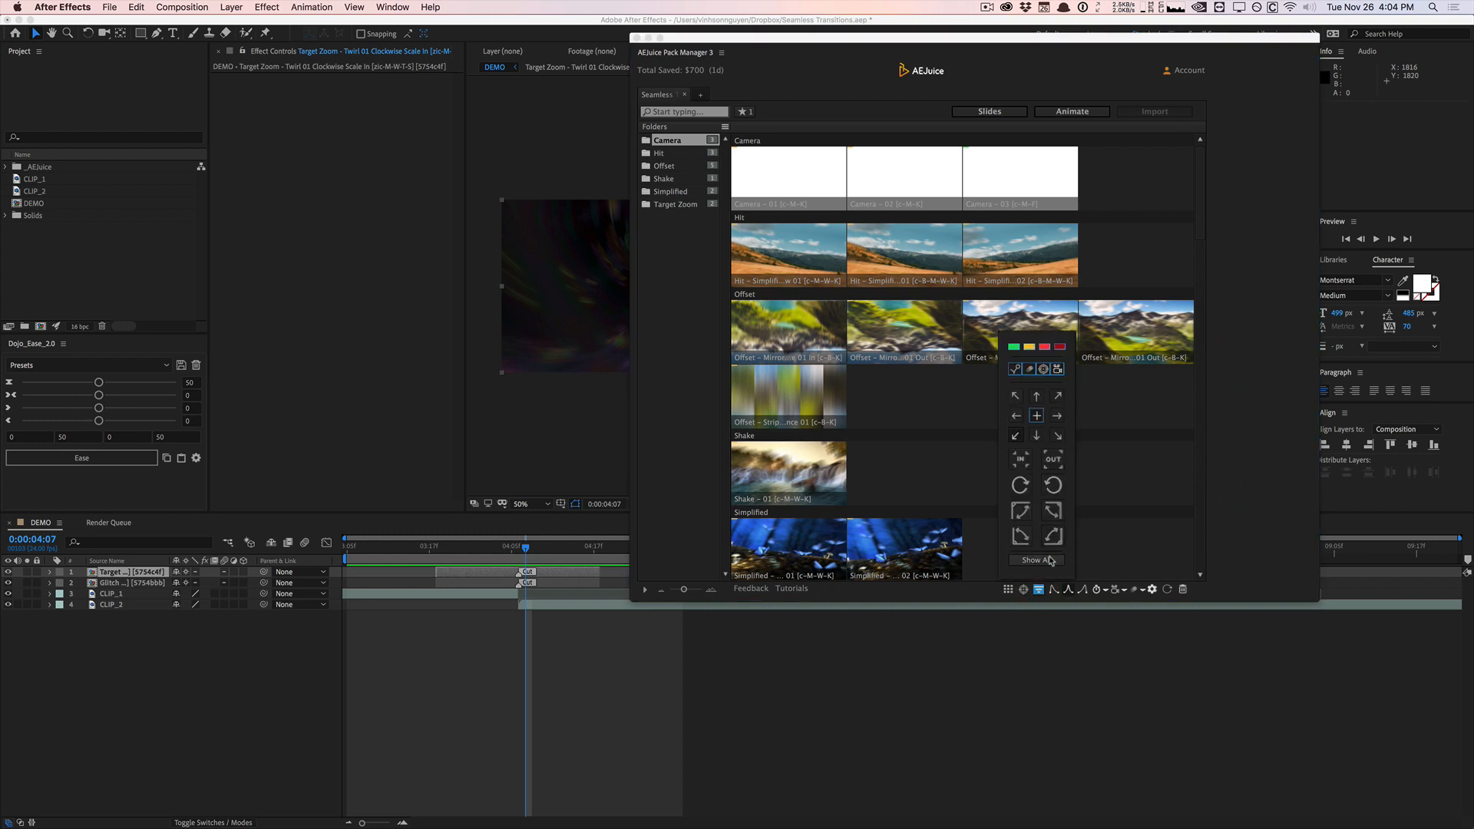
pyautogui.moveTo(1007, 499)
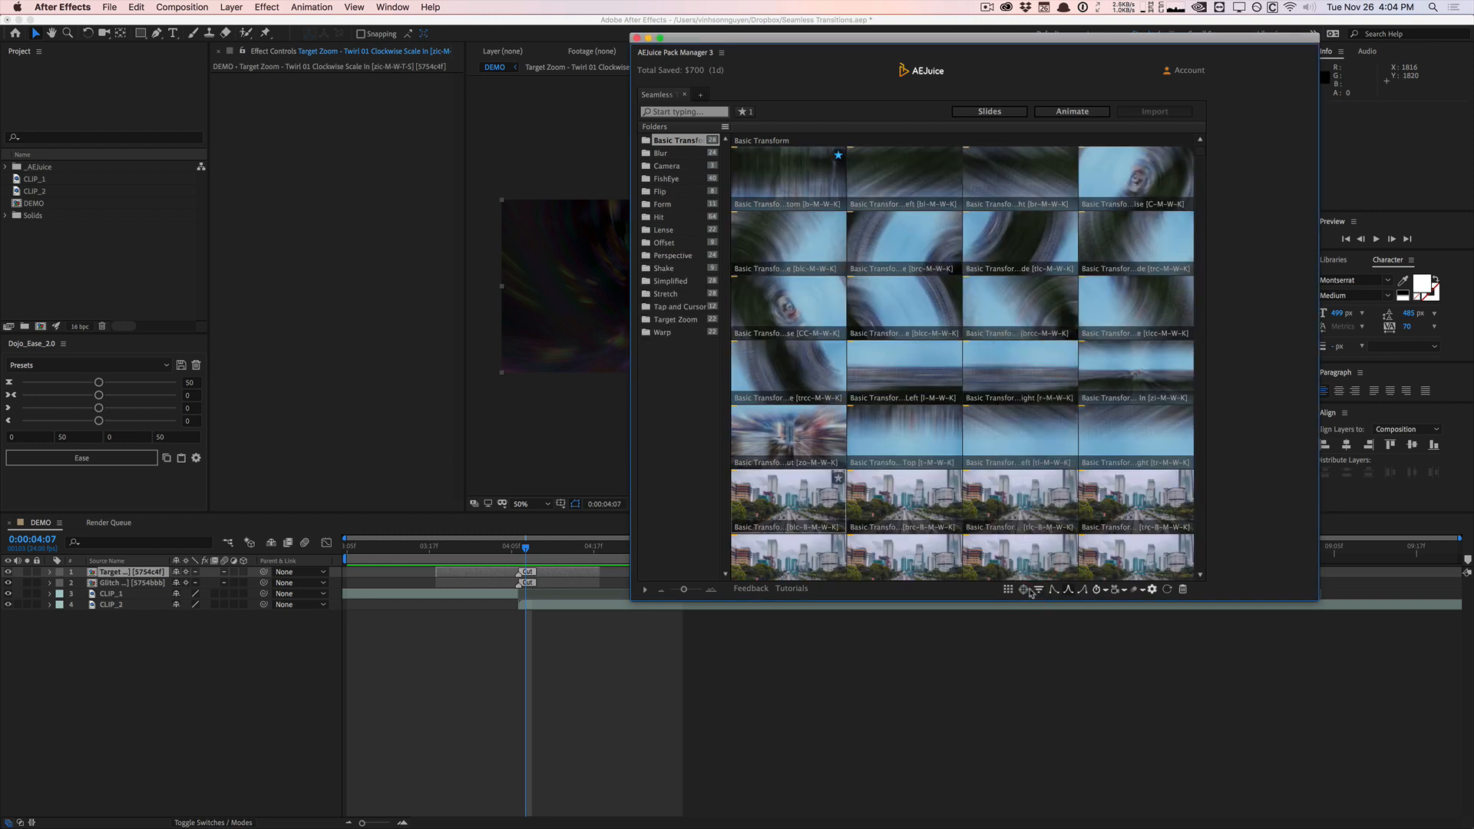
pyautogui.scroll(-3)
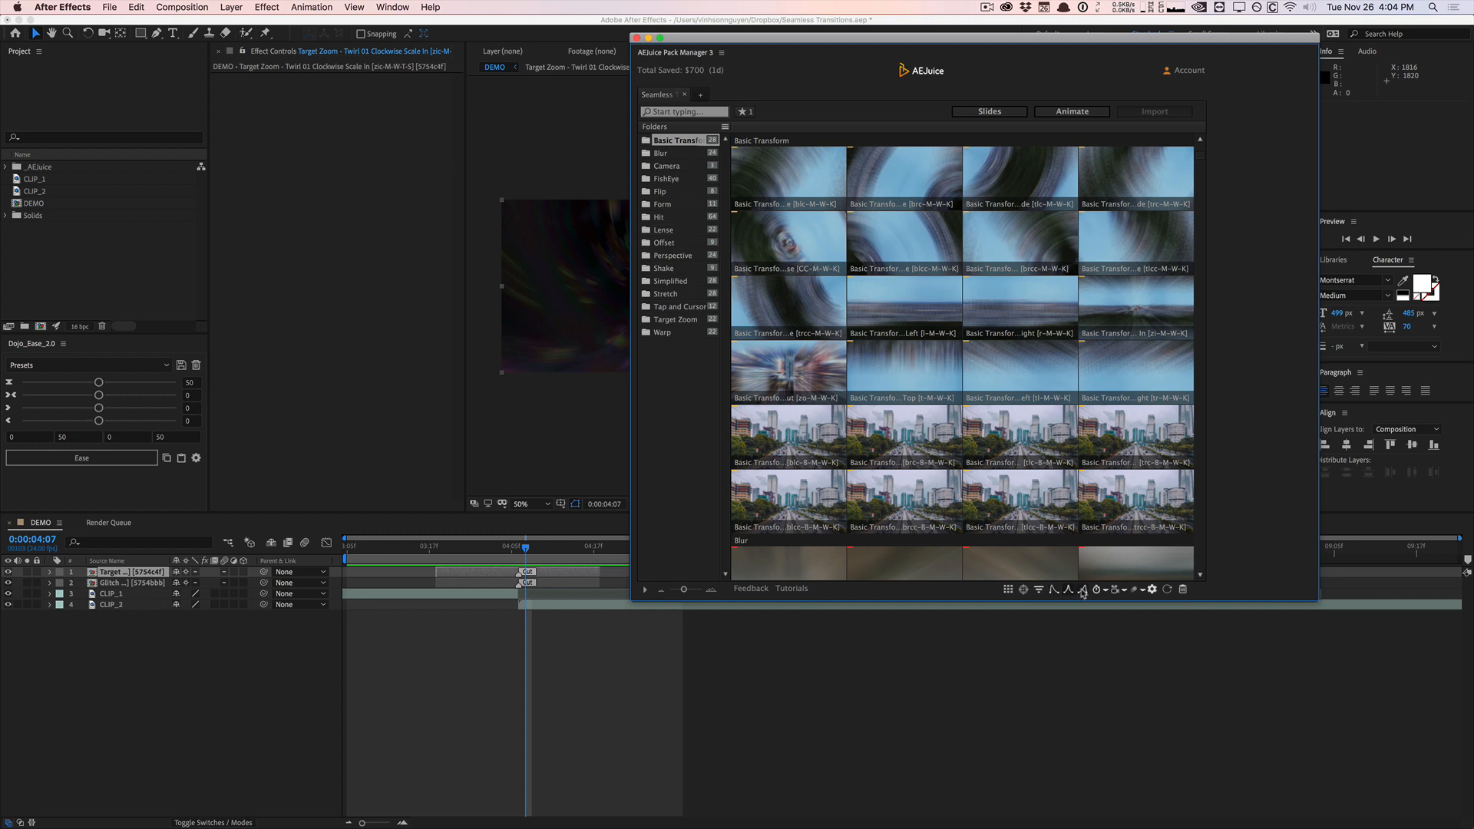
pyautogui.moveTo(1097, 590)
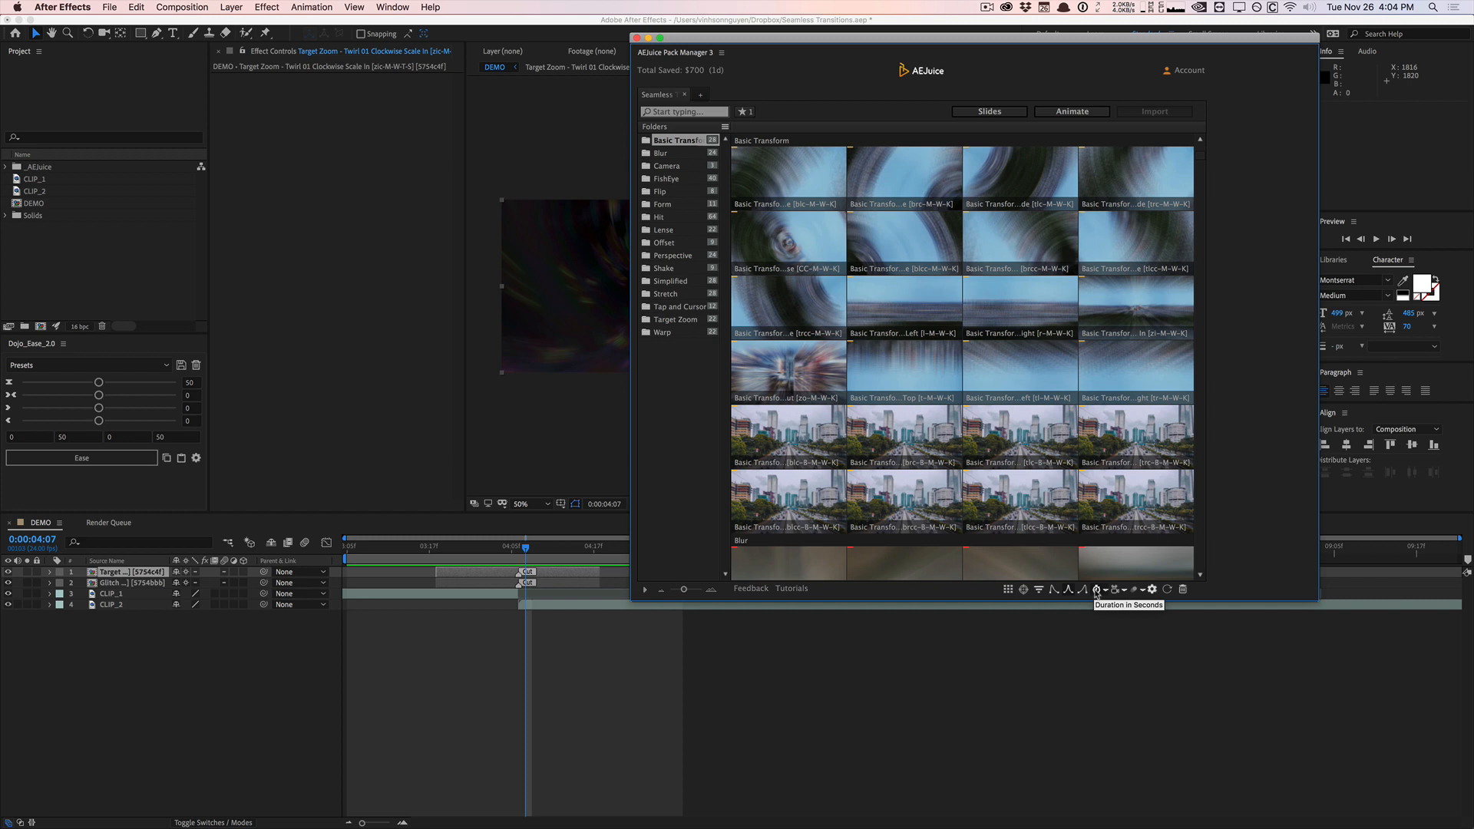
pyautogui.click(459, 546)
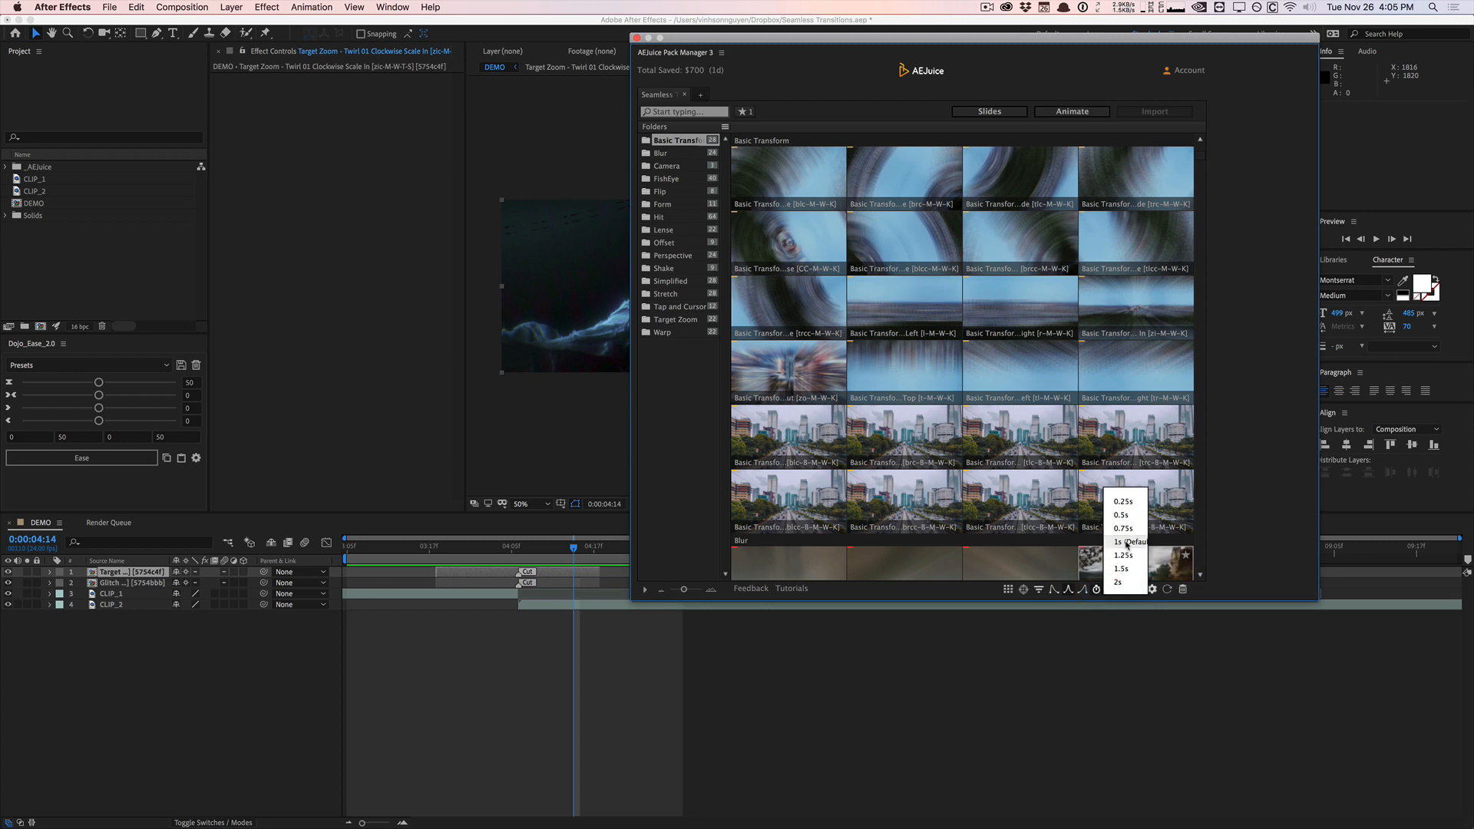
pyautogui.moveTo(1125, 501)
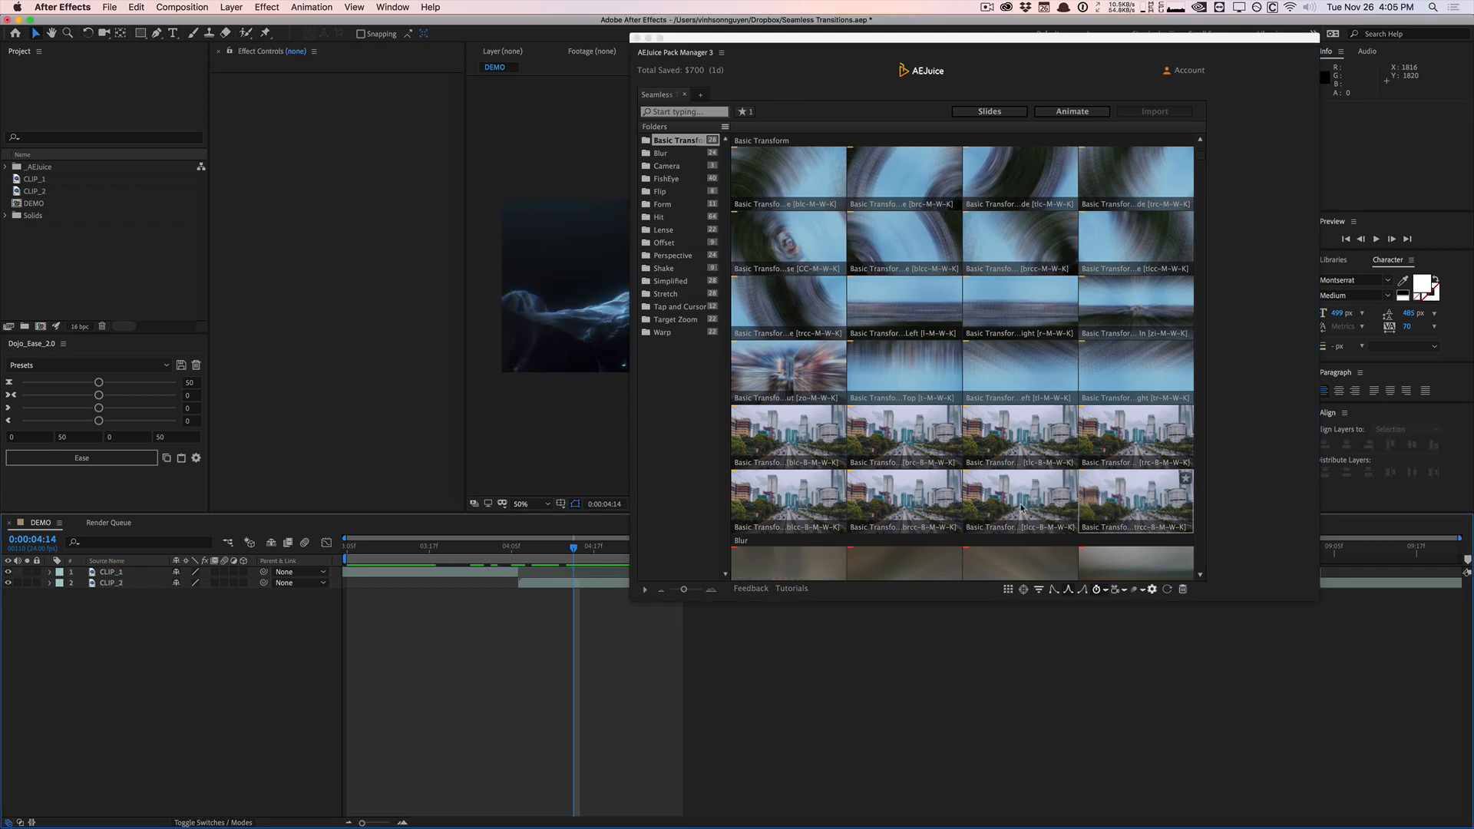
# Step: Pick Bounce 01 Counterclockwise Top Left Side, then delete the old transition layers from DEMO
pyautogui.click(1019, 501)
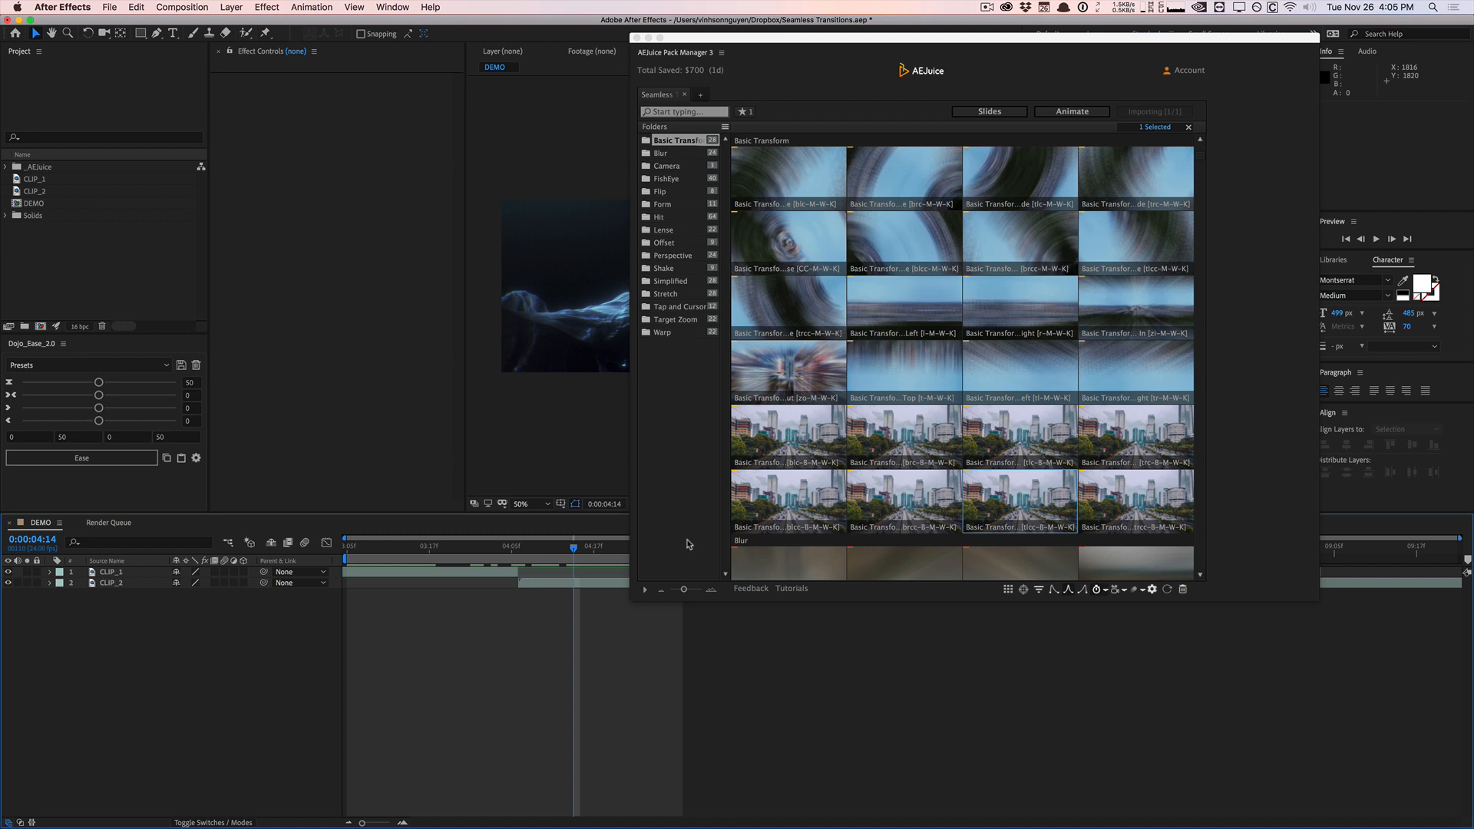
pyautogui.click(573, 545)
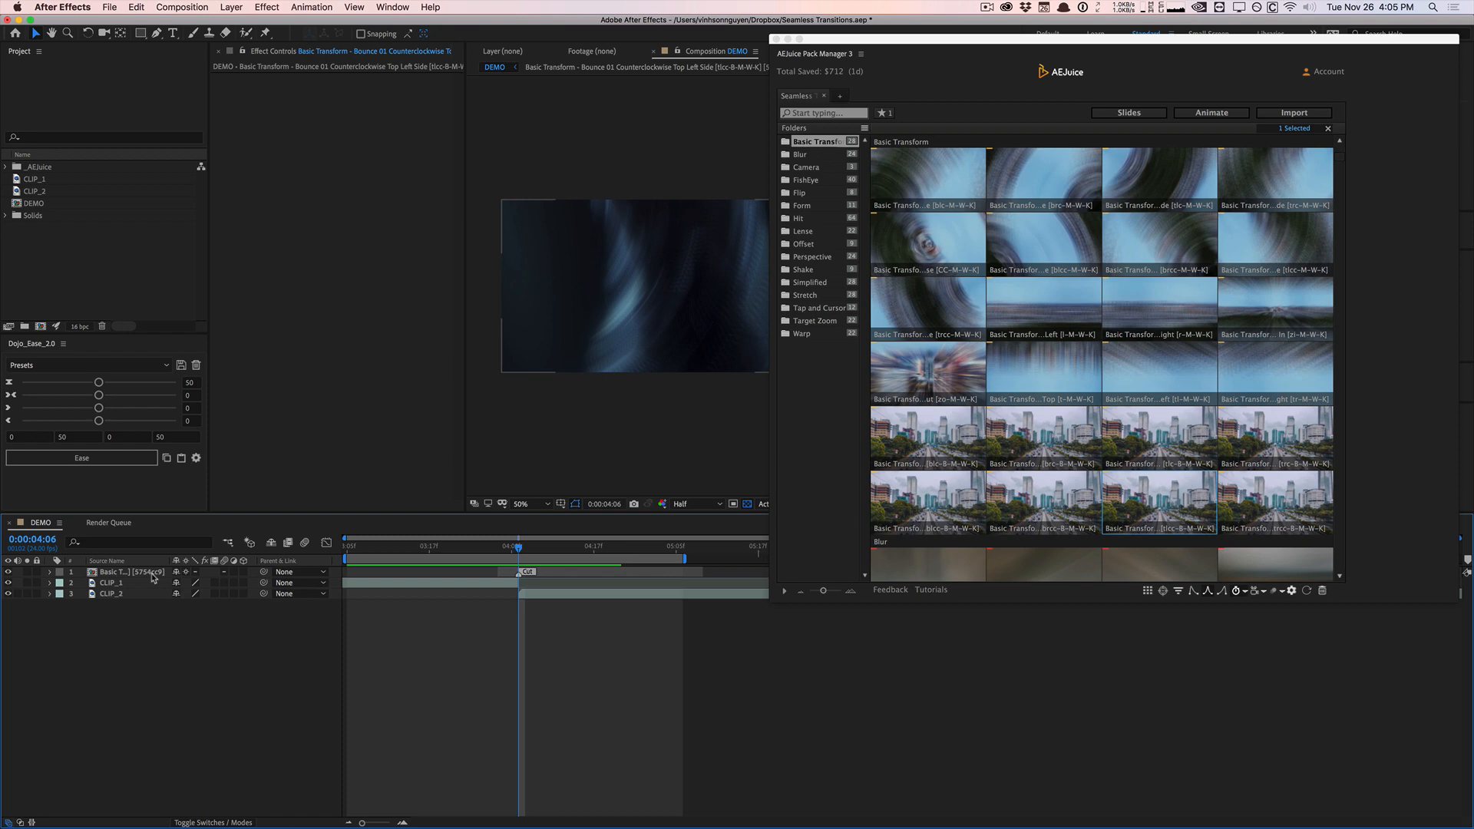
pyautogui.press('Delete')
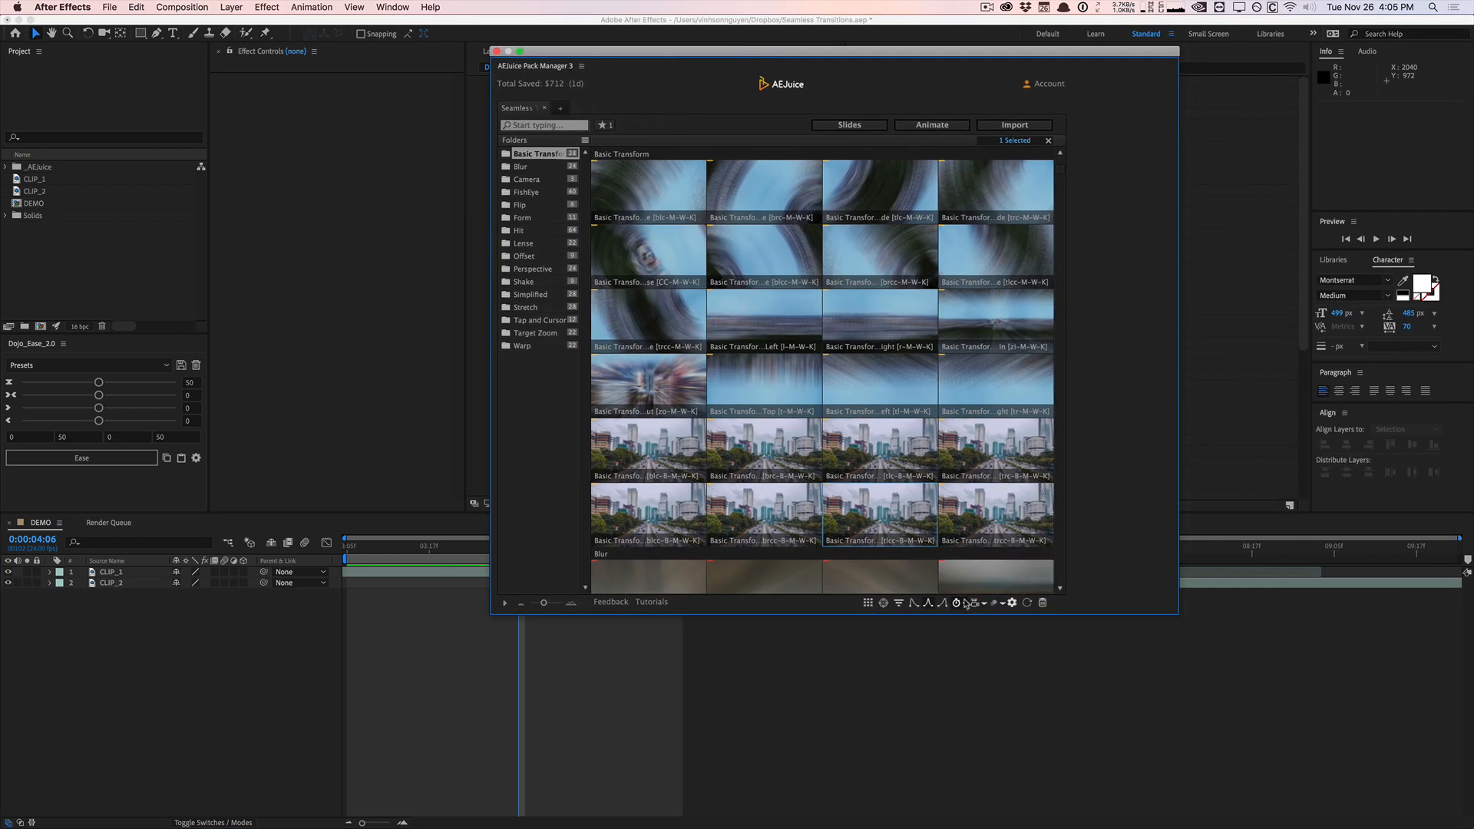
# Step: Apply the Basic Transform 01 Bottom transition to DEMO, importing it as slides, and scrub to preview it
pyautogui.click(957, 602)
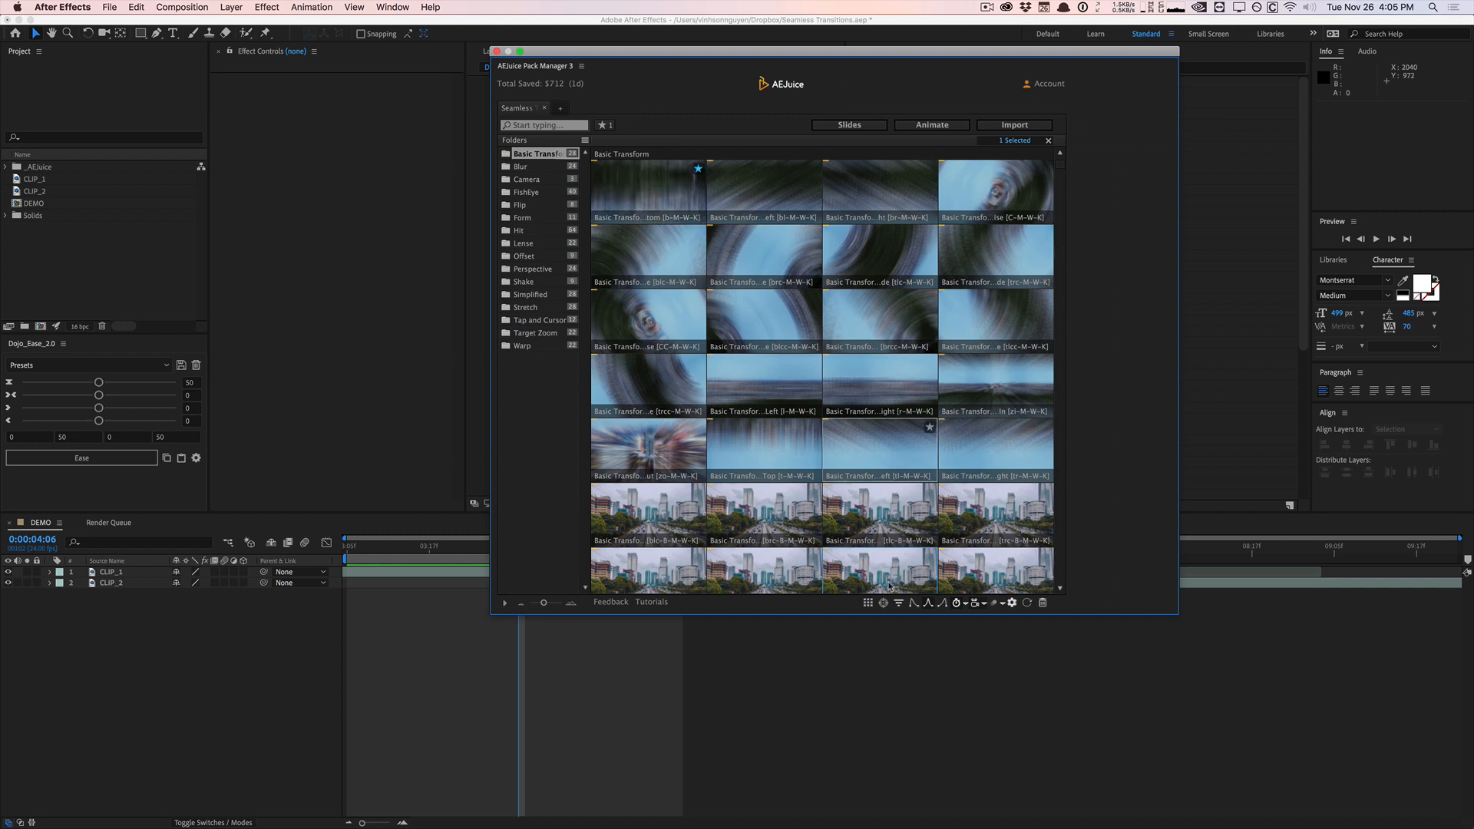
pyautogui.click(957, 602)
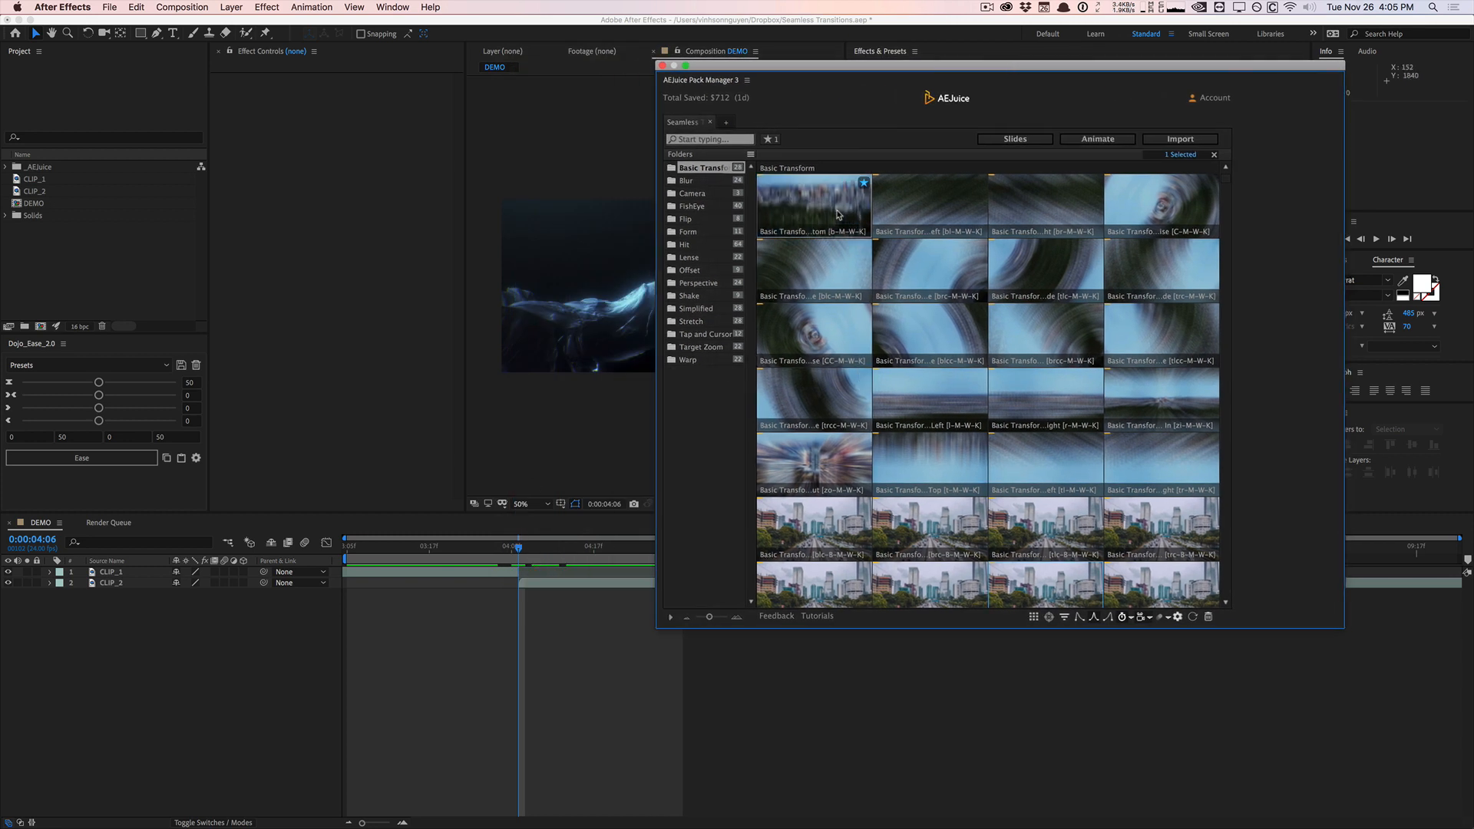
pyautogui.click(1178, 140)
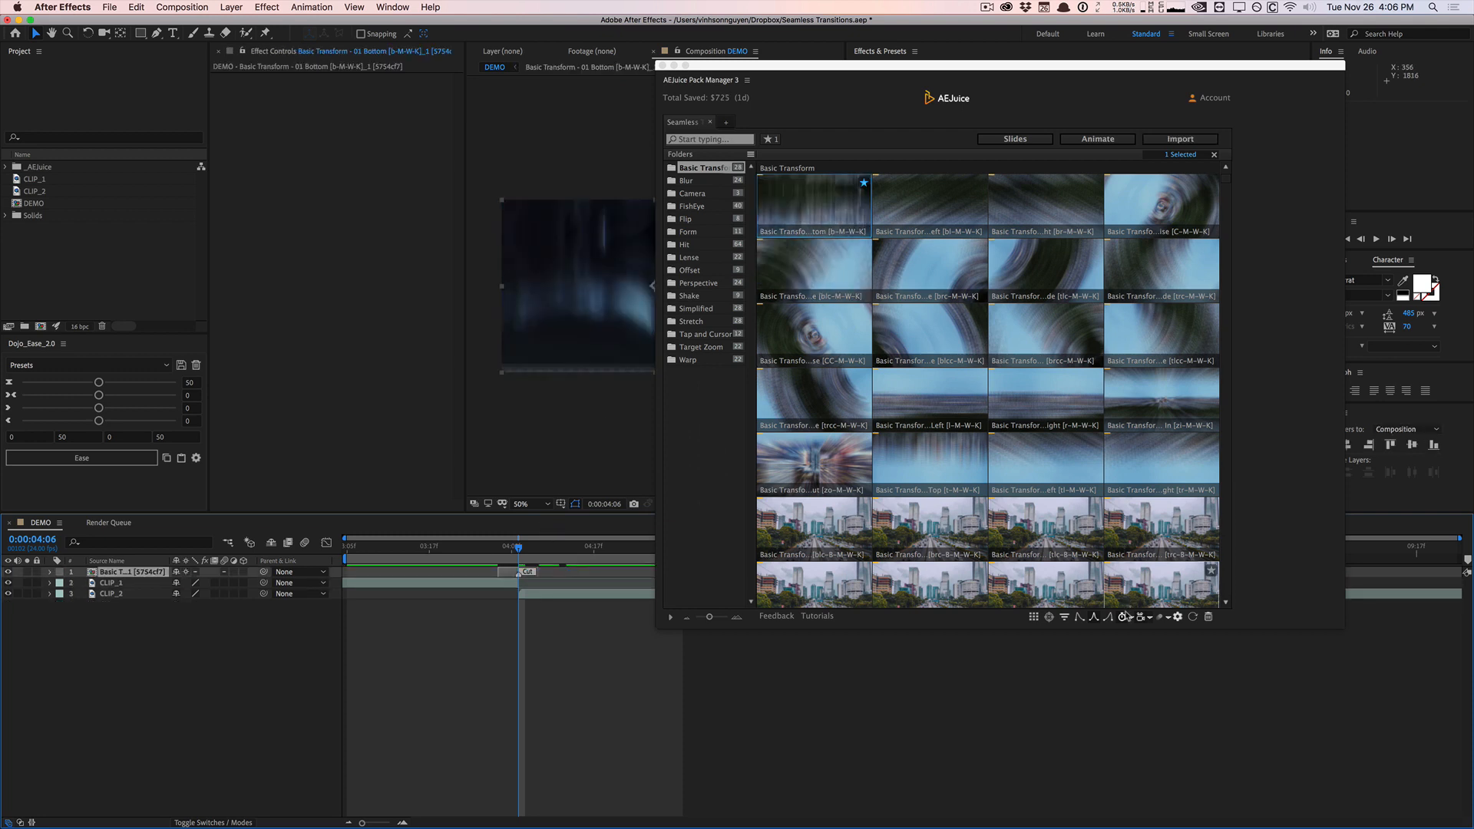
pyautogui.click(1124, 618)
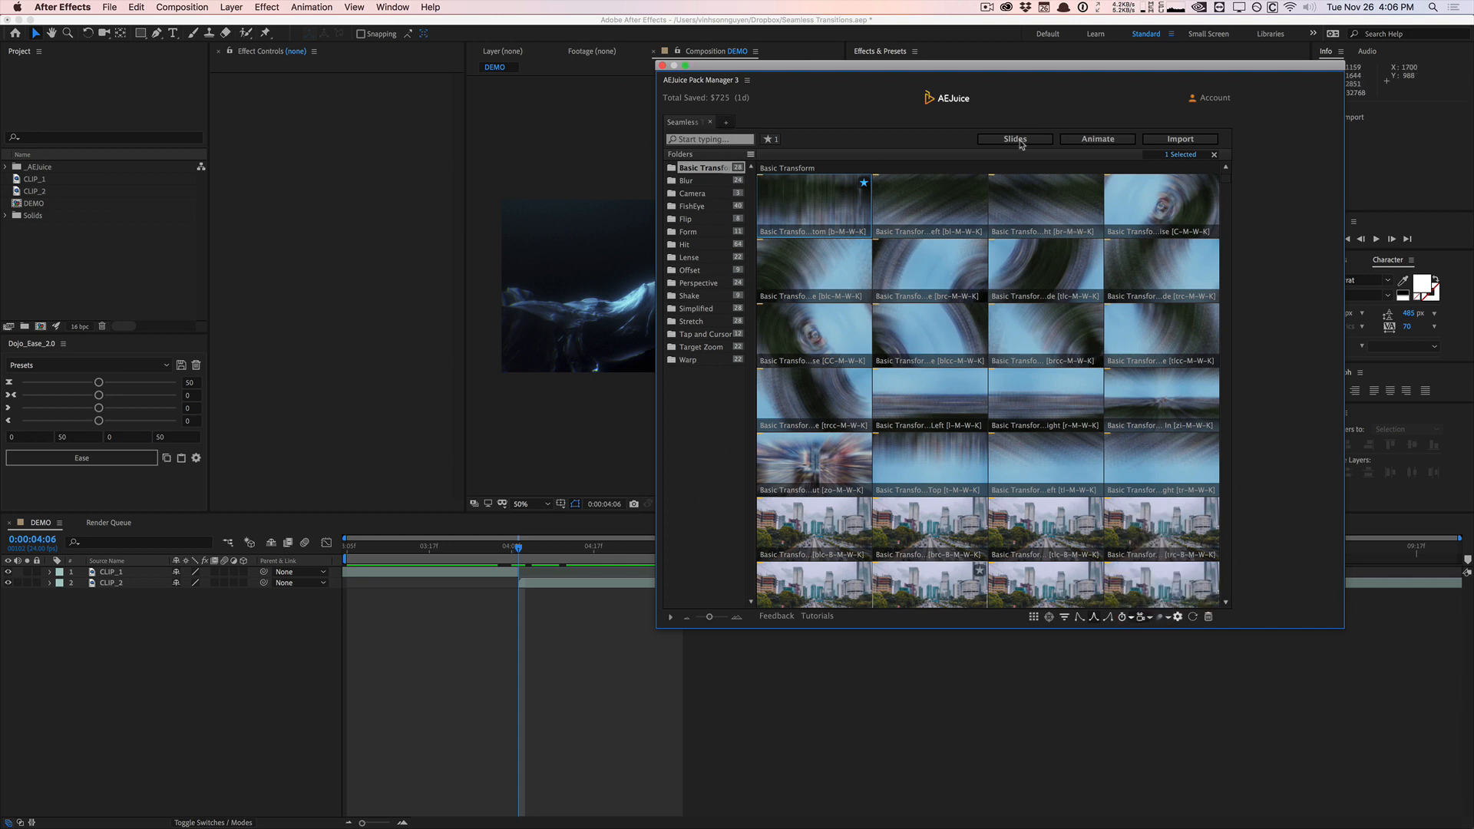
pyautogui.click(1179, 139)
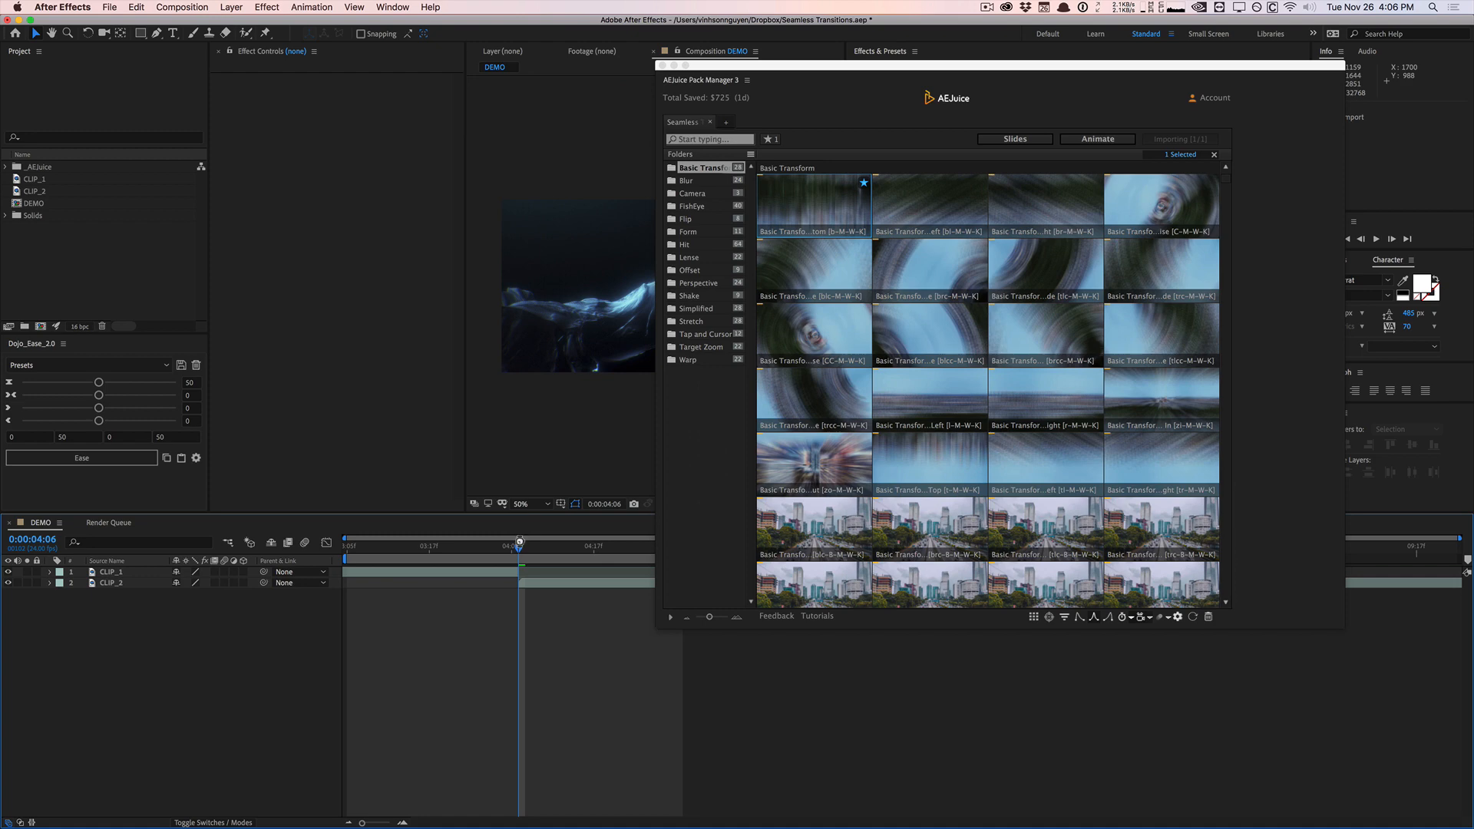
pyautogui.doubleClick(812, 203)
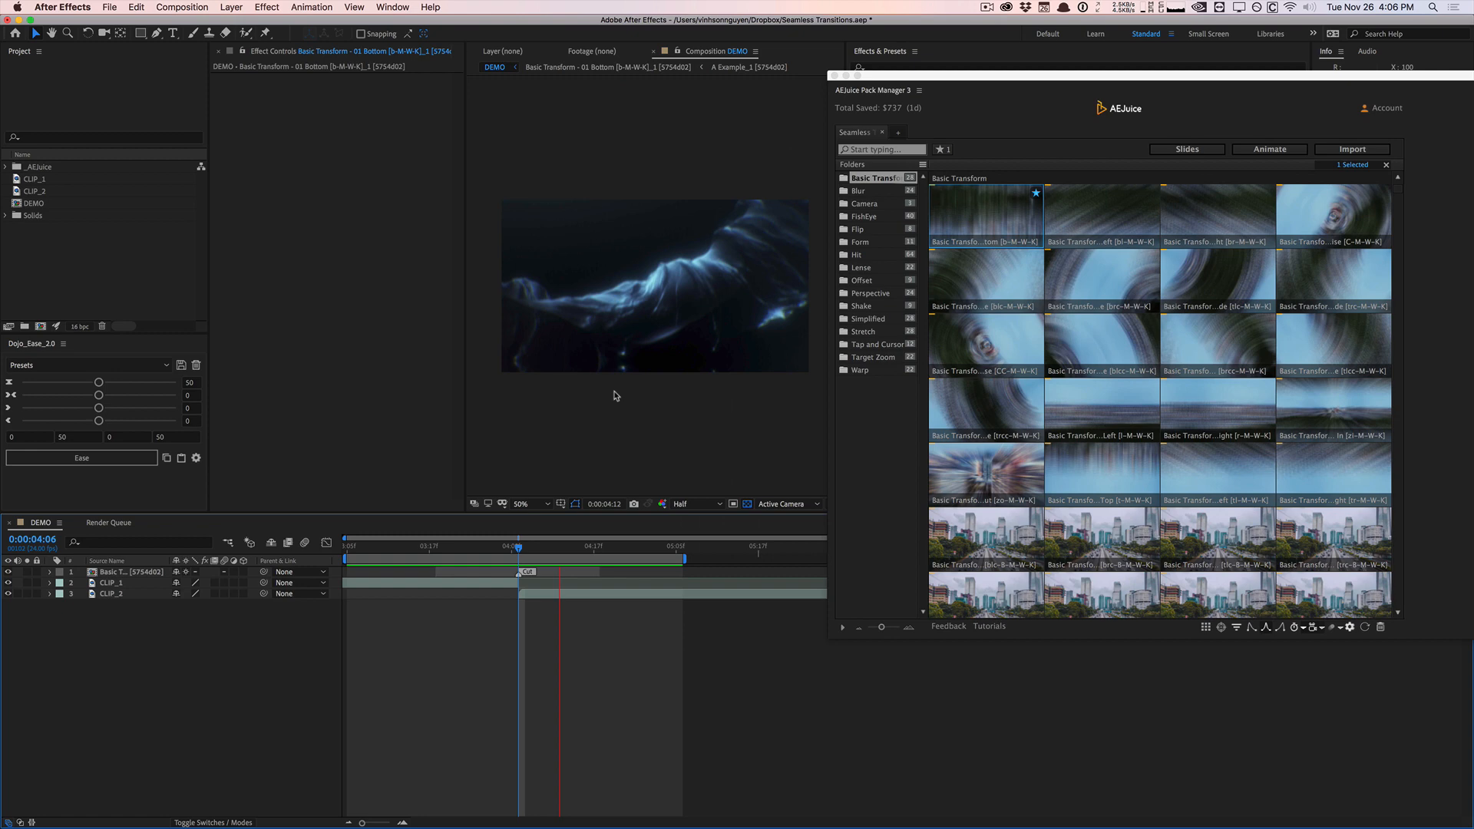
pyautogui.click(517, 547)
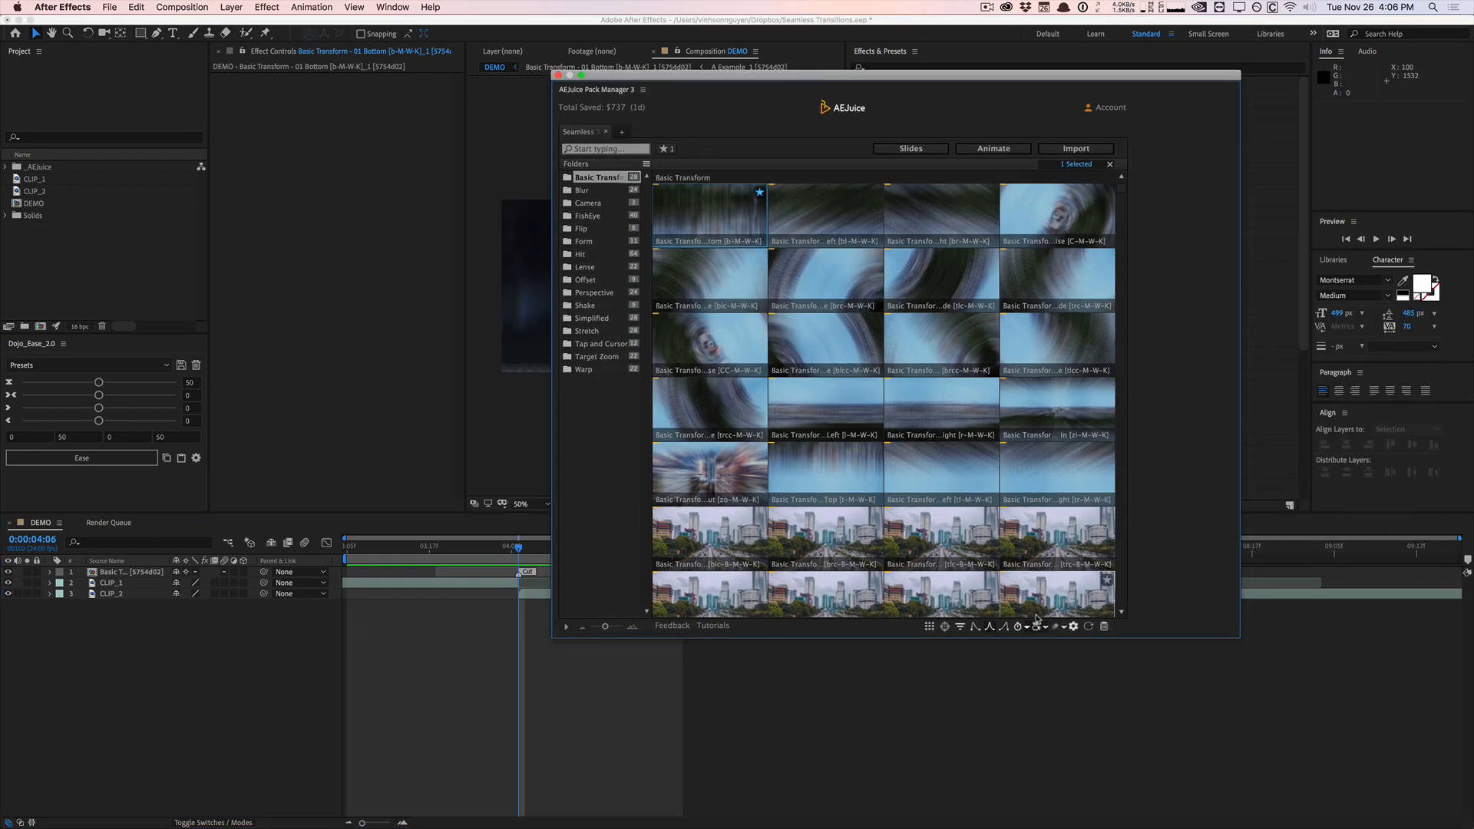
# Step: Bring up the Seamless Transitions settings with its gallery of style looks from the bottom toolbar
pyautogui.click(1042, 627)
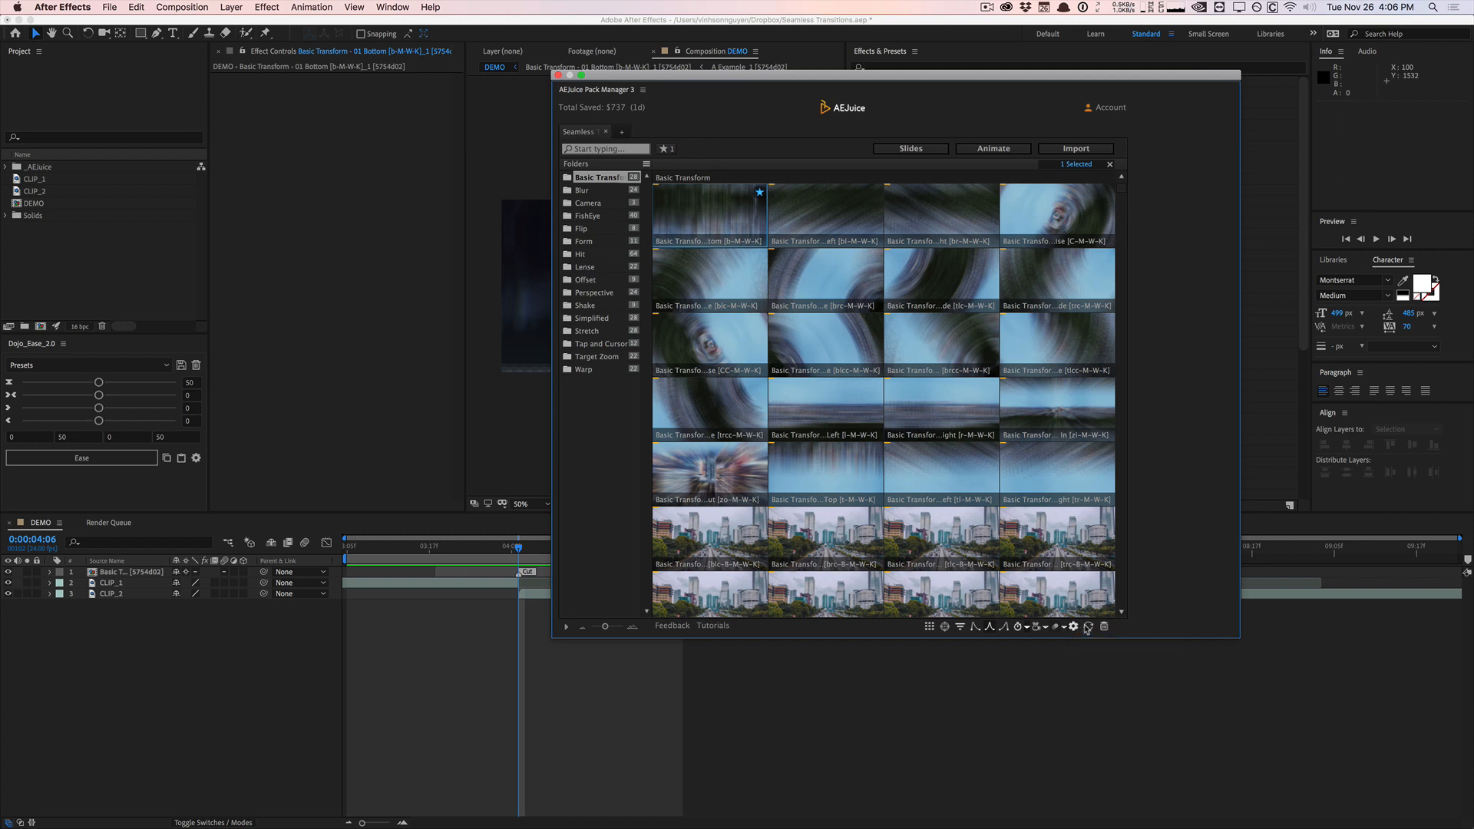
pyautogui.moveTo(1058, 626)
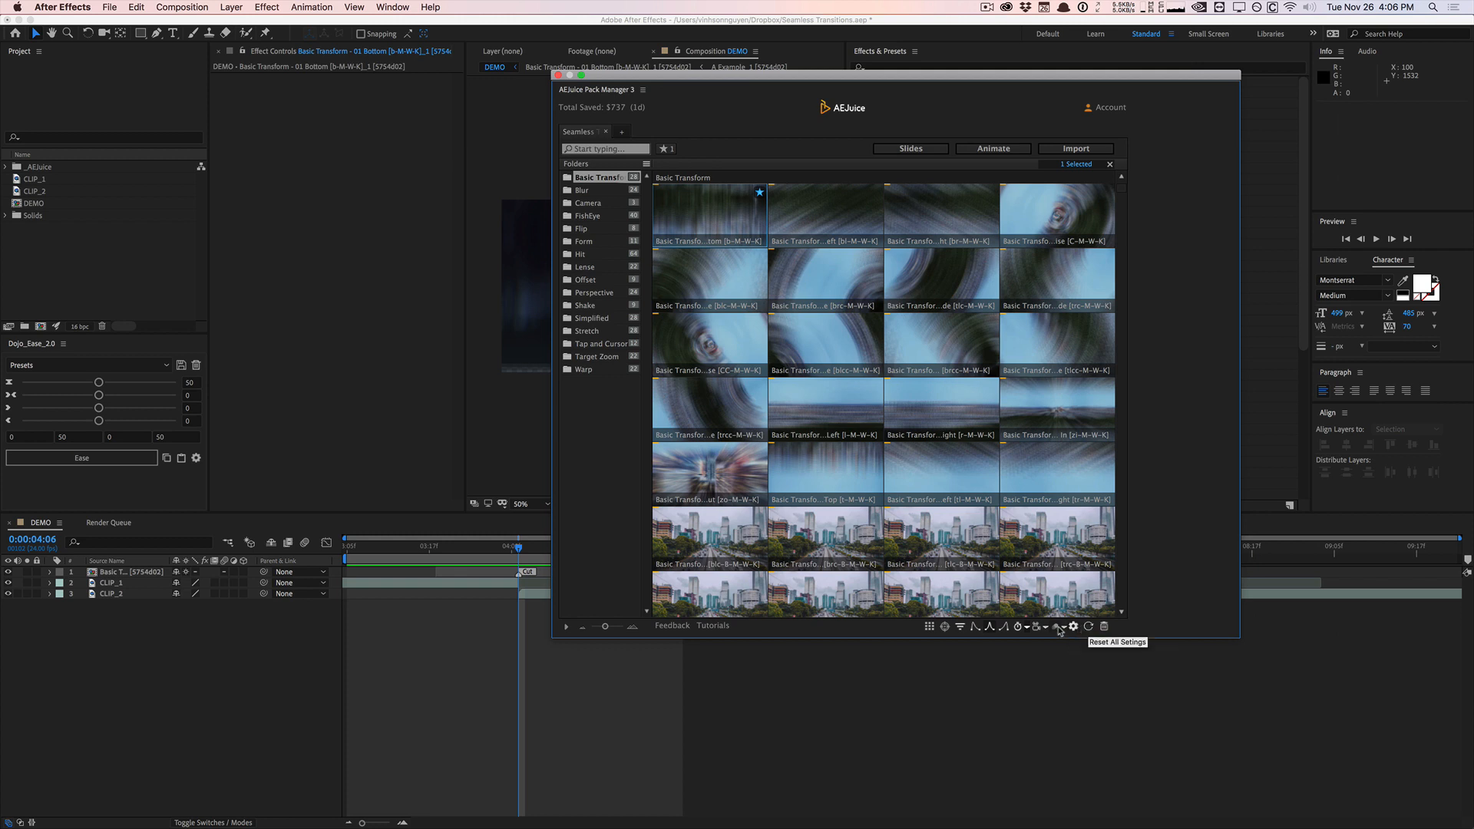
pyautogui.moveTo(1074, 627)
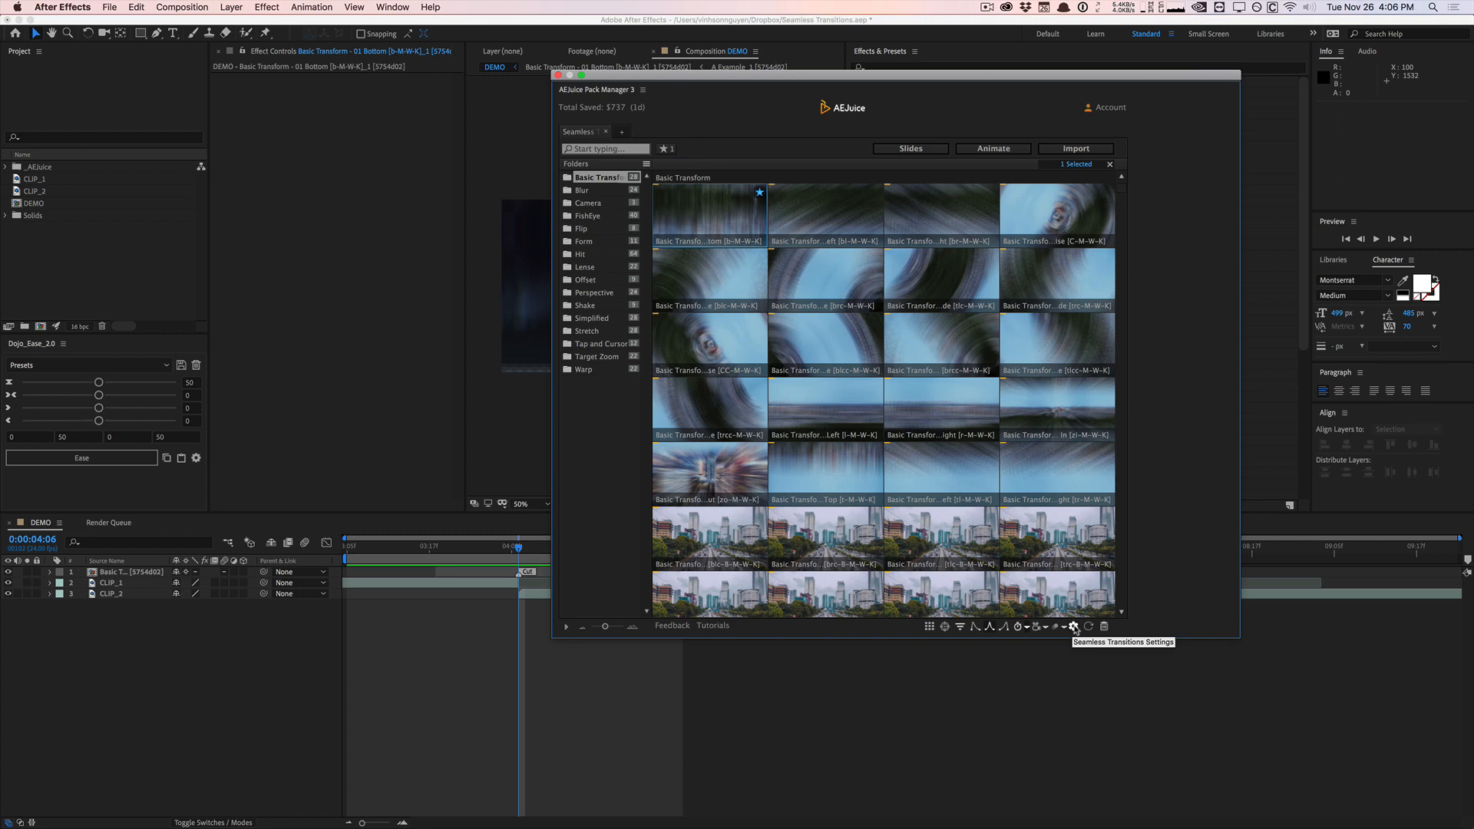
pyautogui.click(1074, 626)
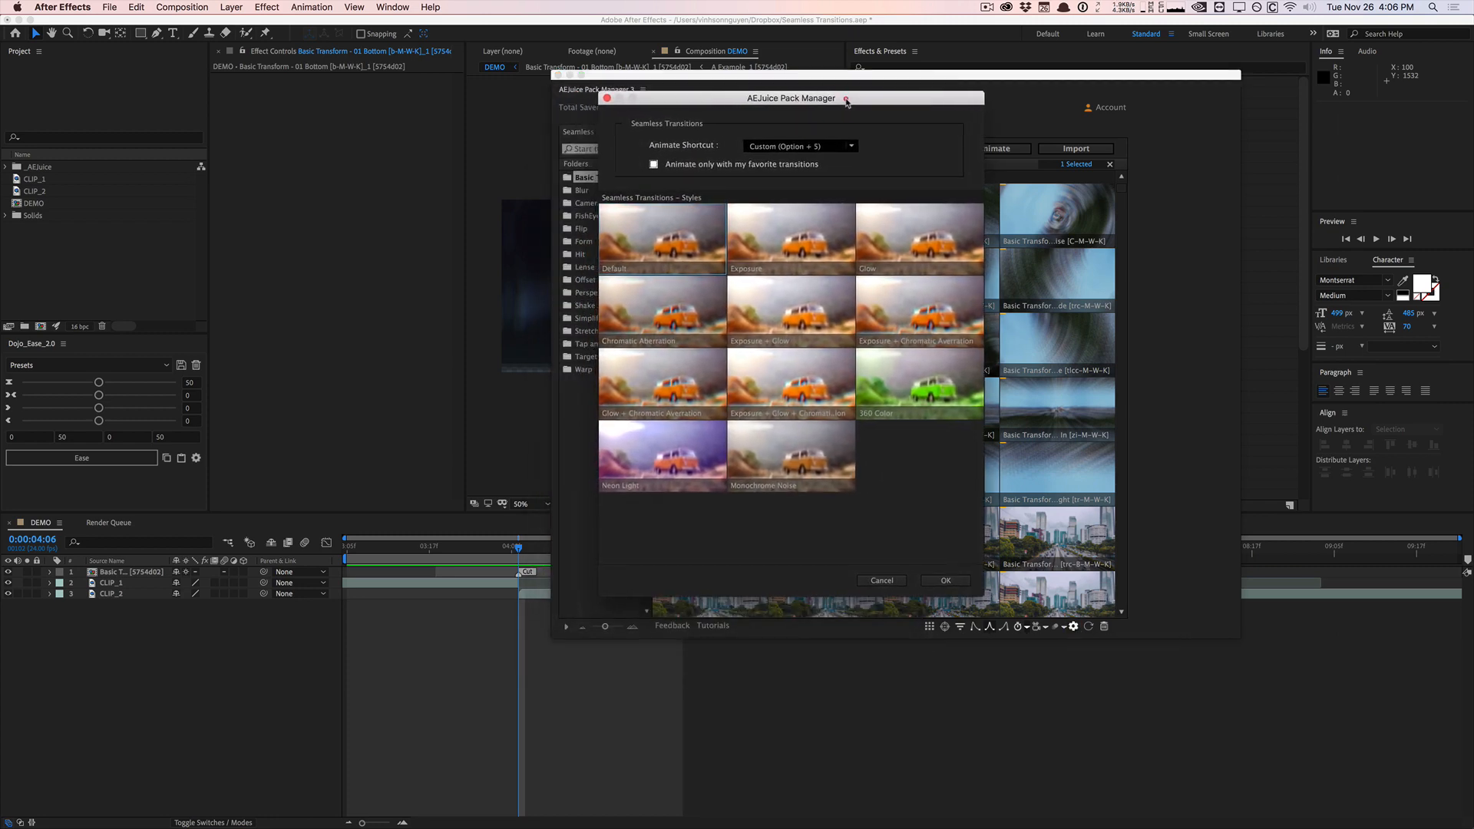
# Step: Drag the Seamless Transitions settings window aside so the DEMO comp stays visible
pyautogui.moveTo(792, 99); pyautogui.dragTo(346, 112)
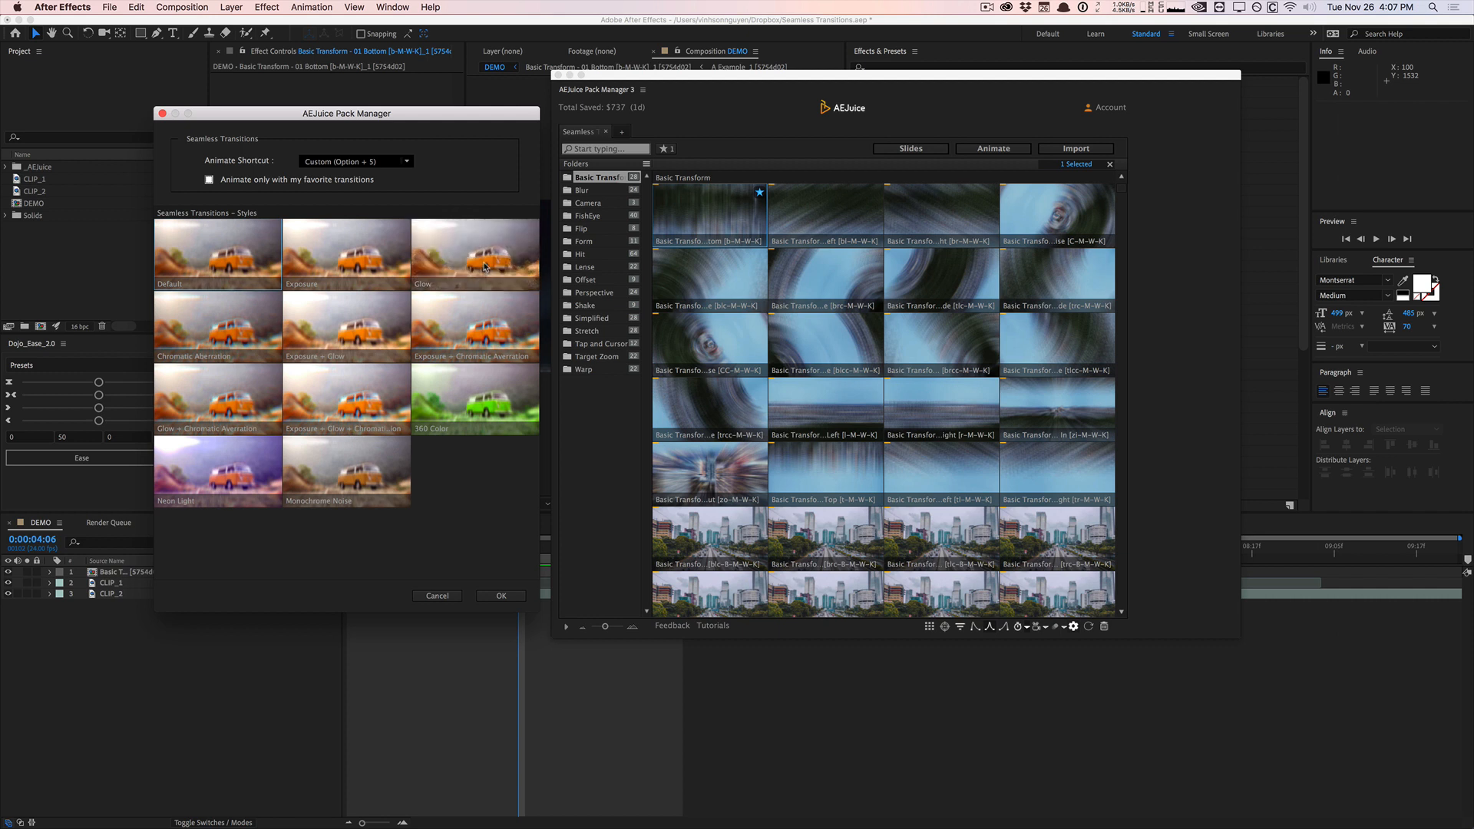
pyautogui.moveTo(493, 318)
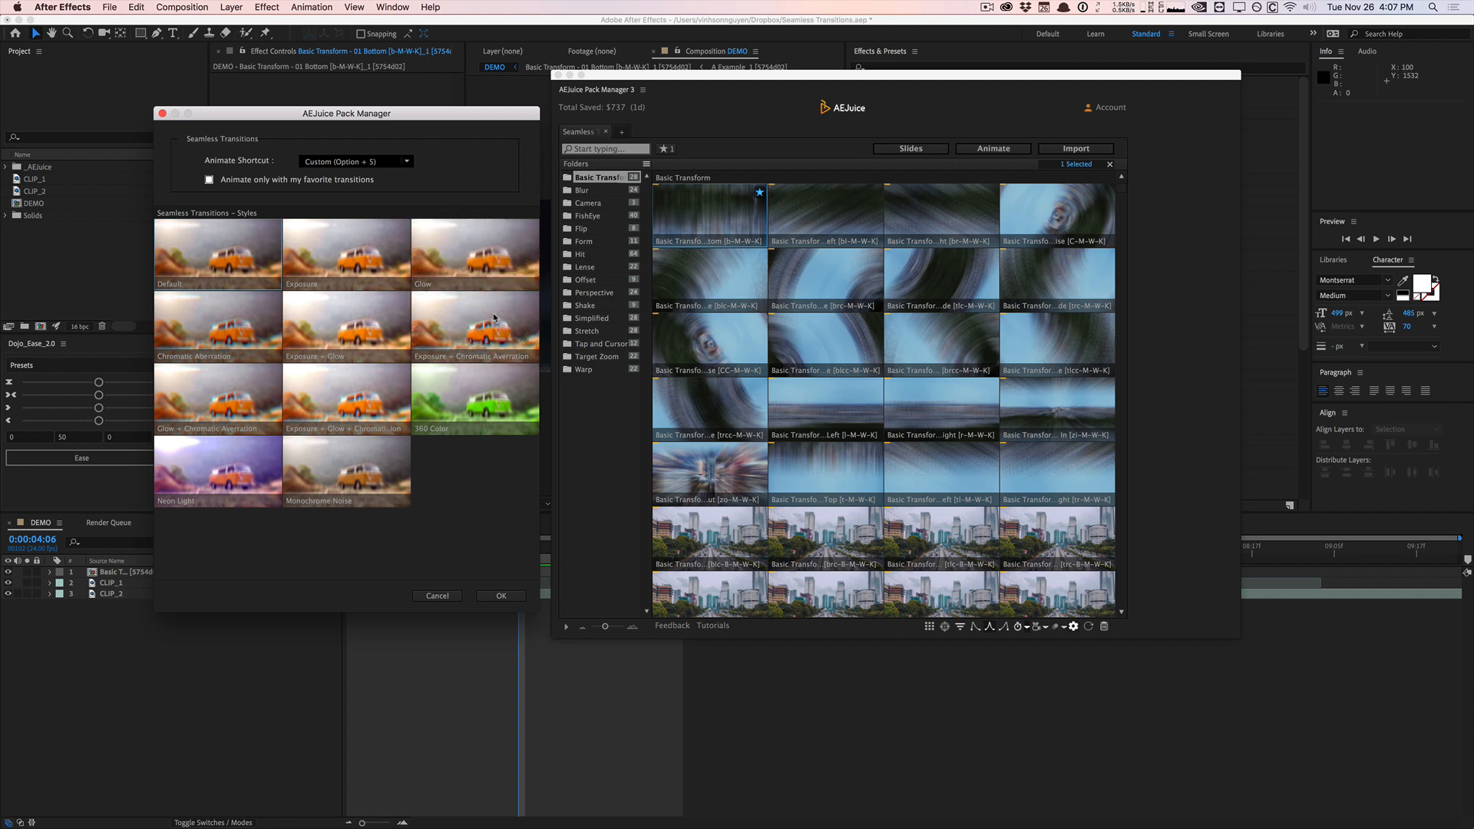
pyautogui.moveTo(474, 328)
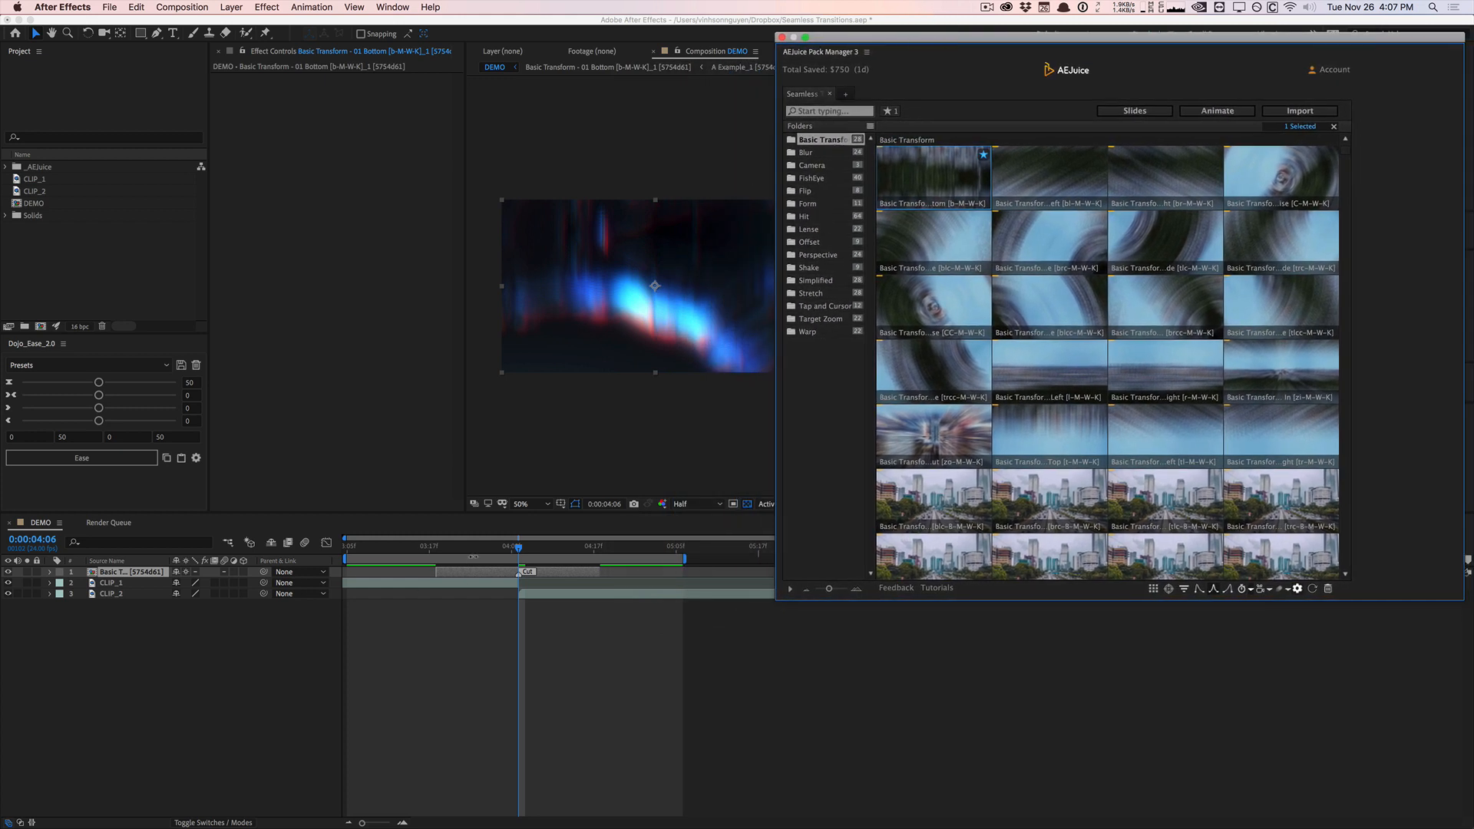
pyautogui.click(516, 545)
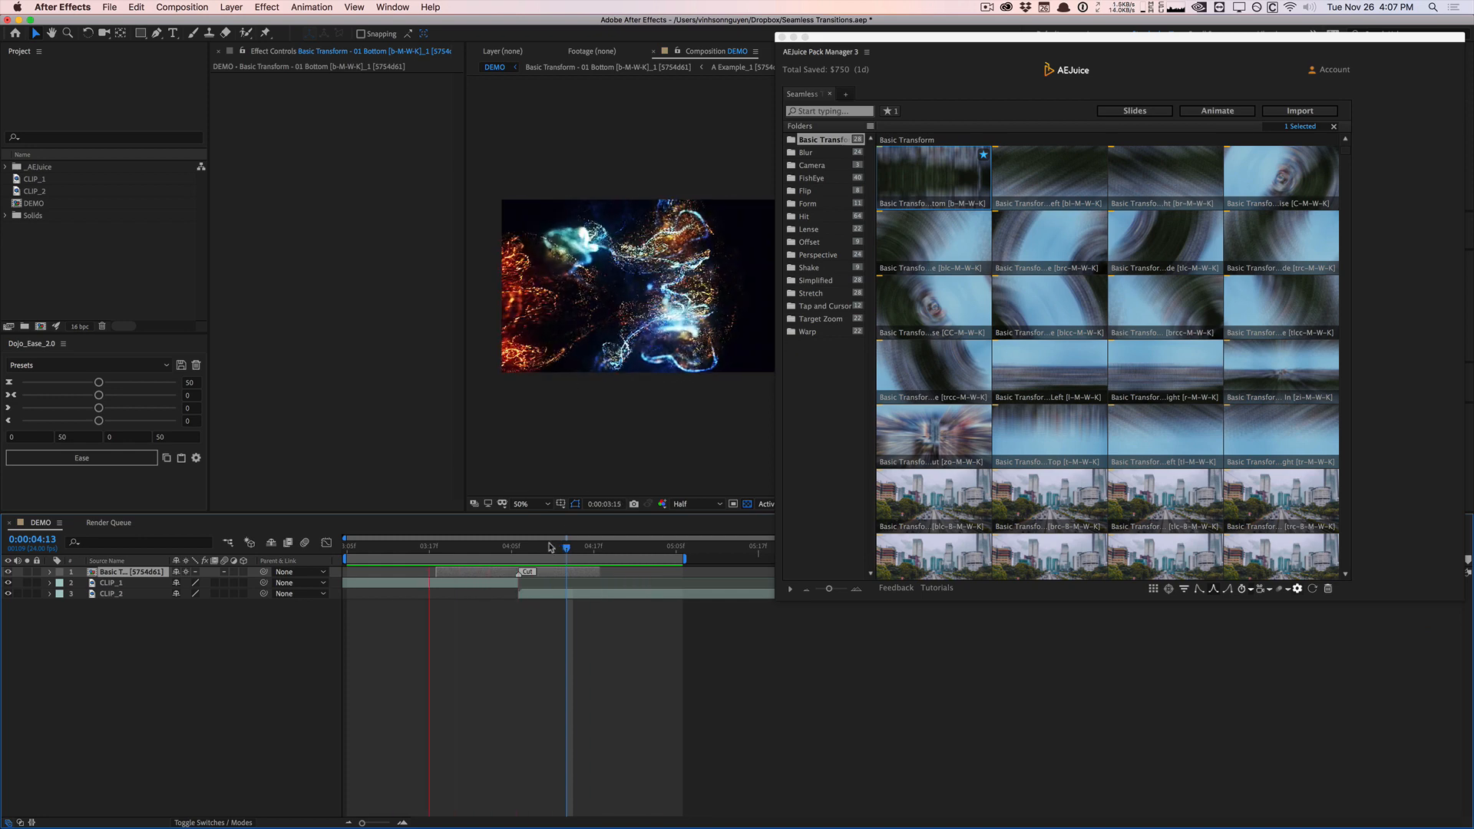
pyautogui.moveTo(522, 547)
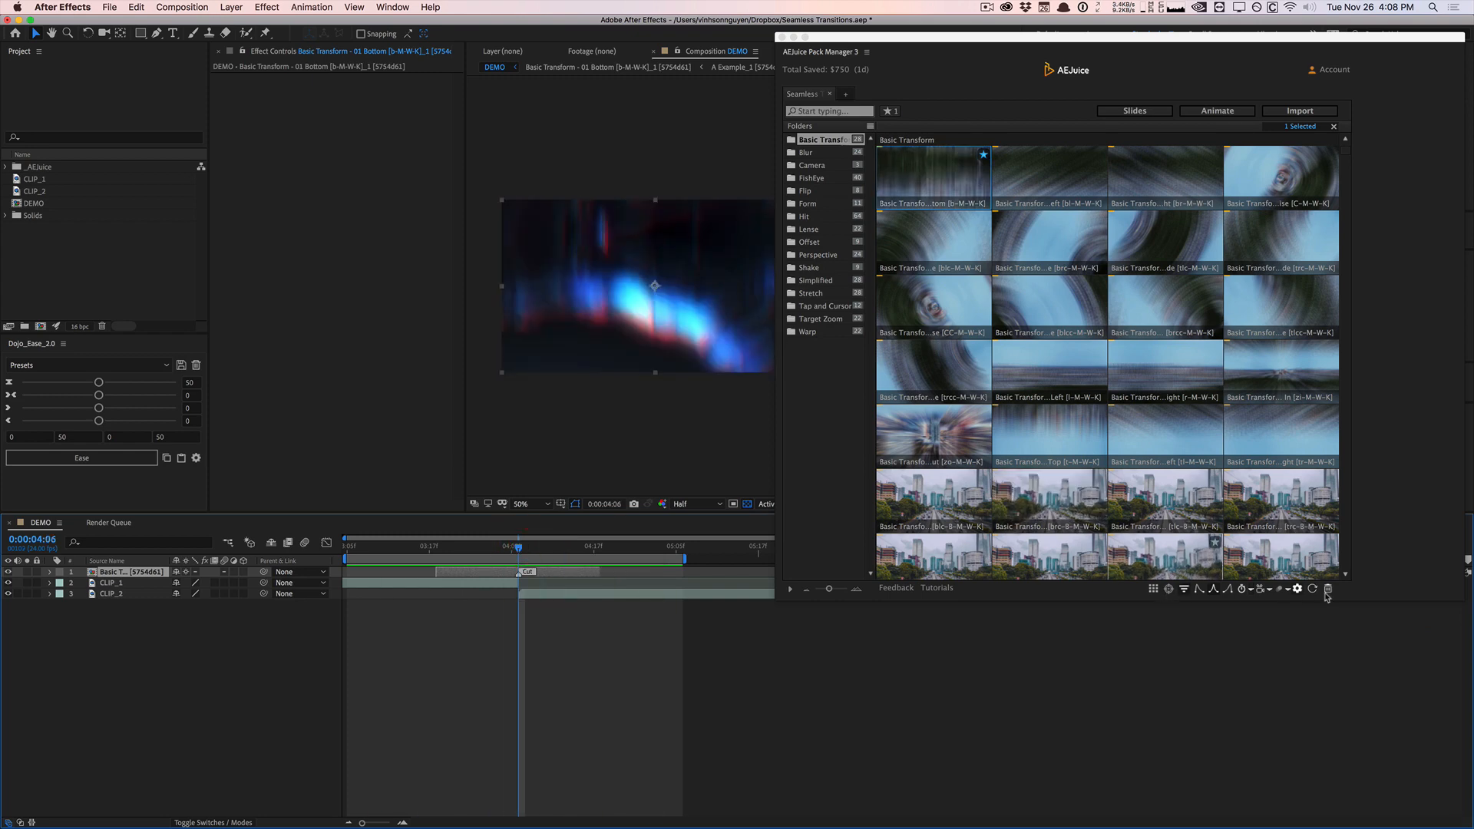
pyautogui.click(1297, 590)
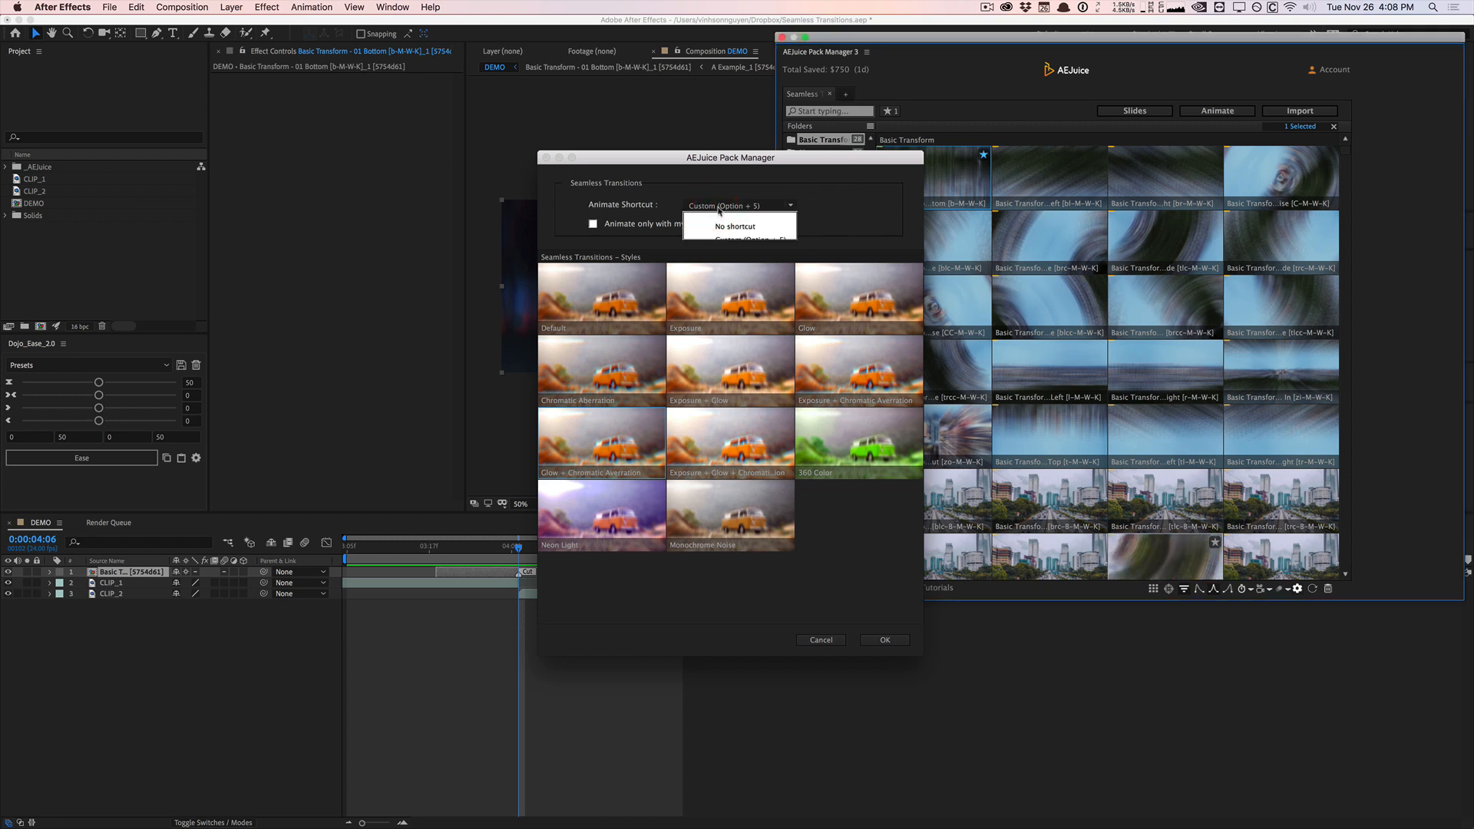
pyautogui.click(734, 240)
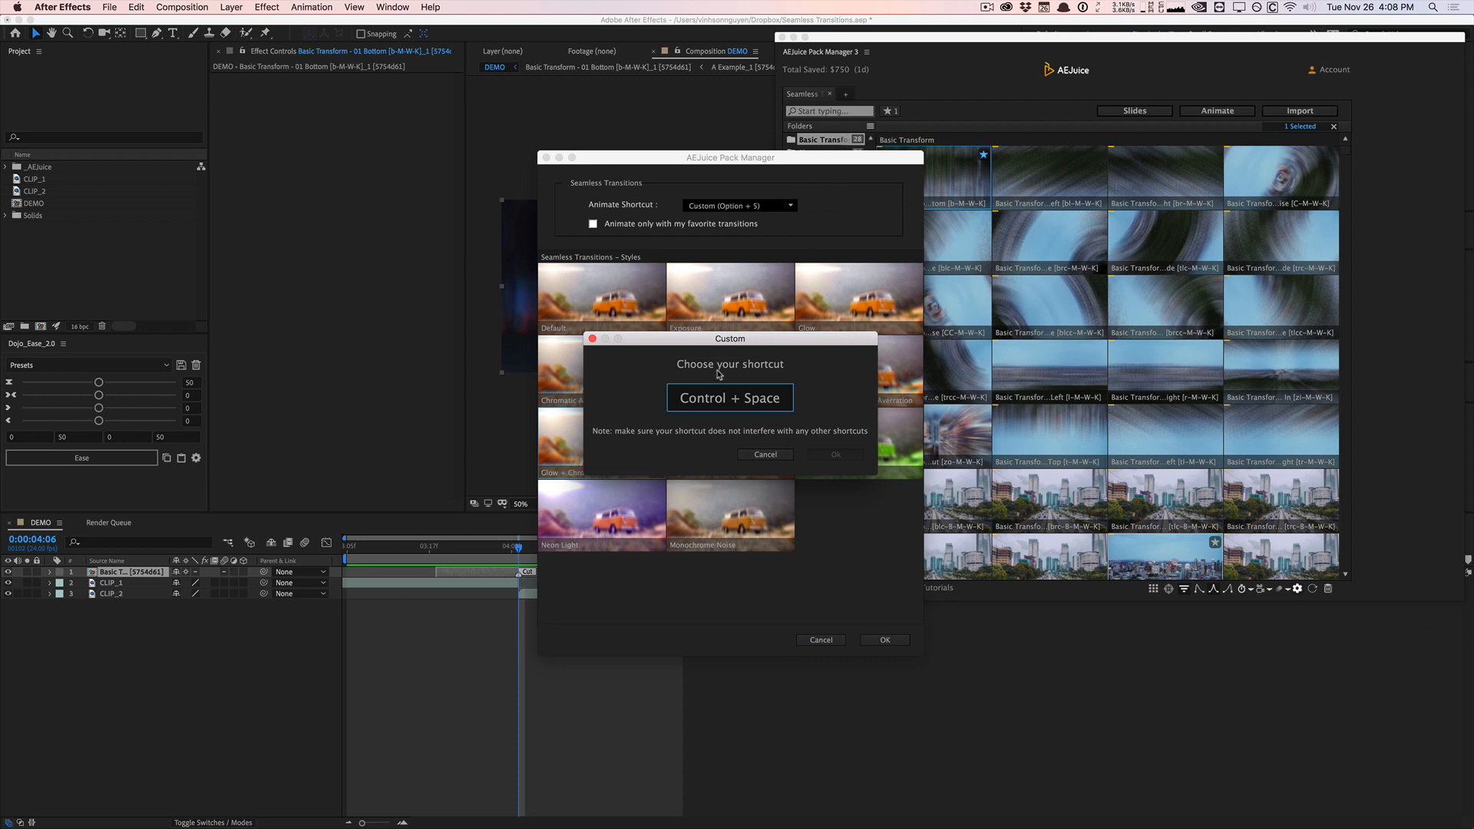
pyautogui.moveTo(729, 412)
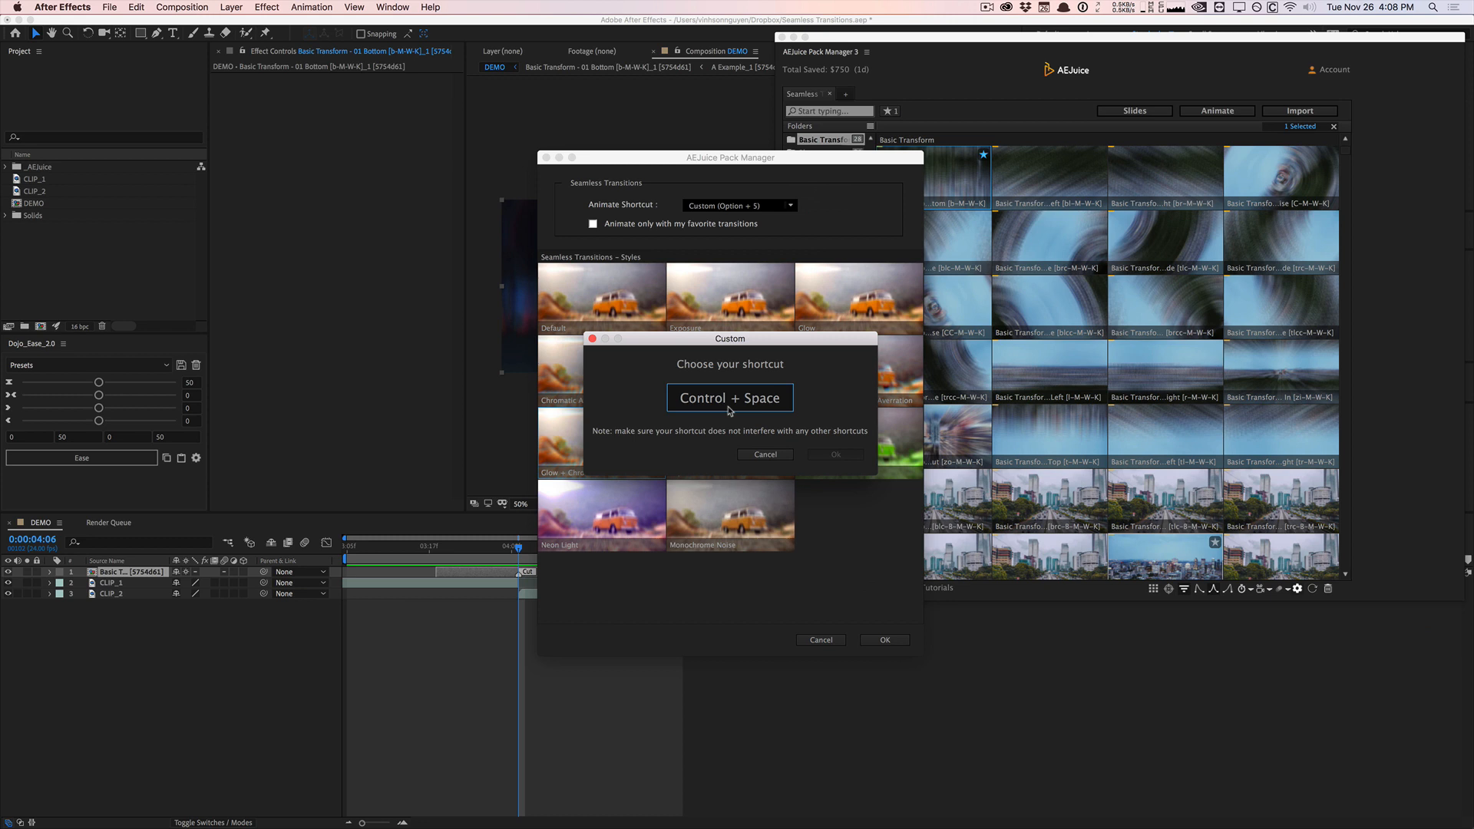
pyautogui.moveTo(713, 401)
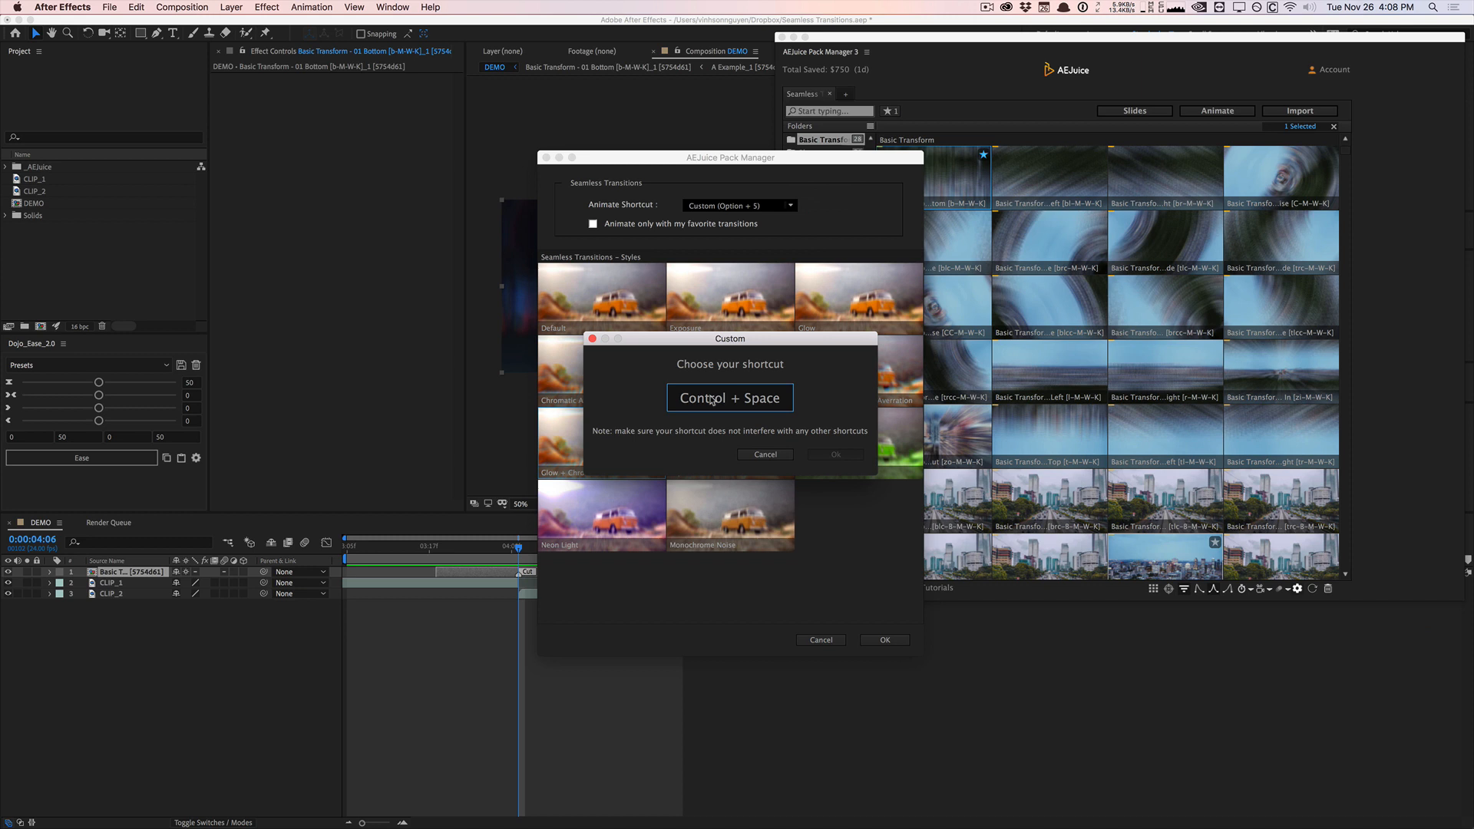
pyautogui.moveTo(591, 341)
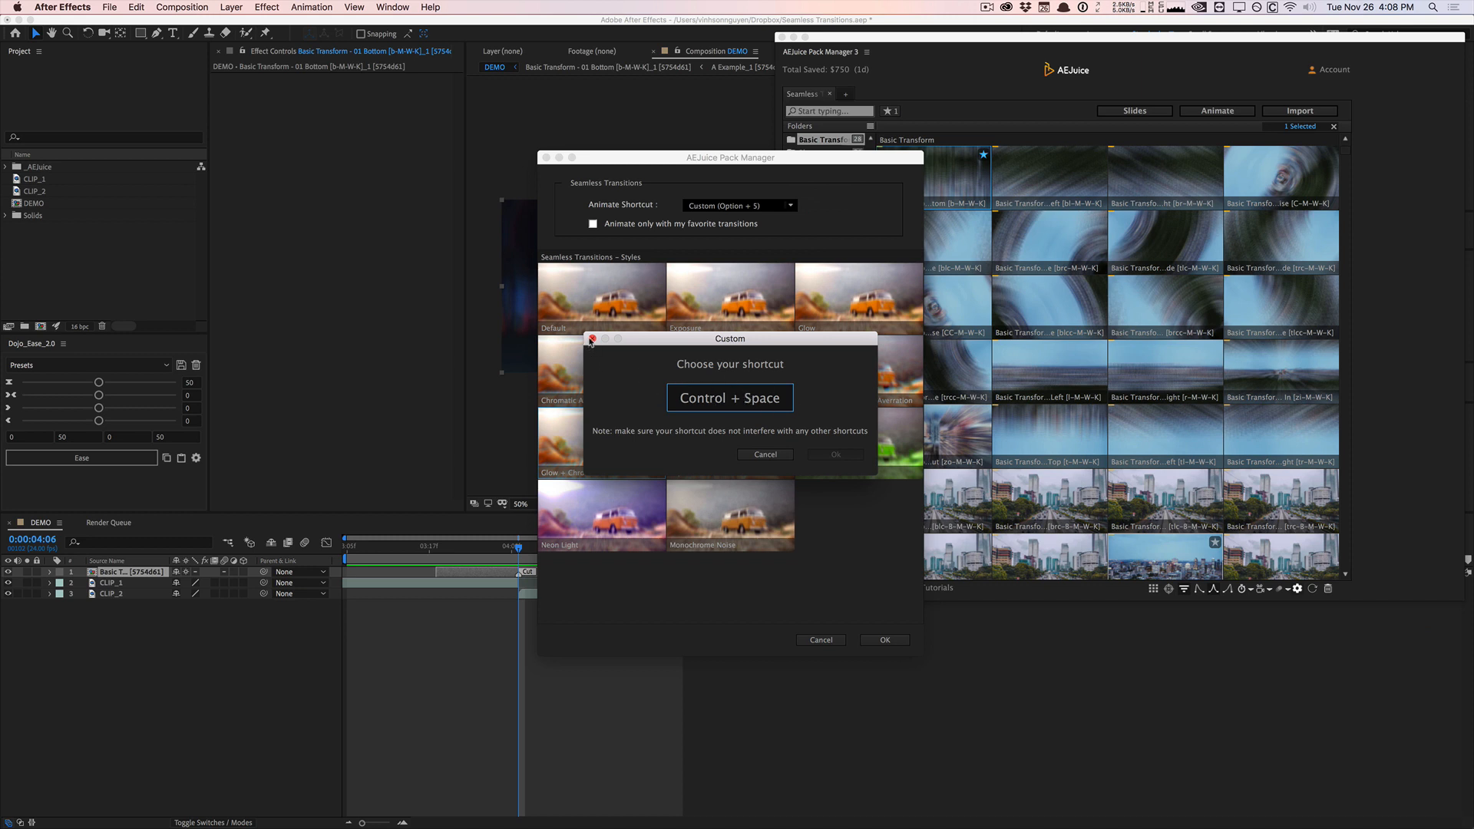
pyautogui.click(764, 455)
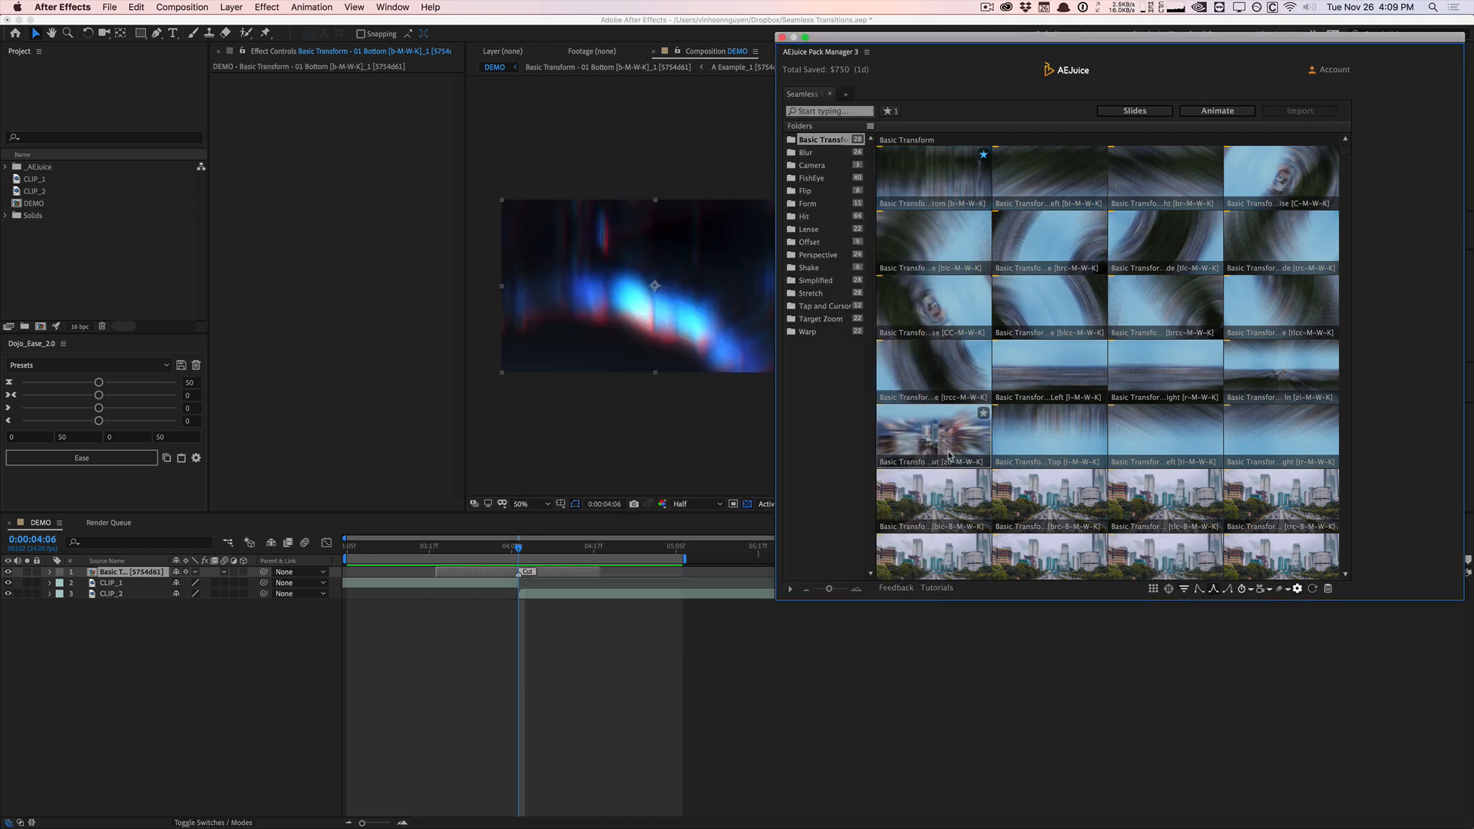
# Step: Star the zoom-blurred city Basic Transform thumbnail as a second favourite
pyautogui.scroll(-3)
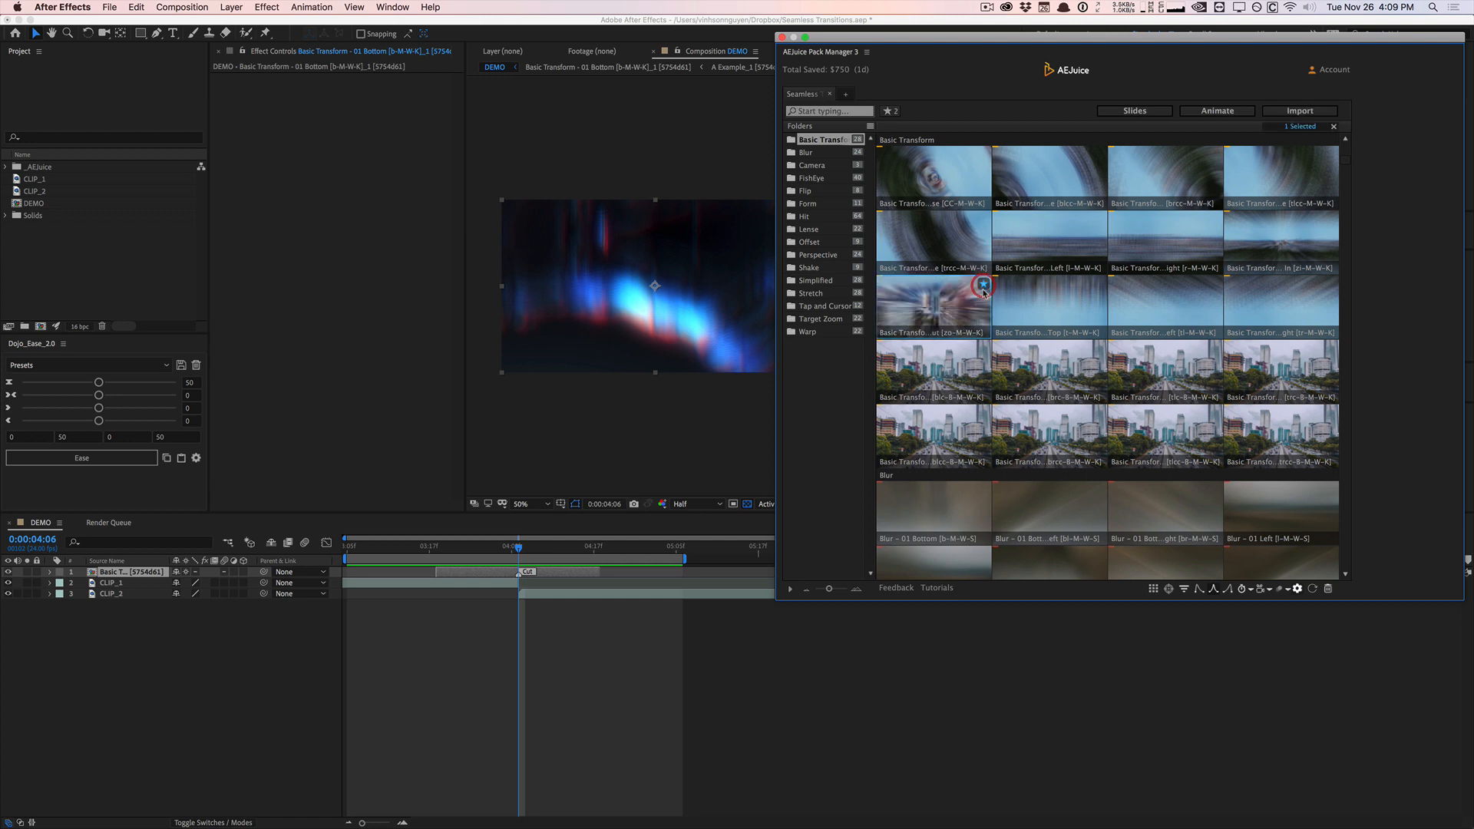
pyautogui.click(888, 110)
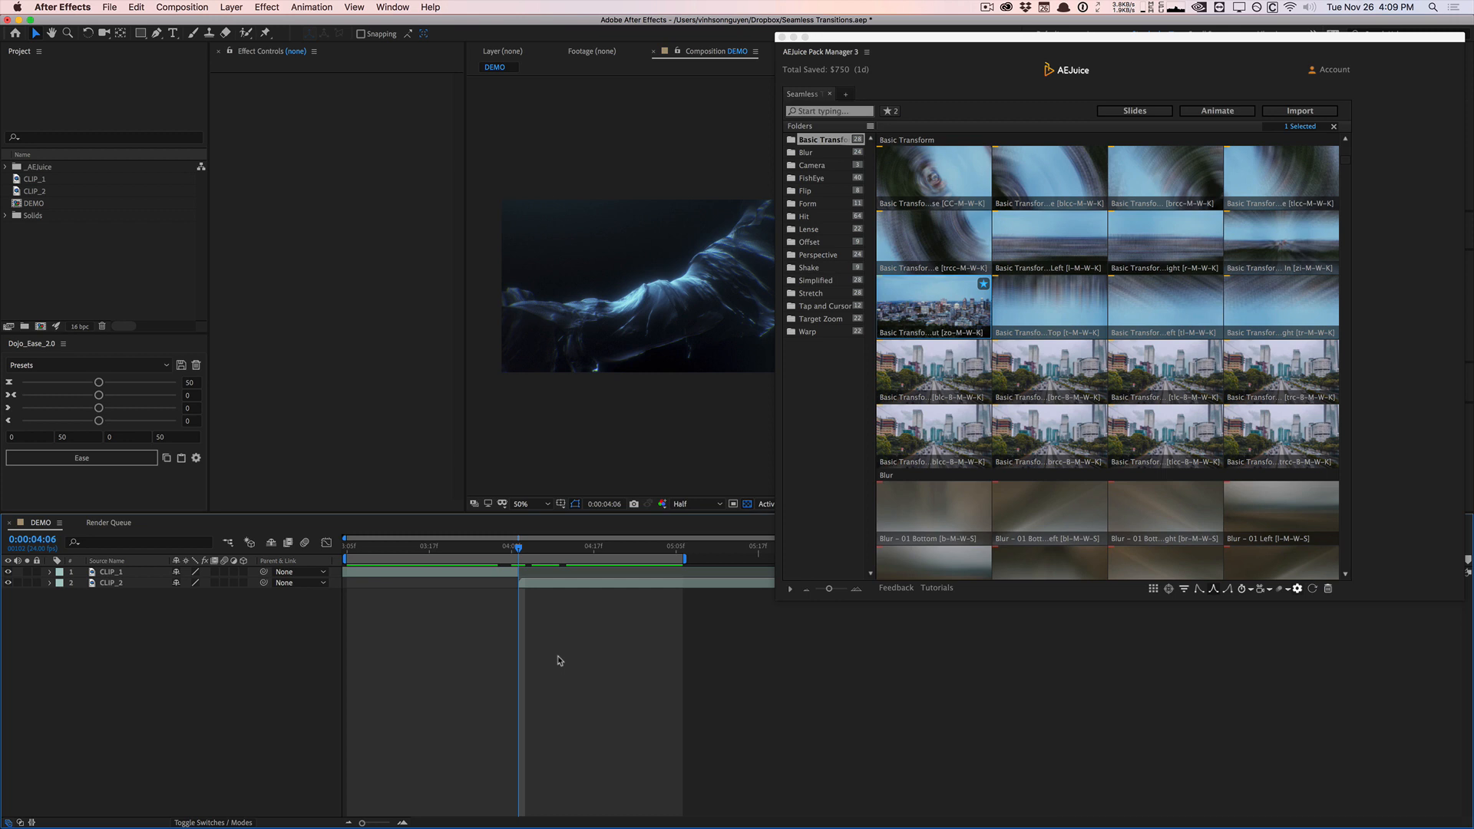
# Step: Select CLIP_1–CLIP_3 together and add Perspective transitions between them from the AEJuice panel
pyautogui.click(111, 571)
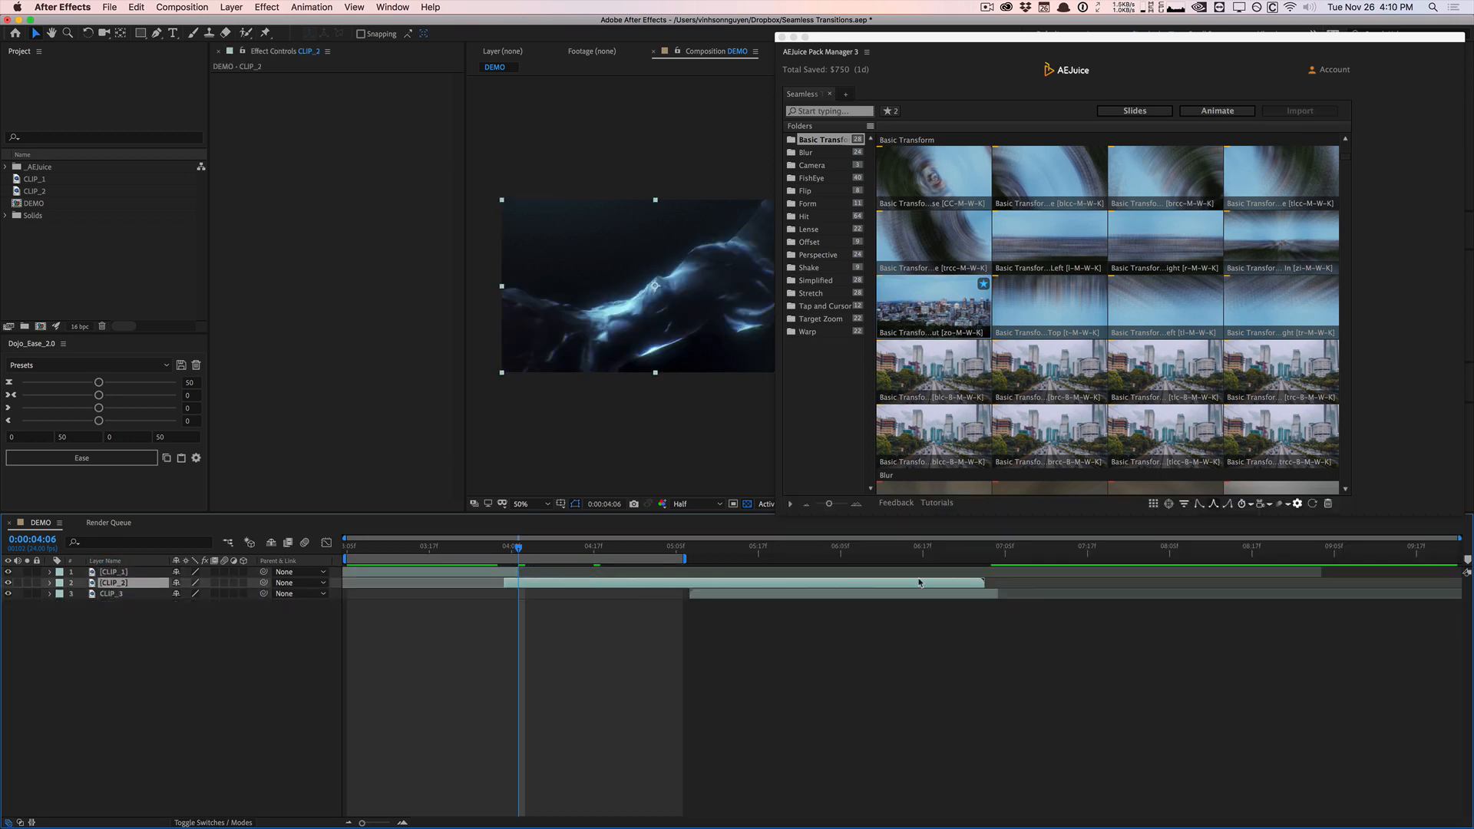
pyautogui.click(658, 582)
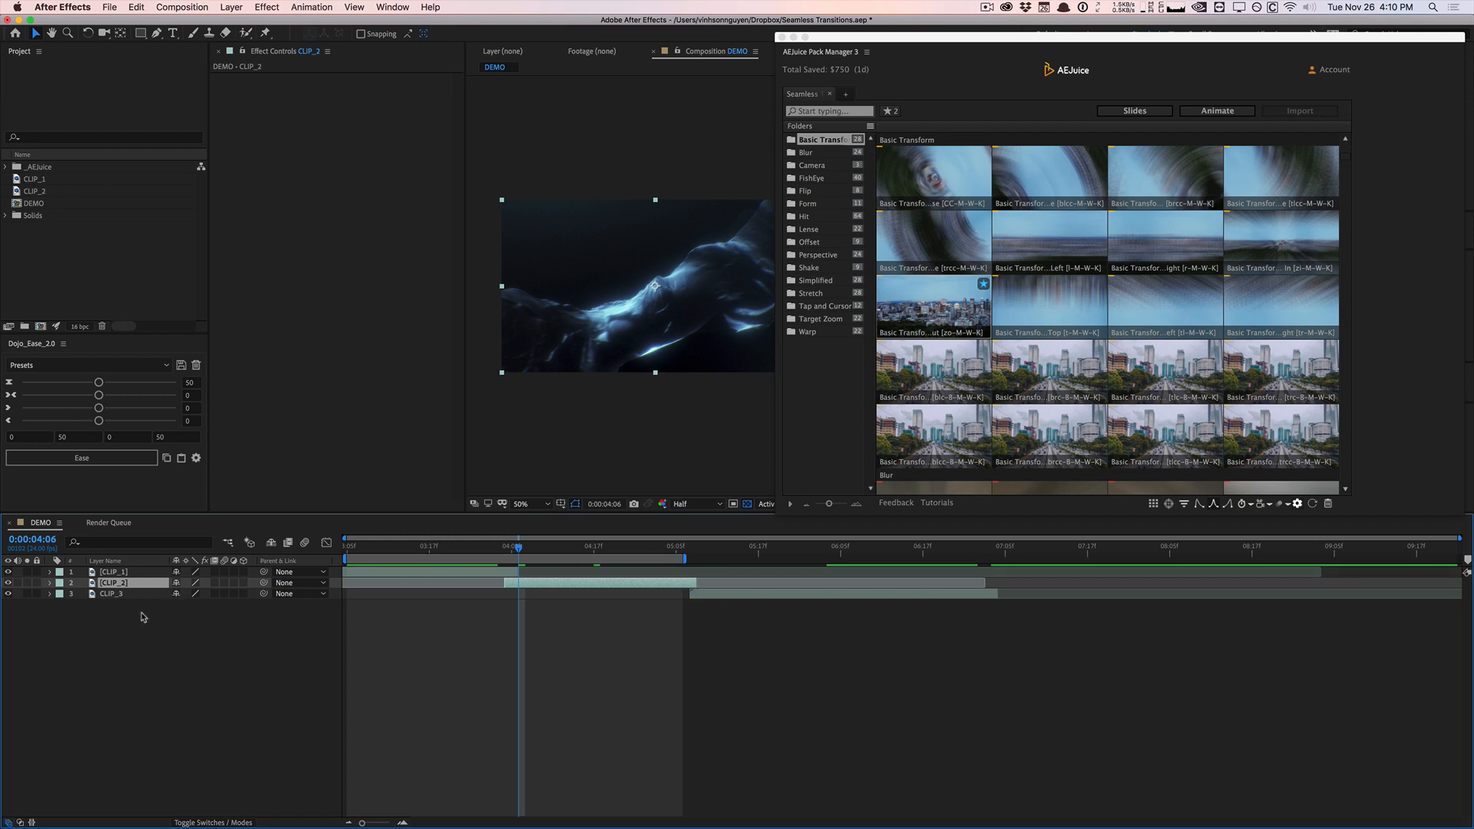
pyautogui.click(212, 663)
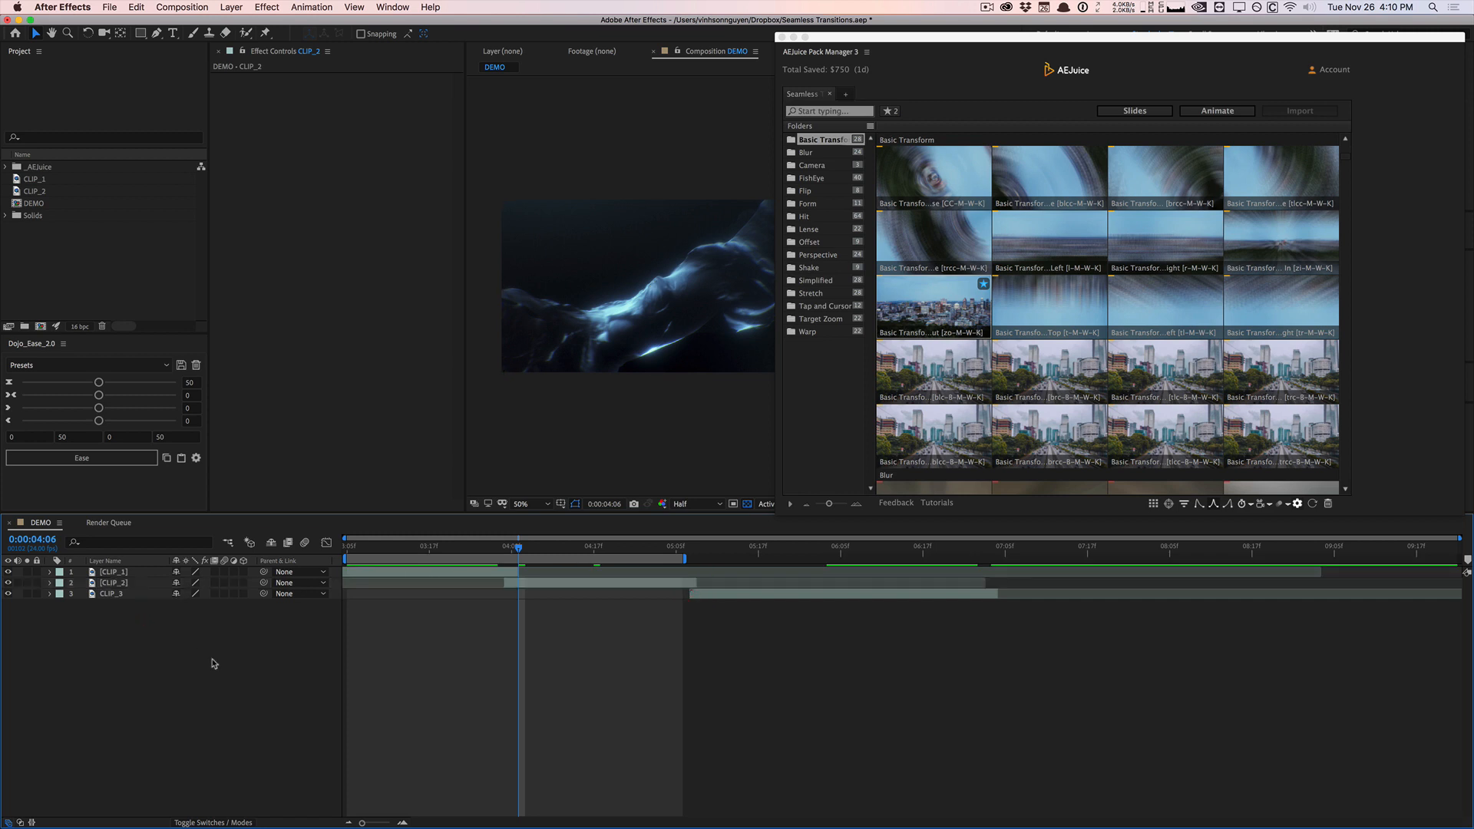
pyautogui.click(112, 582)
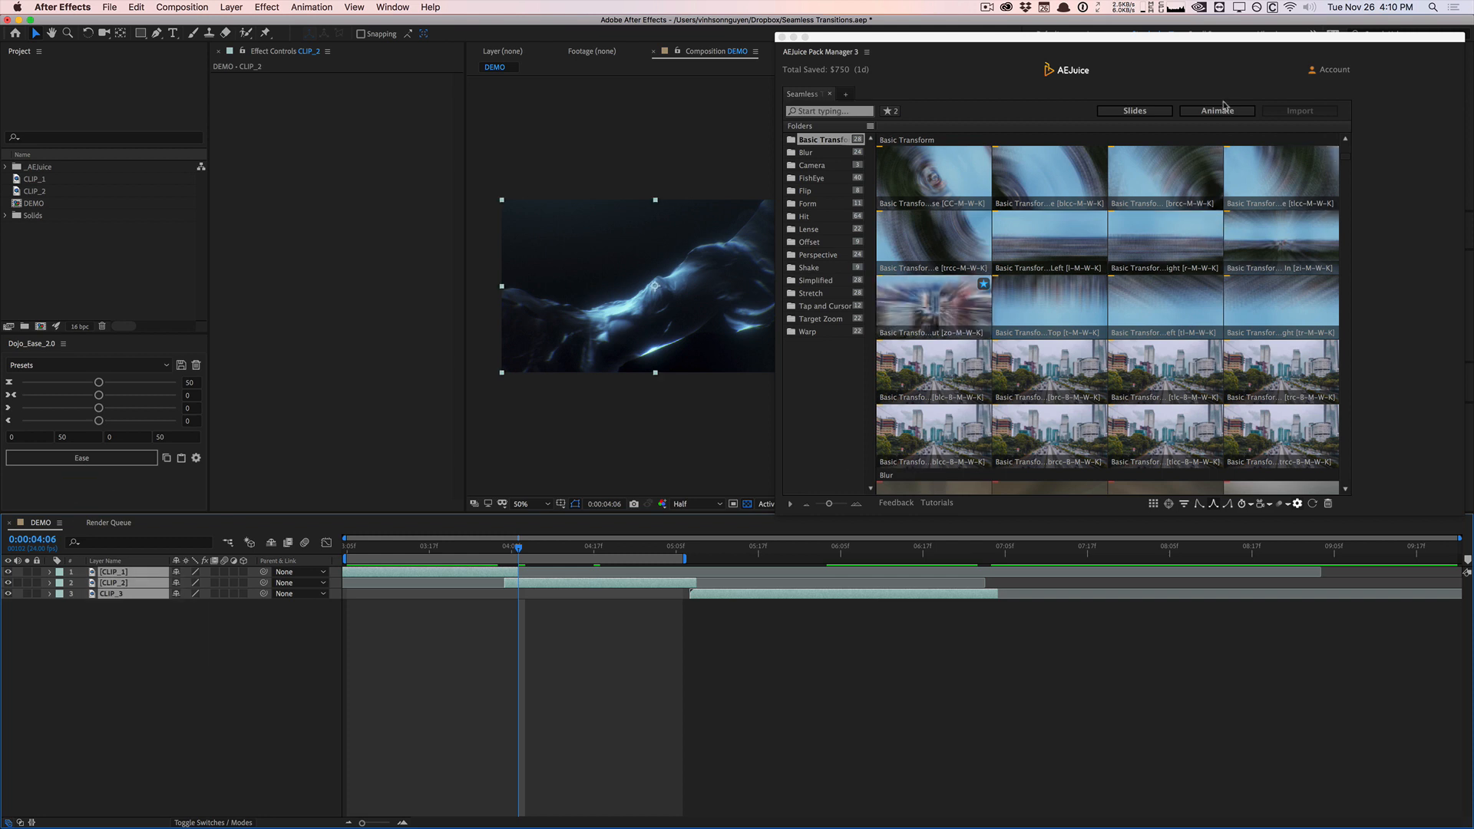
pyautogui.click(1301, 111)
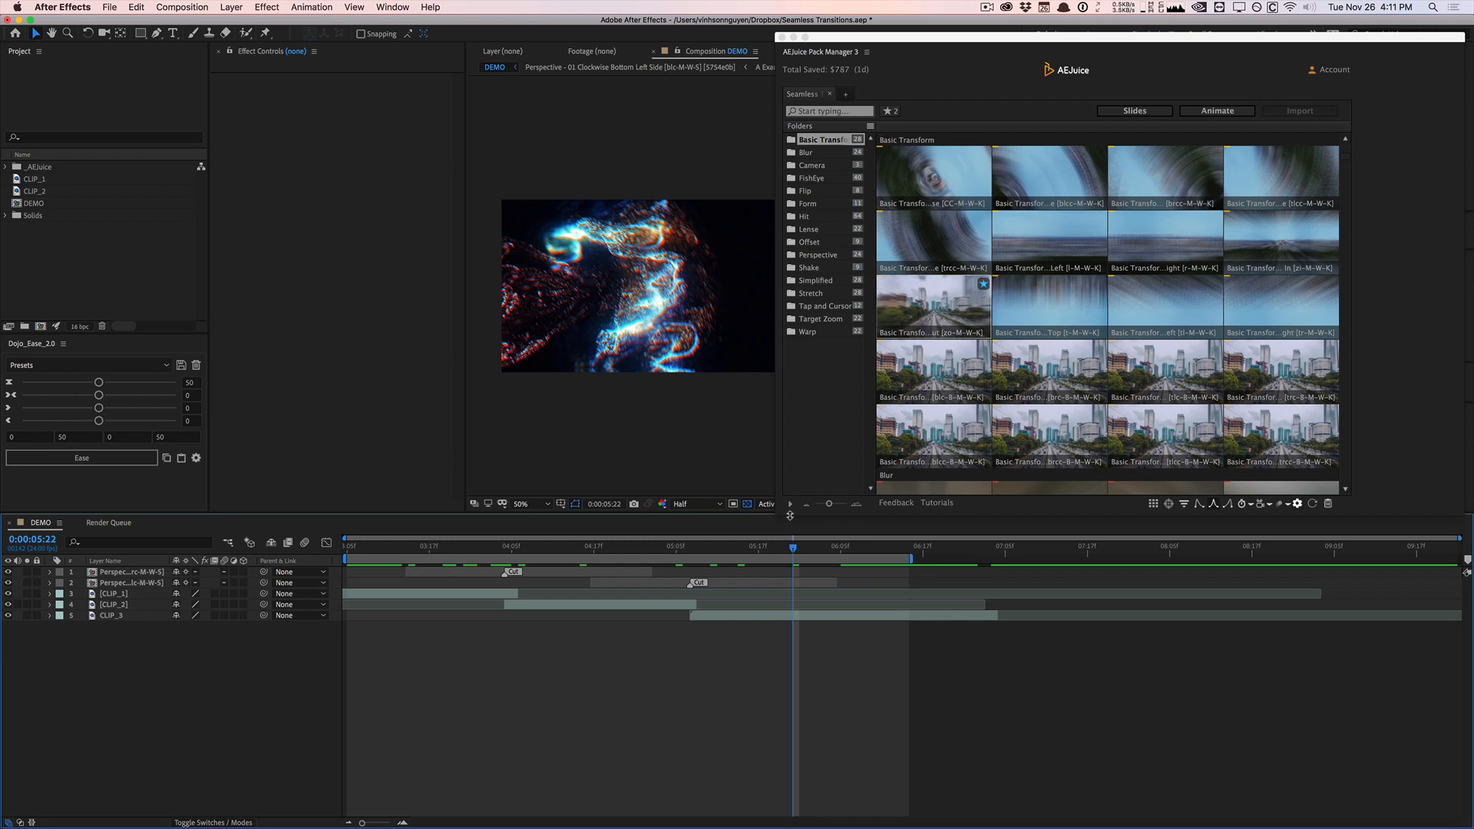
pyautogui.moveTo(912, 203)
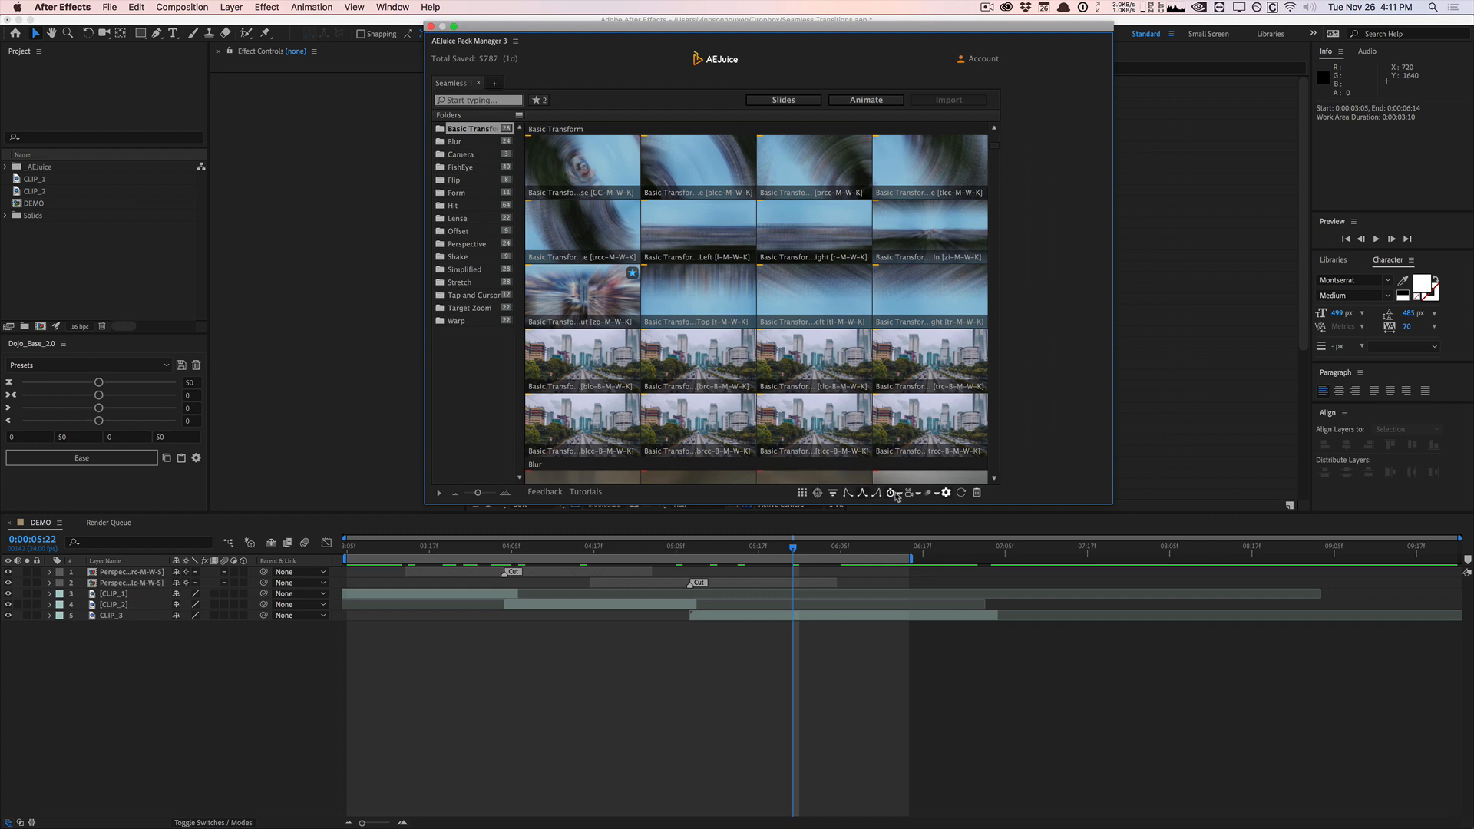
pyautogui.moveTo(910, 493)
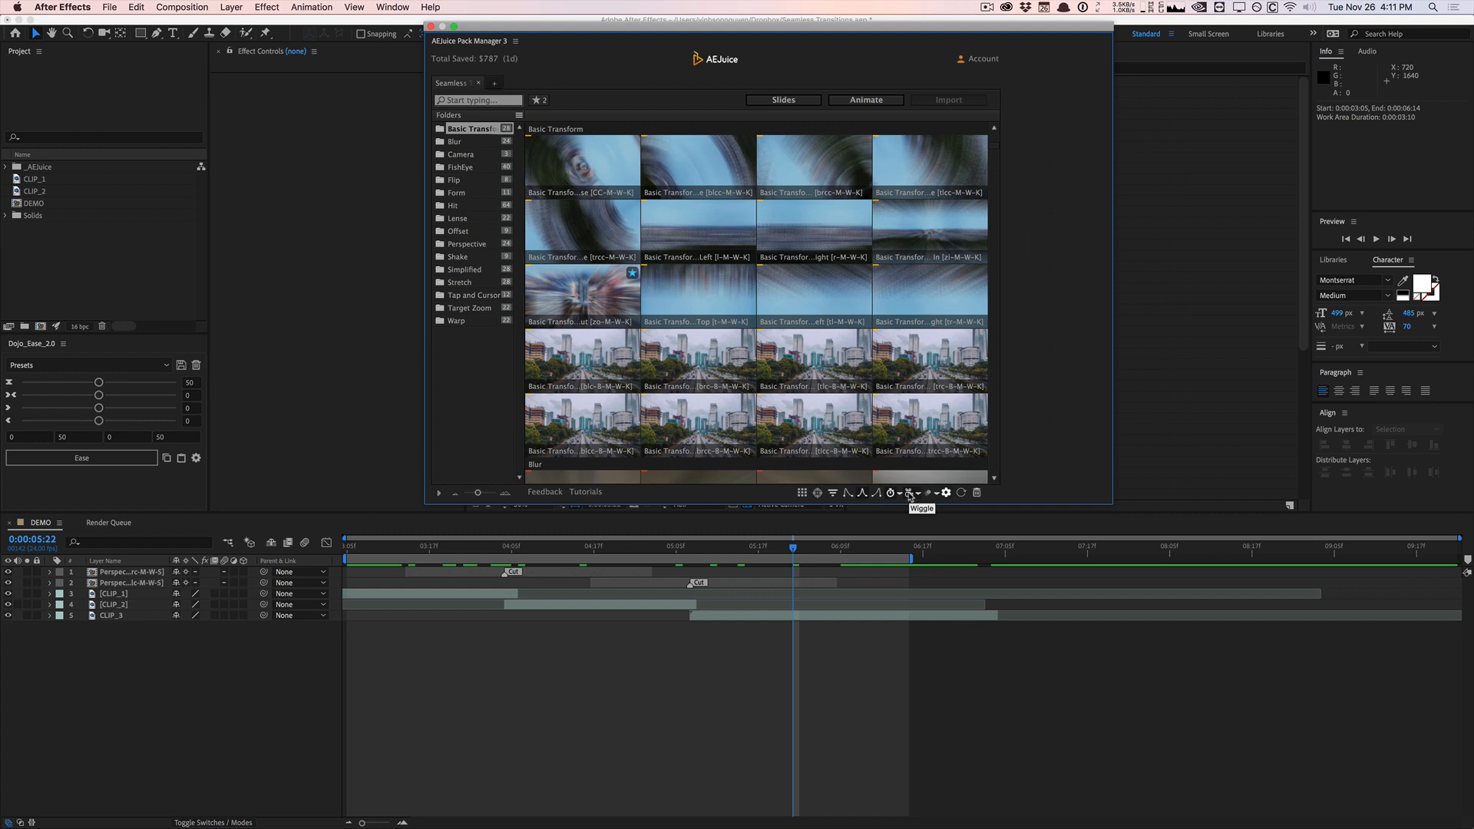
pyautogui.moveTo(1063, 457)
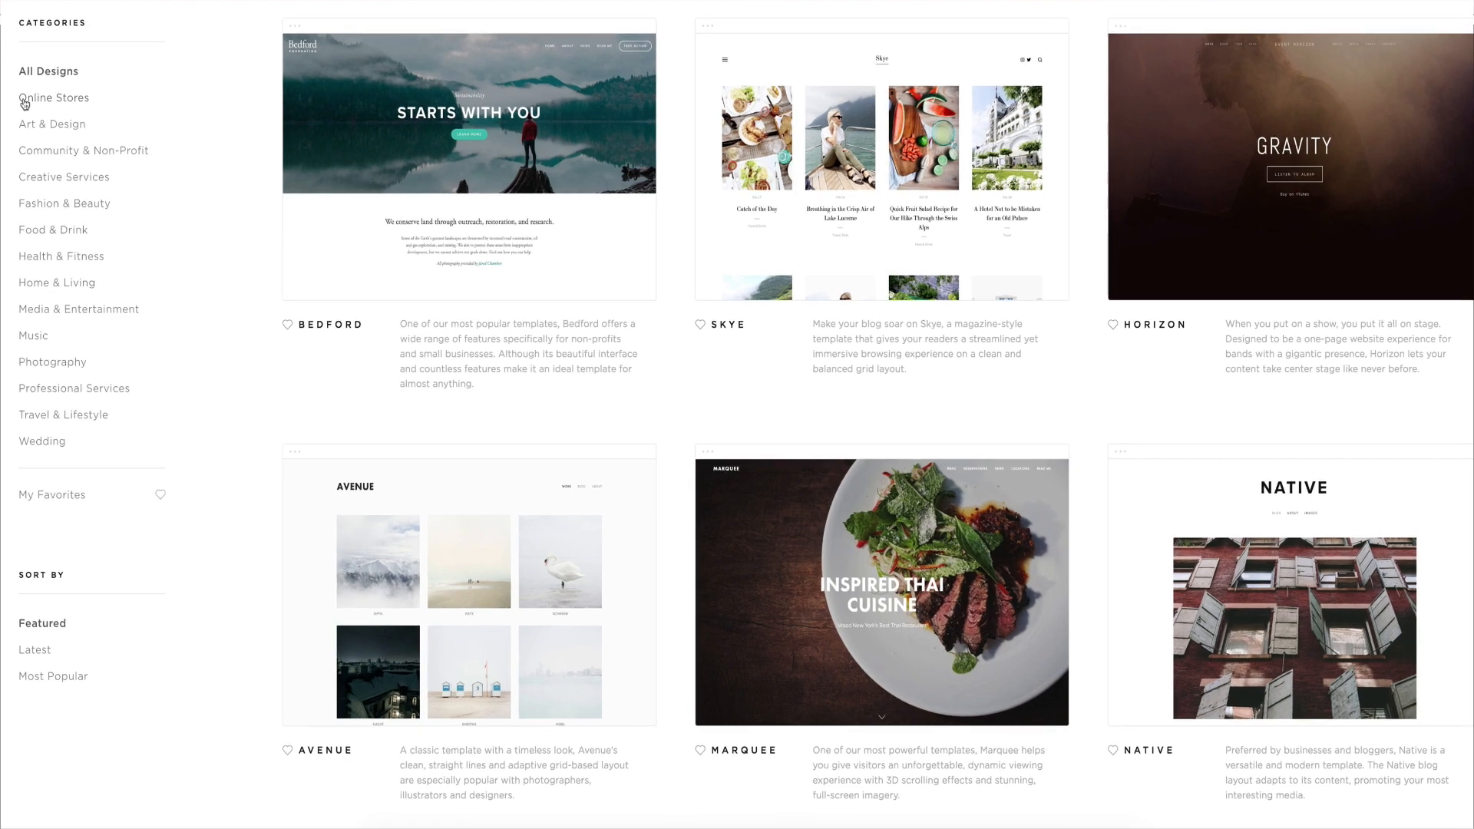
# Step: Filter the template gallery to Online Stores, then to Art & Design (Avenue, Native, Forte)
pyautogui.click(54, 98)
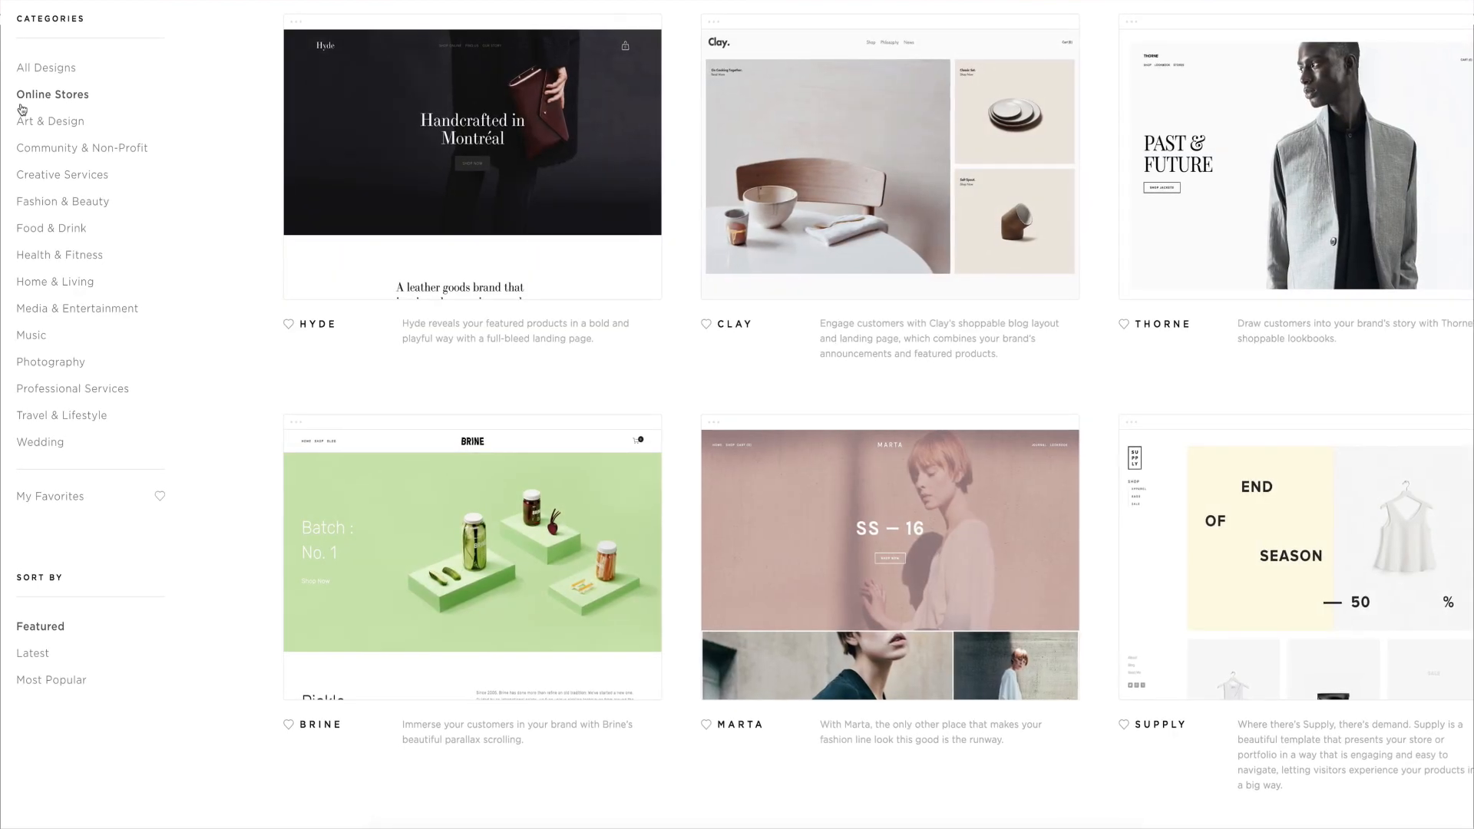
pyautogui.click(49, 119)
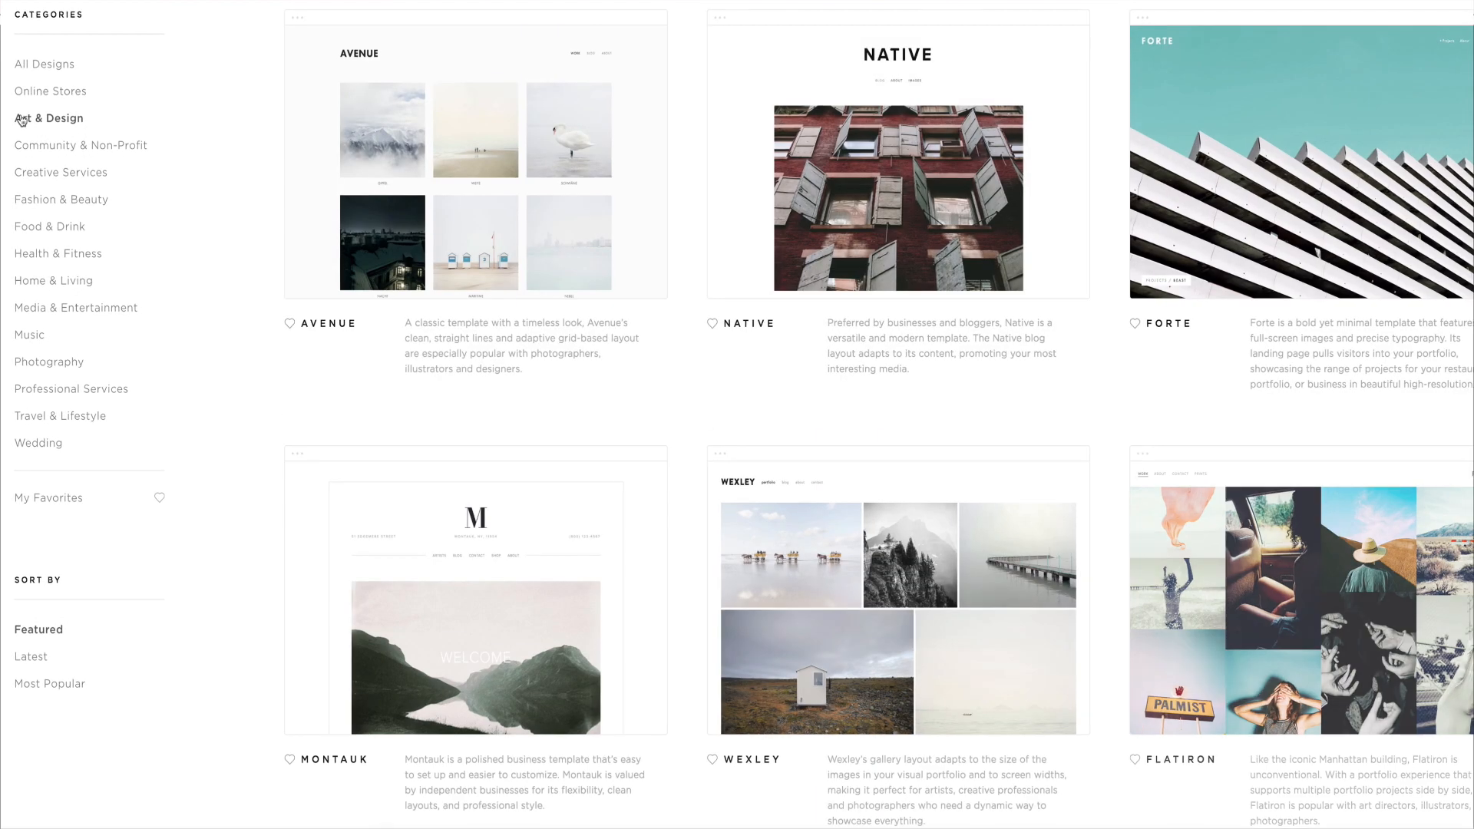